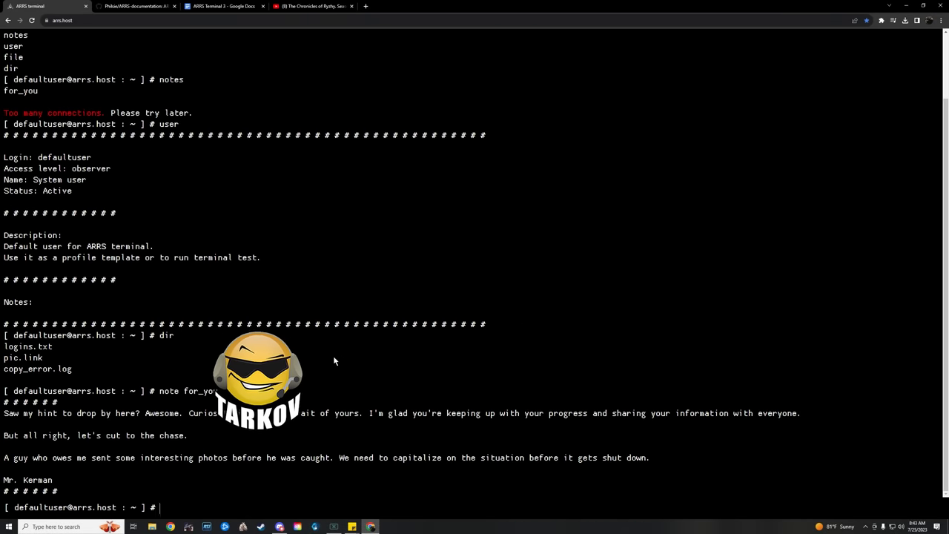
# Read logins.txt as defaultuser and bring up the browser's developer tools.
pyautogui.write('file logins.txt')
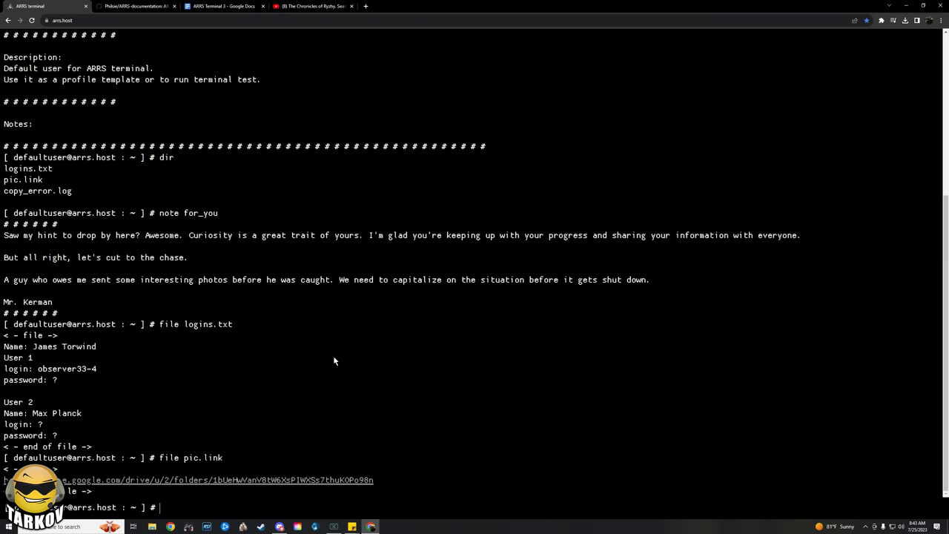
pyautogui.write('filt')
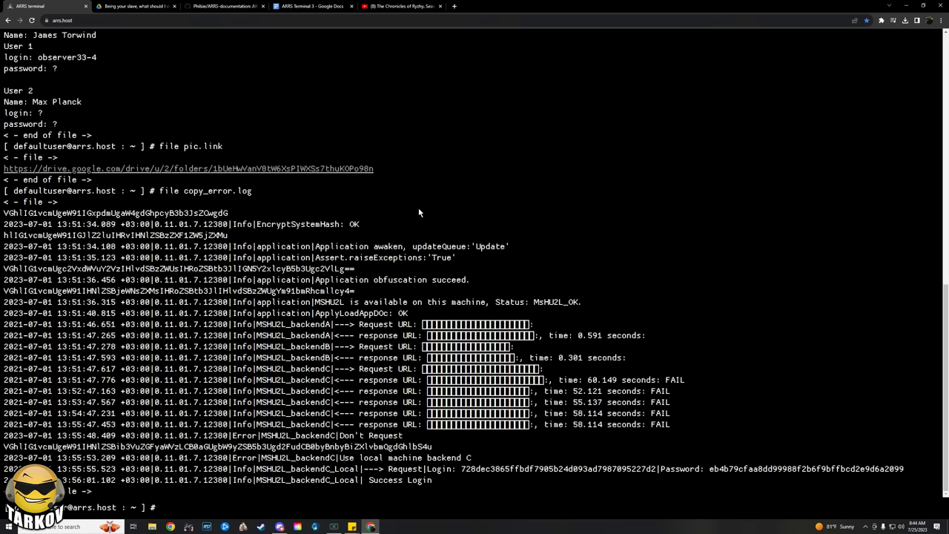
pyautogui.press('F12')
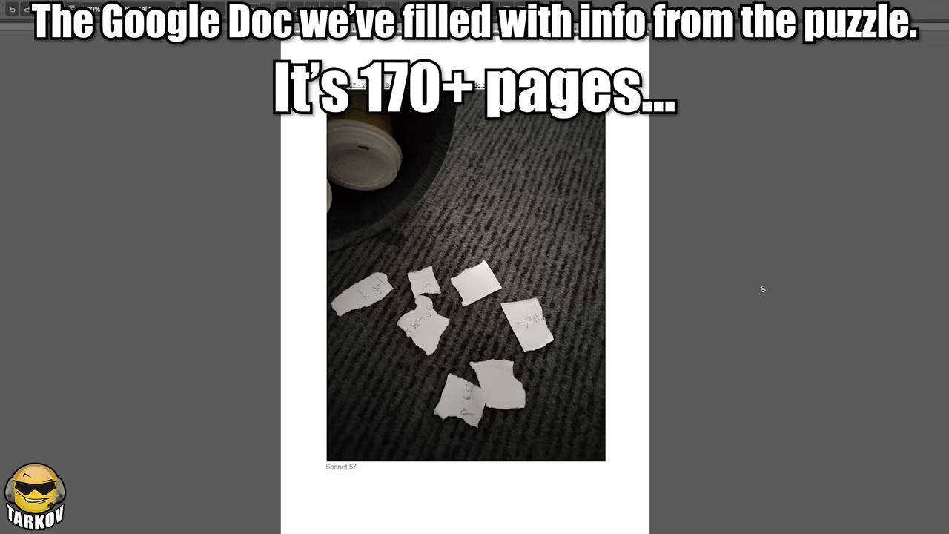
pyautogui.scroll(-3)
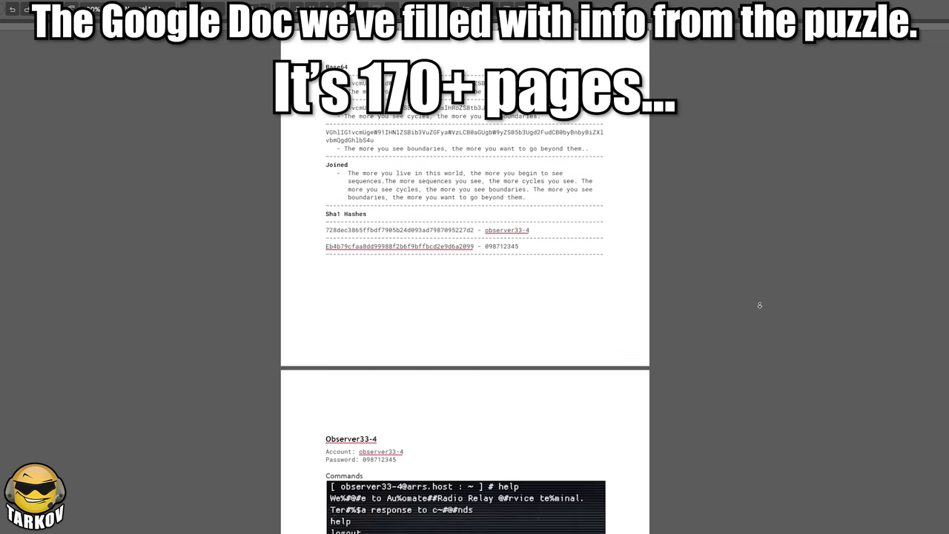
pyautogui.scroll(-3)
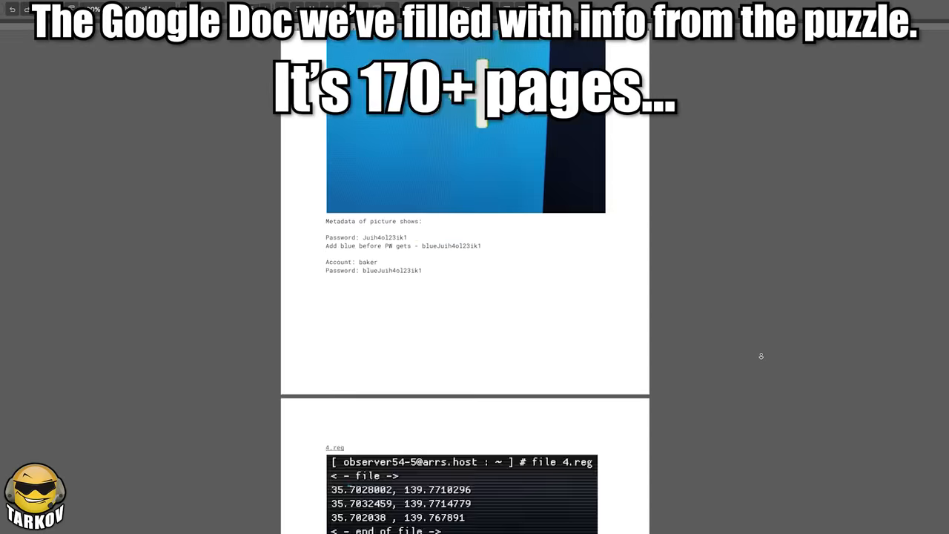
pyautogui.scroll(-3)
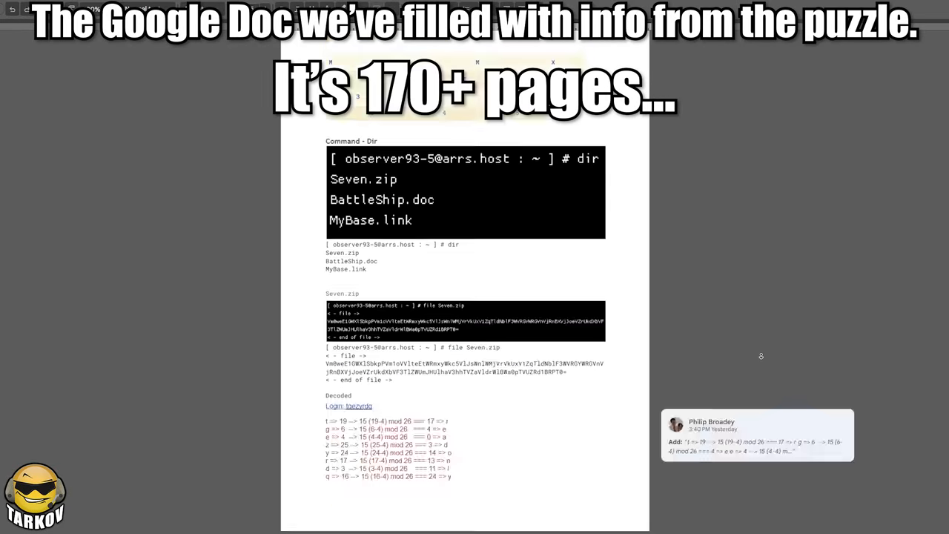
pyautogui.scroll(-3)
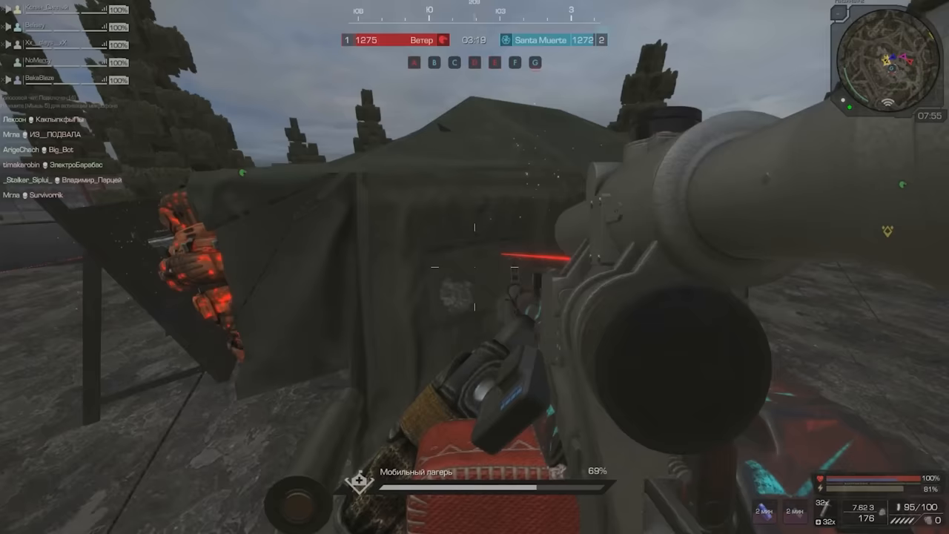
# Browse the weapon barter tree and switch the category to sniper rifles.
pyautogui.click(475, 267)
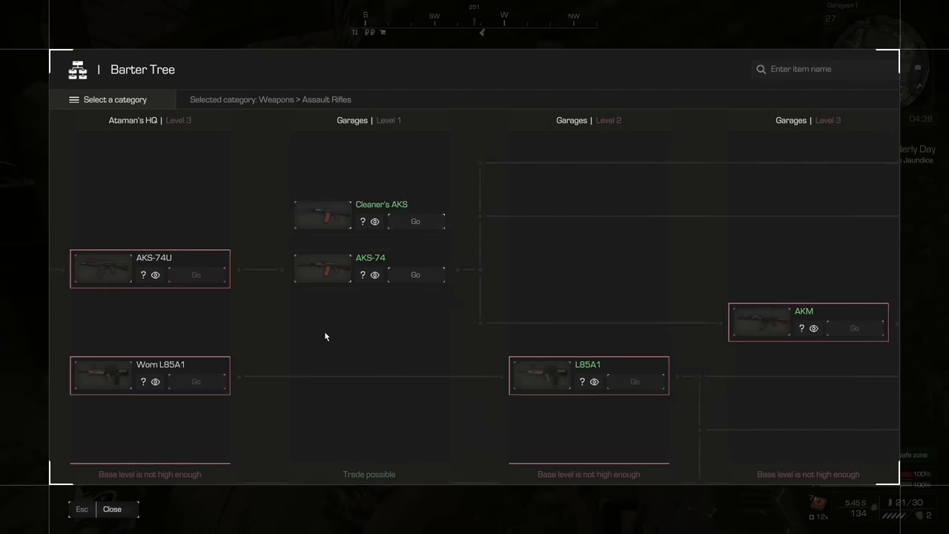
pyautogui.click(415, 388)
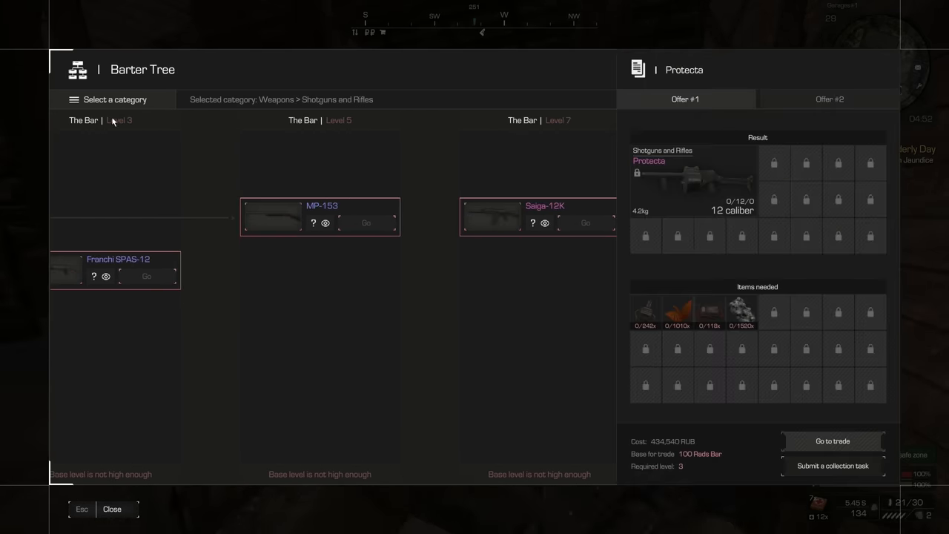
pyautogui.click(115, 100)
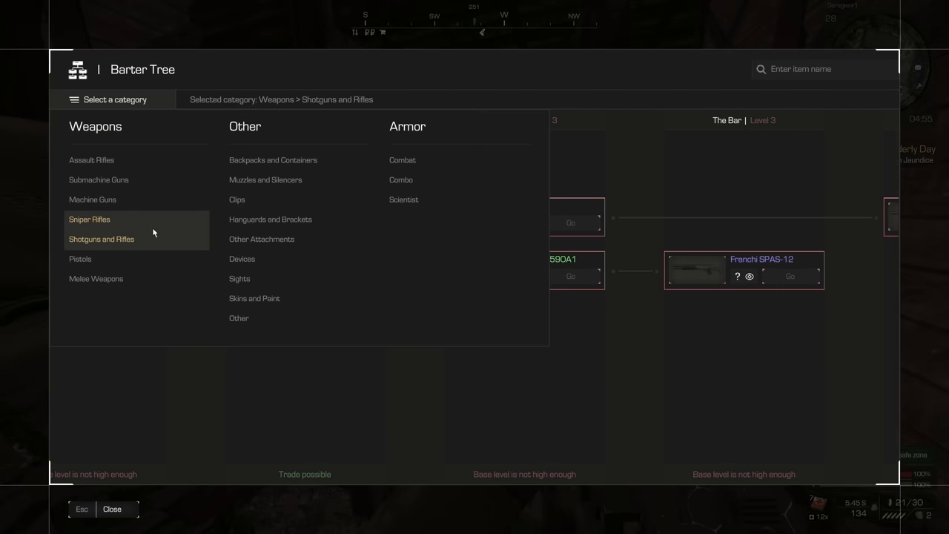
pyautogui.click(92, 199)
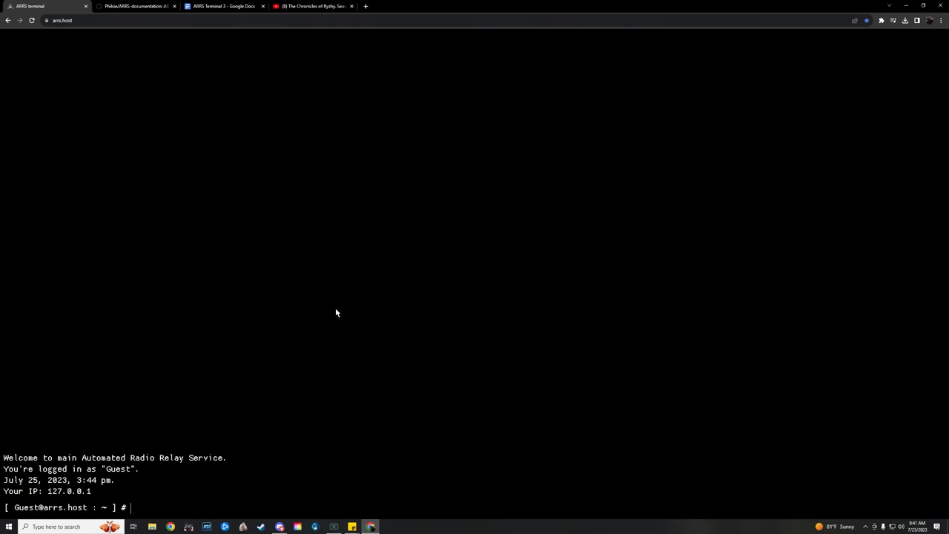
# List defaultuser's commands, then read the for_you note and logins.txt.
pyautogui.write('help')
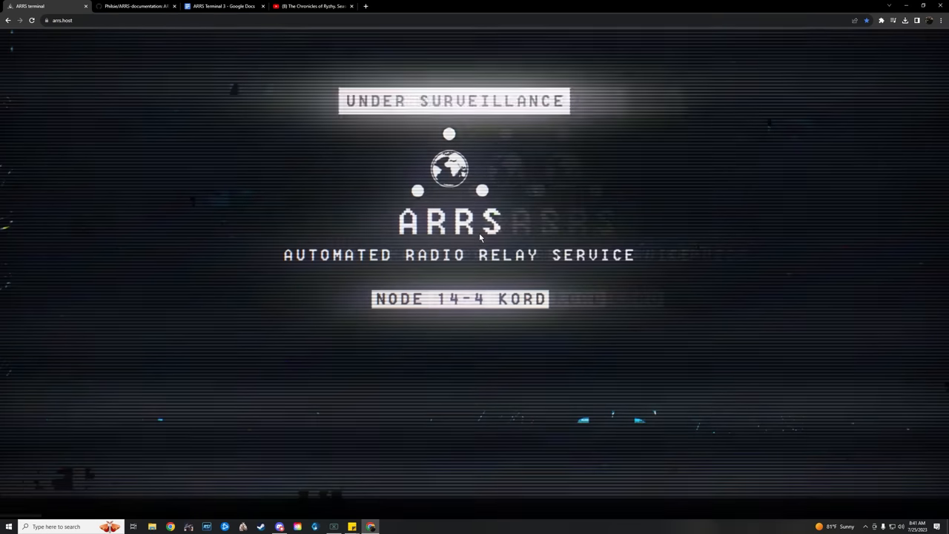
pyautogui.write('help')
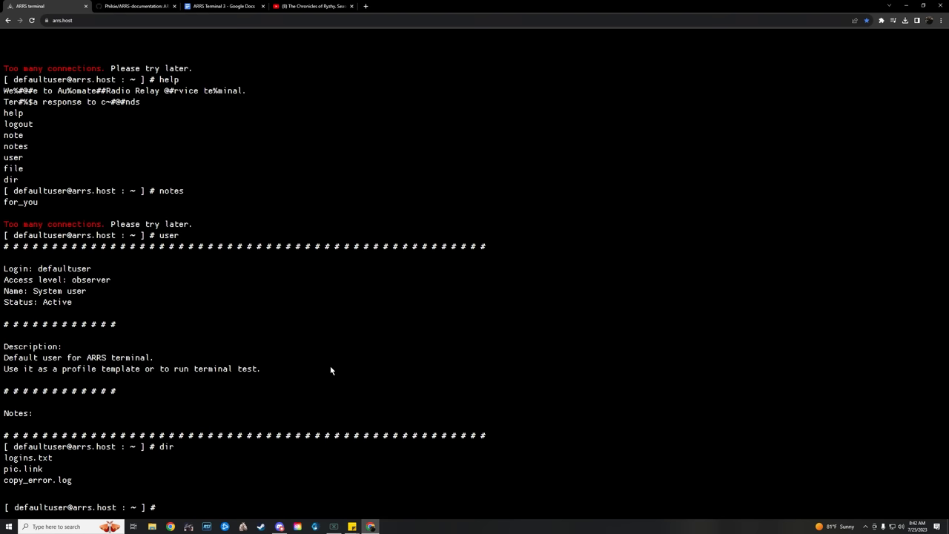
pyautogui.write('note for_you')
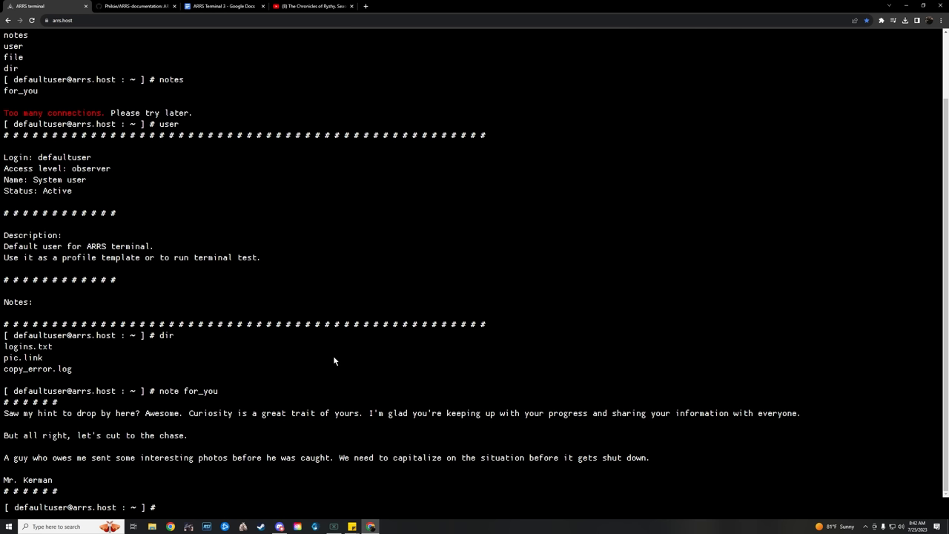
pyautogui.write('file logins.txt')
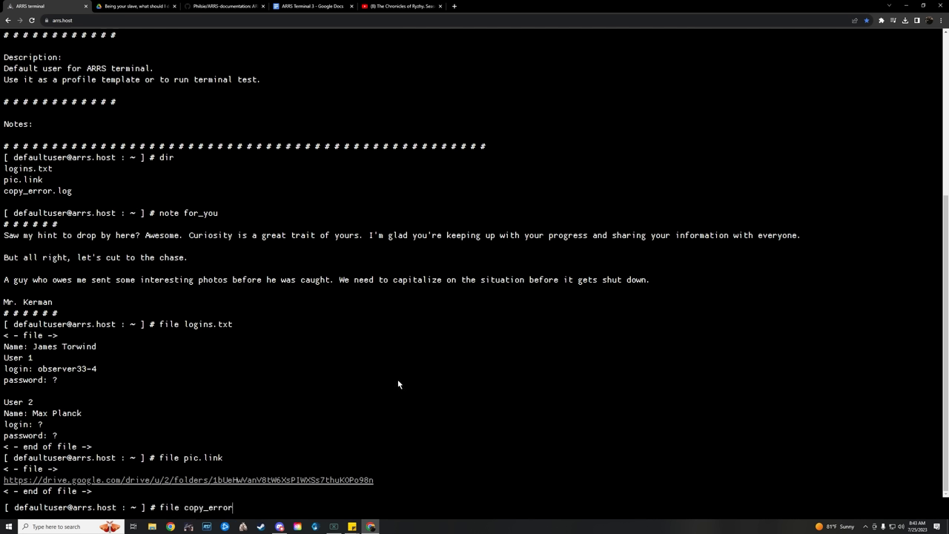
pyautogui.click(941, 20)
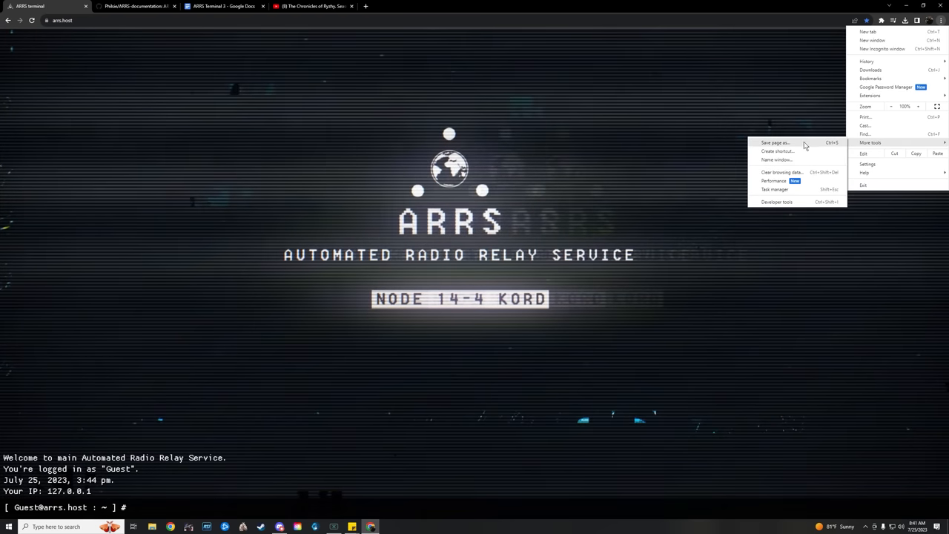
# Reload the terminal from Chrome's menu and retry the defaultuser login and help.
pyautogui.click(777, 201)
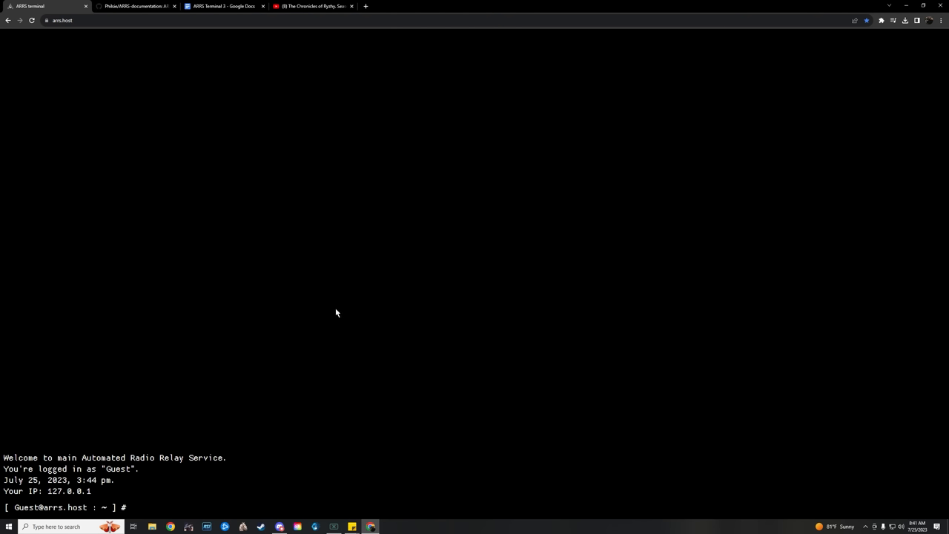
pyautogui.write('defaul')
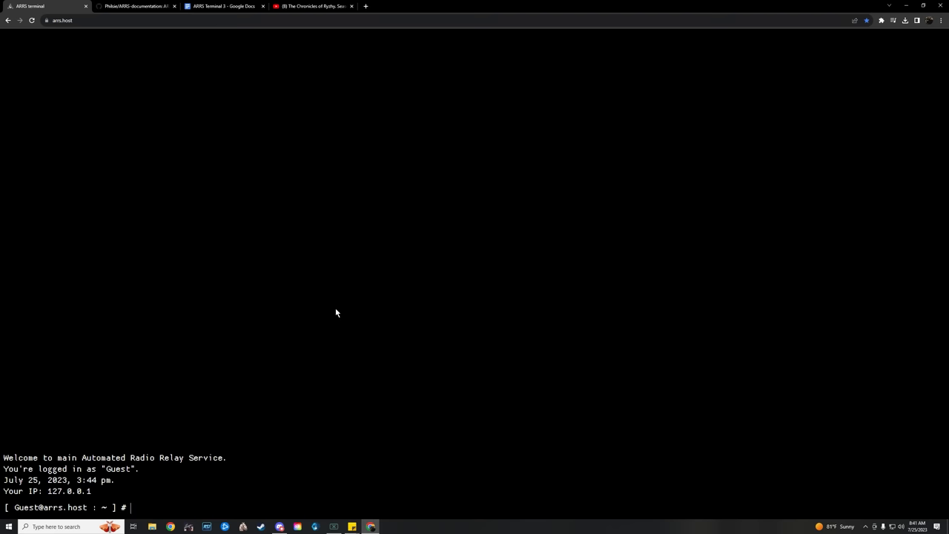
pyautogui.moveTo(480, 238)
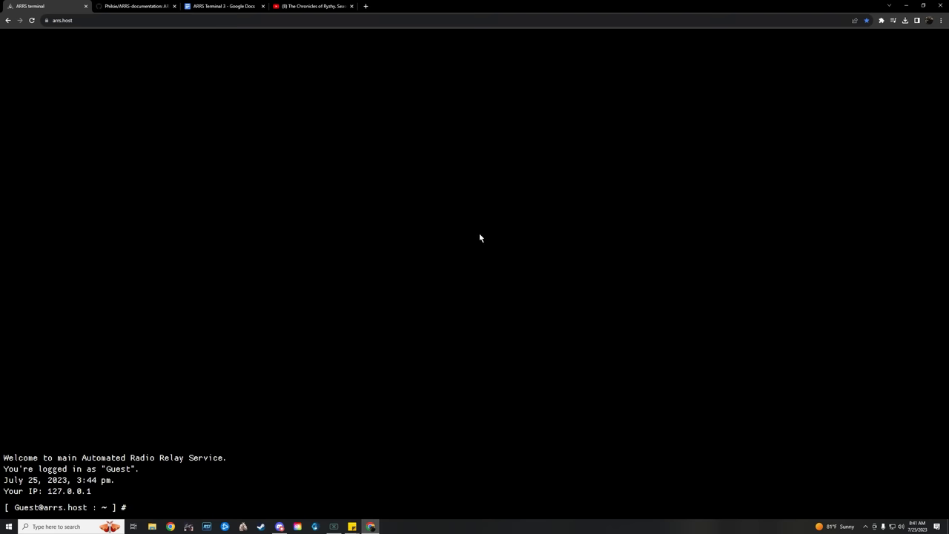
pyautogui.write('help')
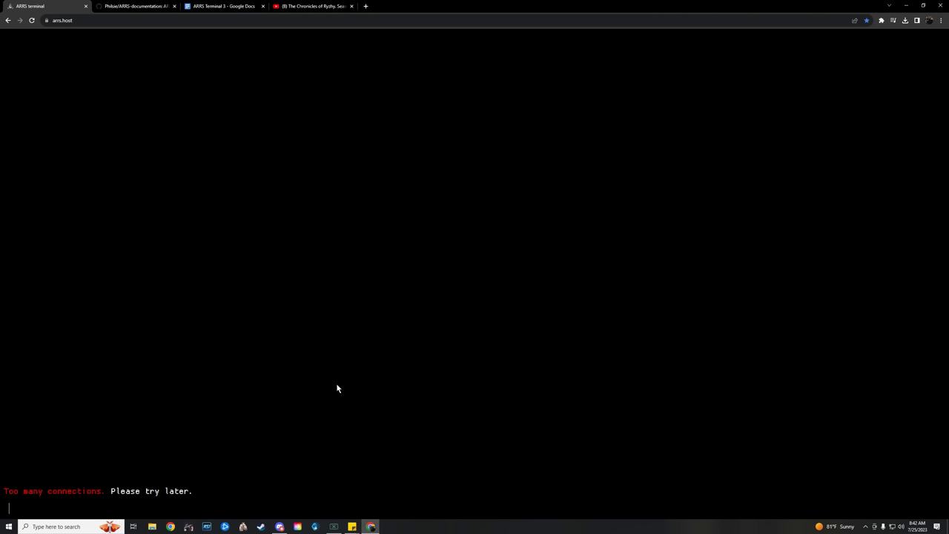
# Run help and notes at the defaultuser prompt.
pyautogui.write('help')
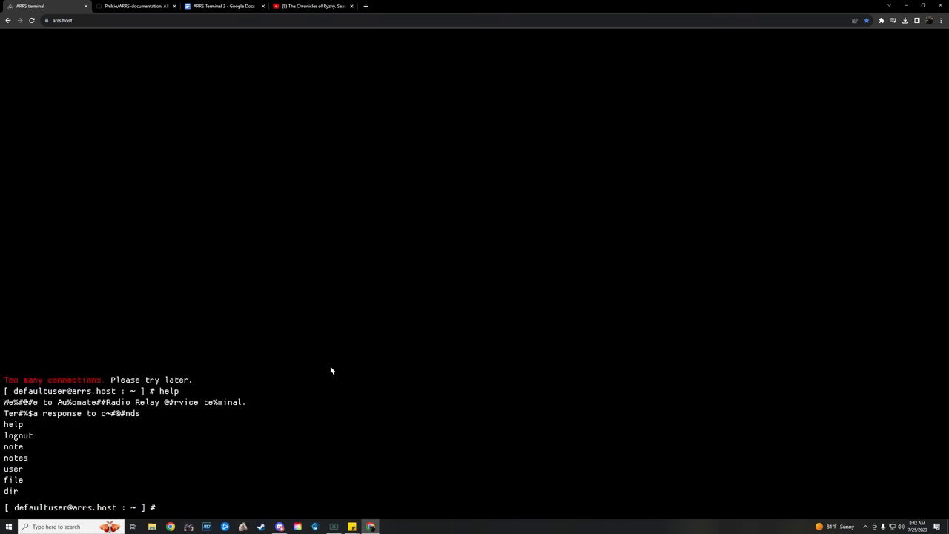
pyautogui.write('notes')
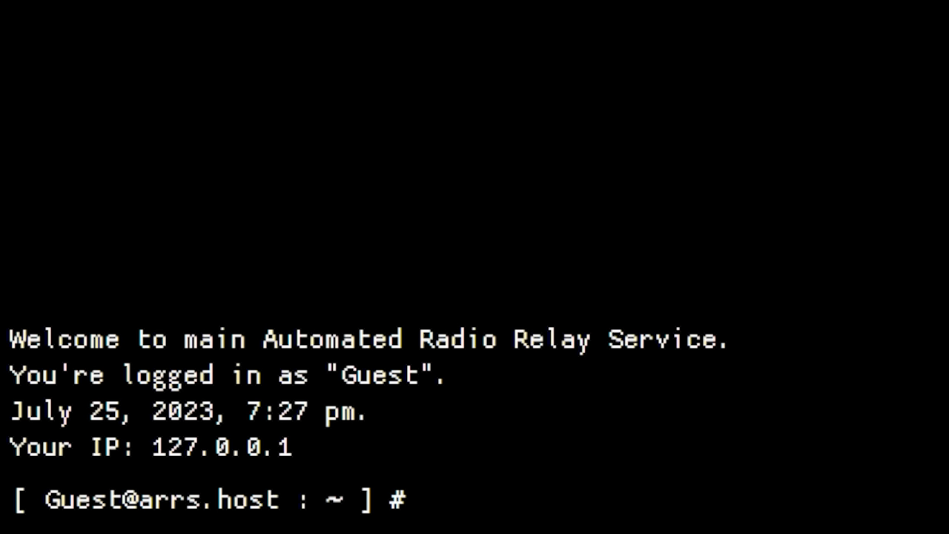
pyautogui.write('h')
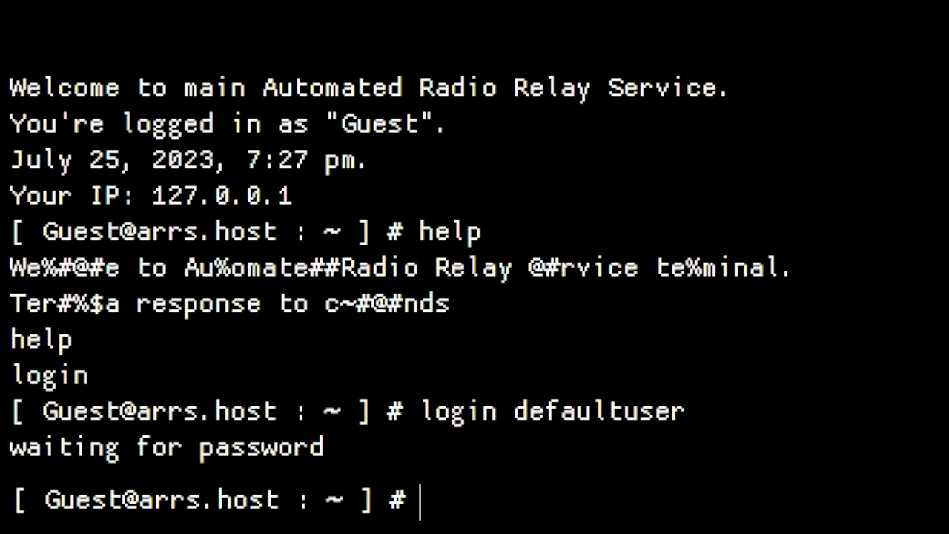
pyautogui.write('123456test')
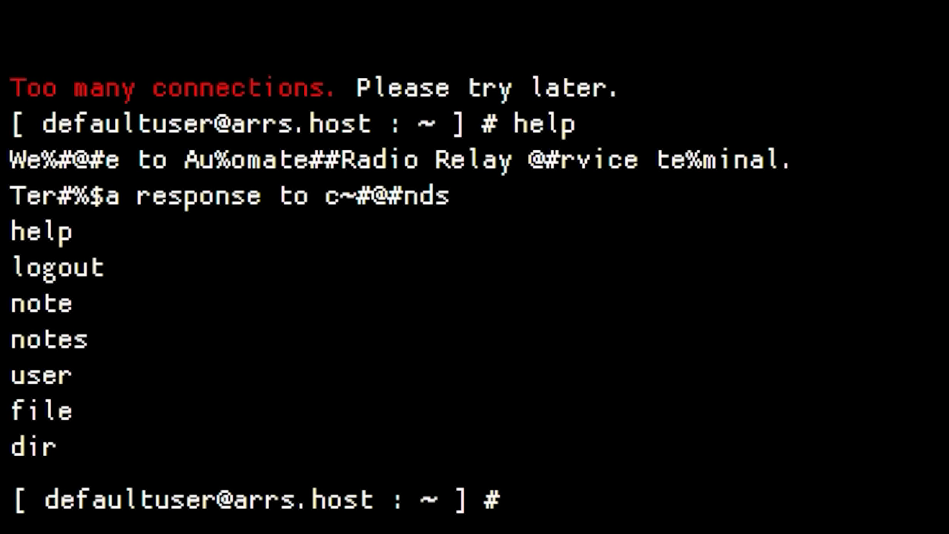
pyautogui.write('notes')
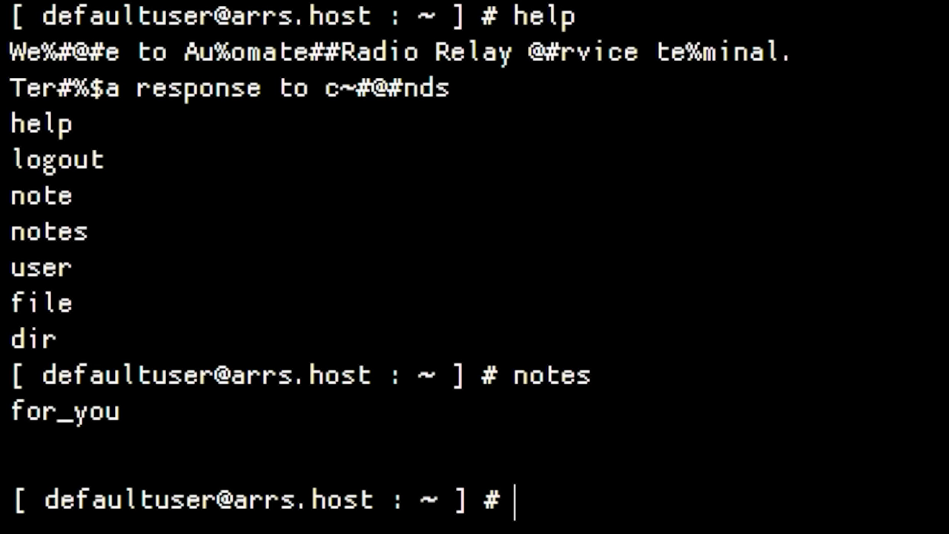
pyautogui.write('note for_you')
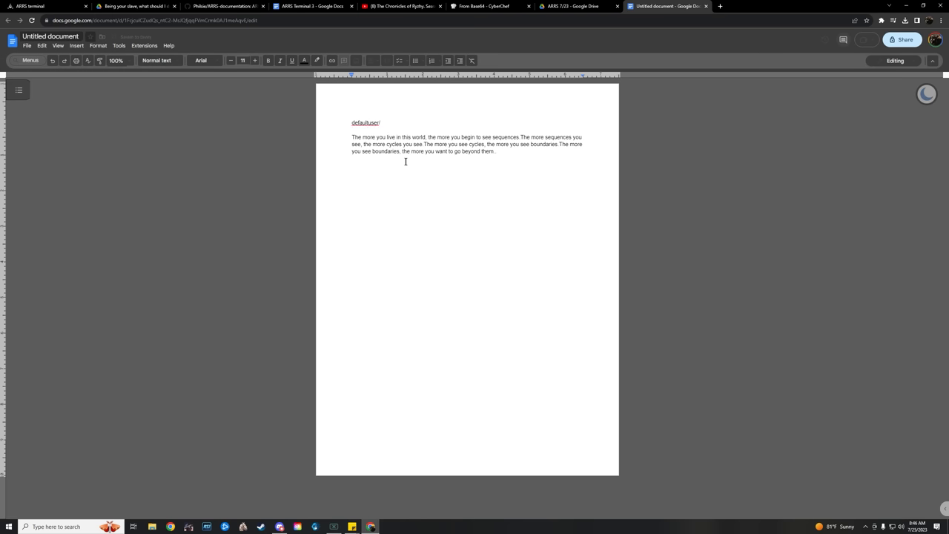
pyautogui.click(311, 6)
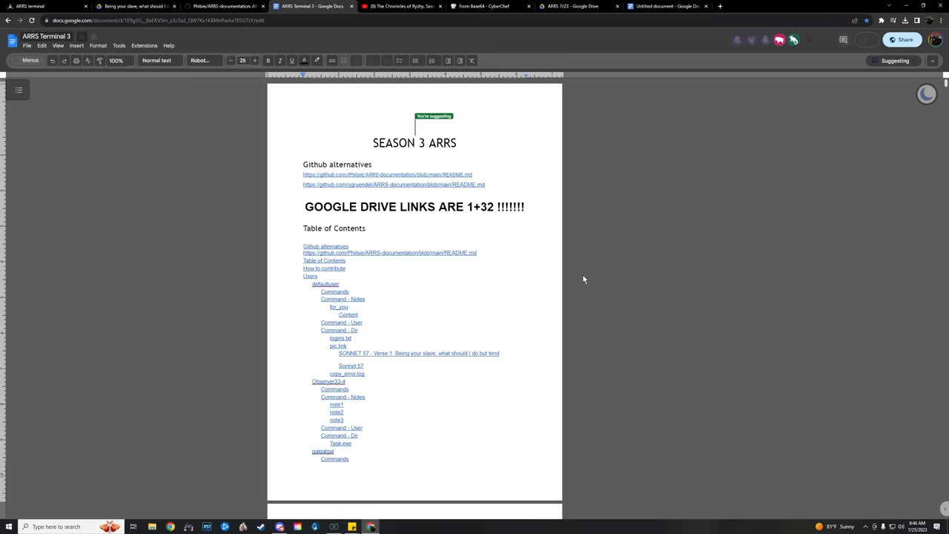
pyautogui.scroll(-3)
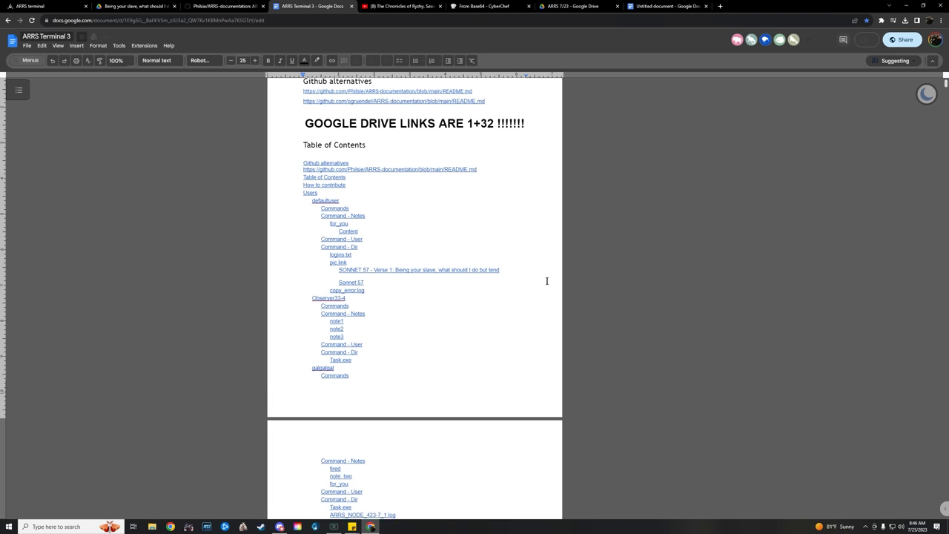
pyautogui.scroll(-3)
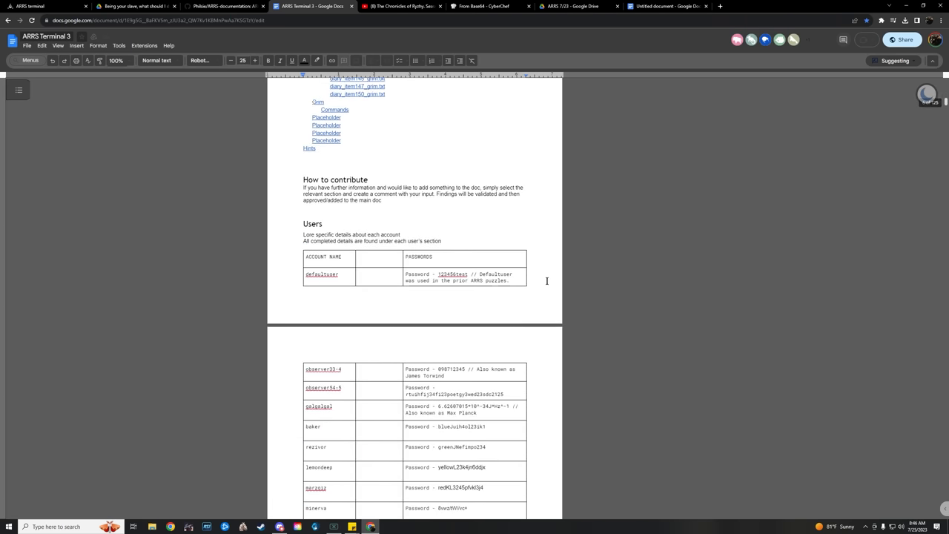
pyautogui.scroll(-3)
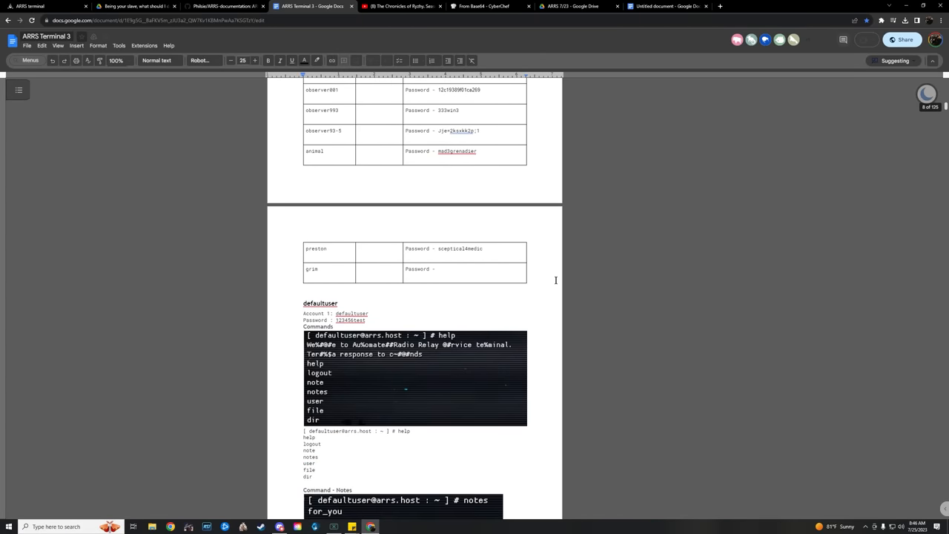
pyautogui.scroll(-3)
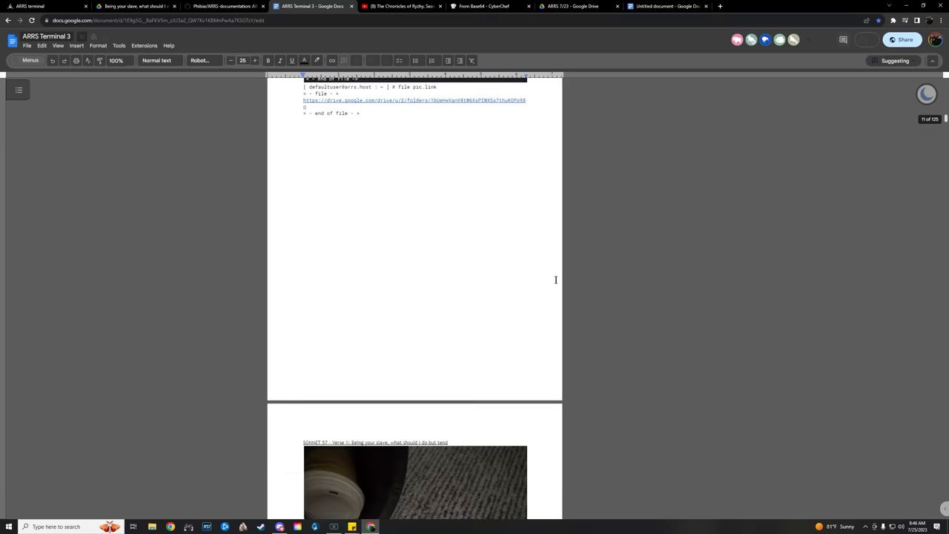
pyautogui.scroll(-3)
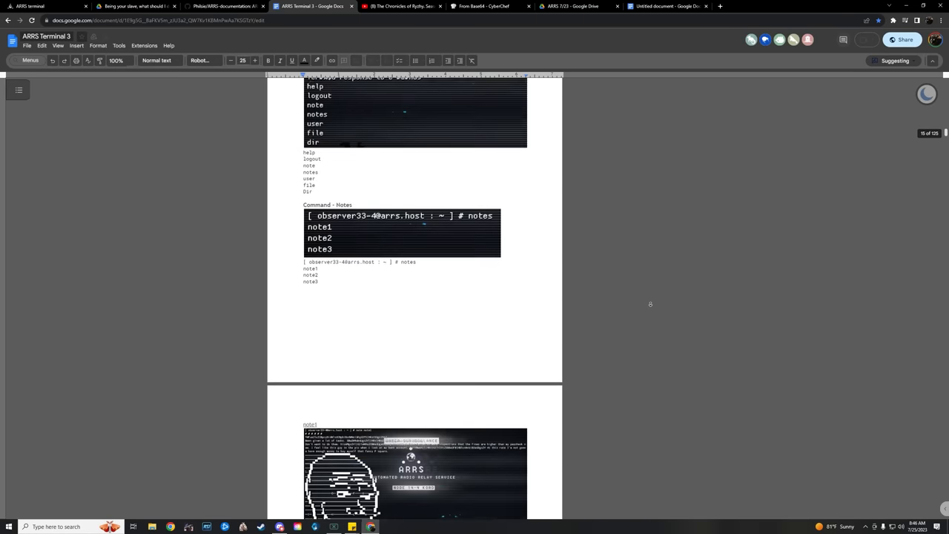
pyautogui.scroll(-3)
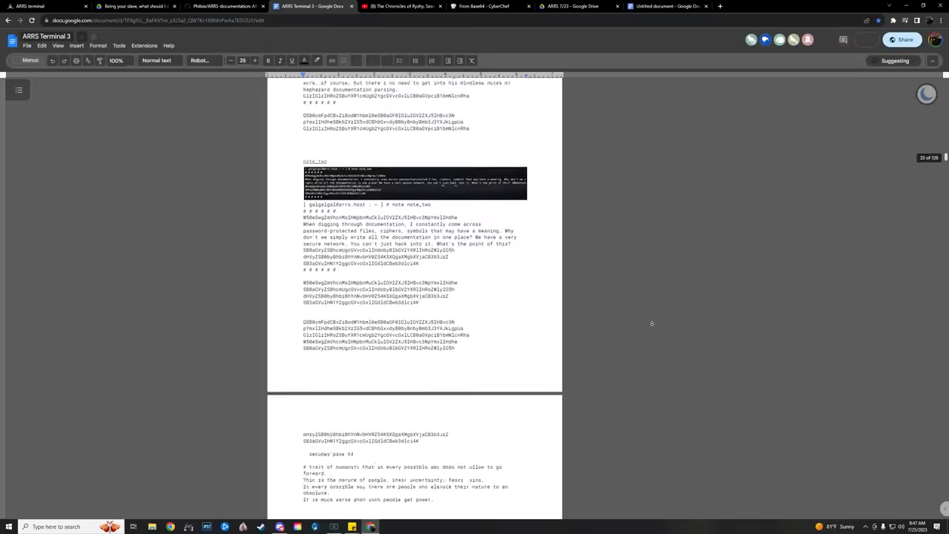
pyautogui.scroll(-3)
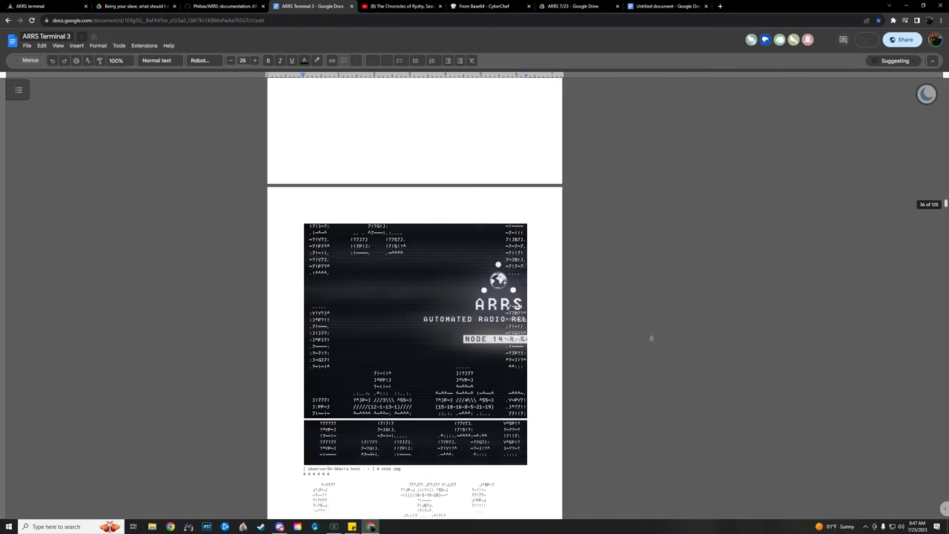
pyautogui.scroll(-3)
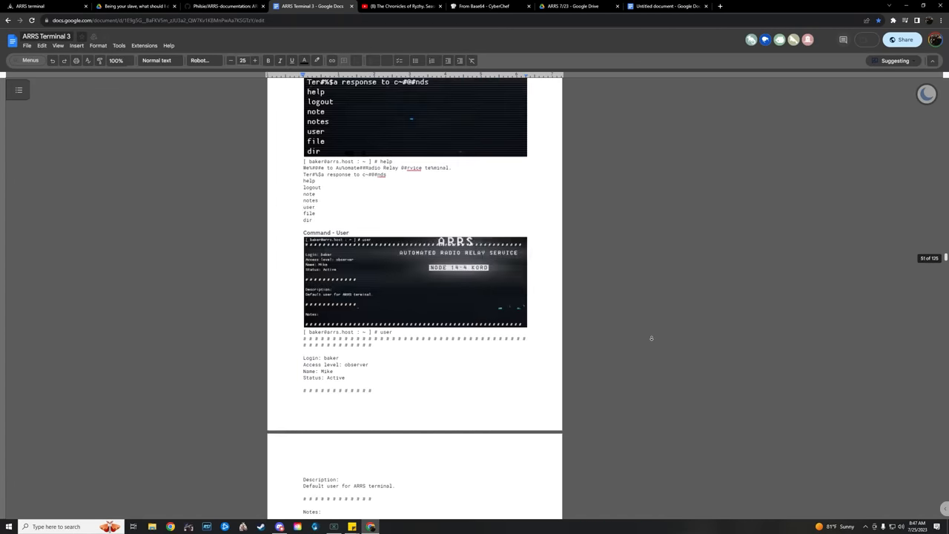
pyautogui.scroll(-3)
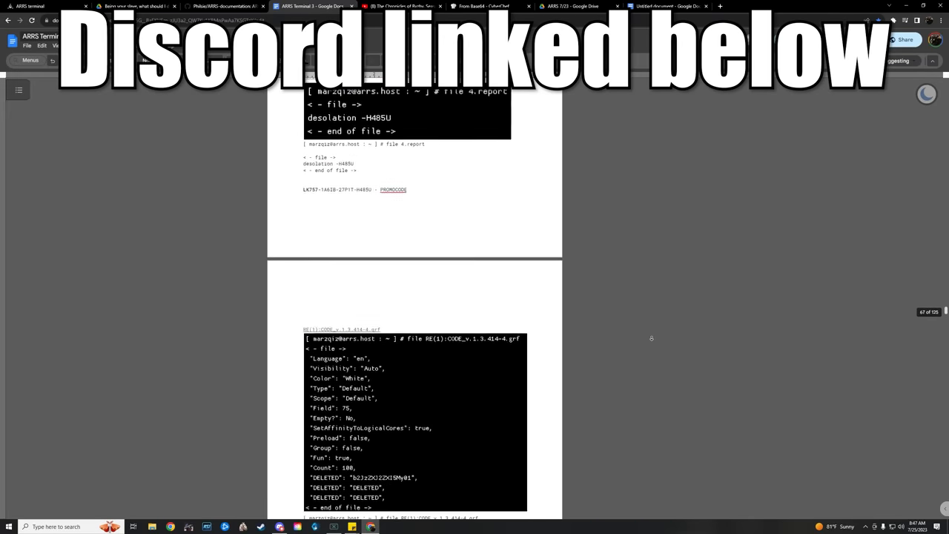
pyautogui.scroll(-3)
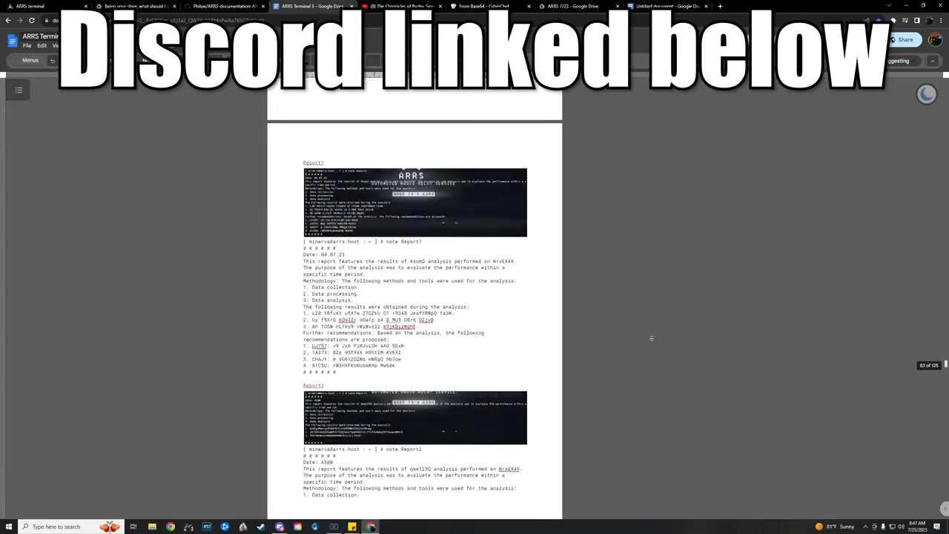
pyautogui.scroll(-3)
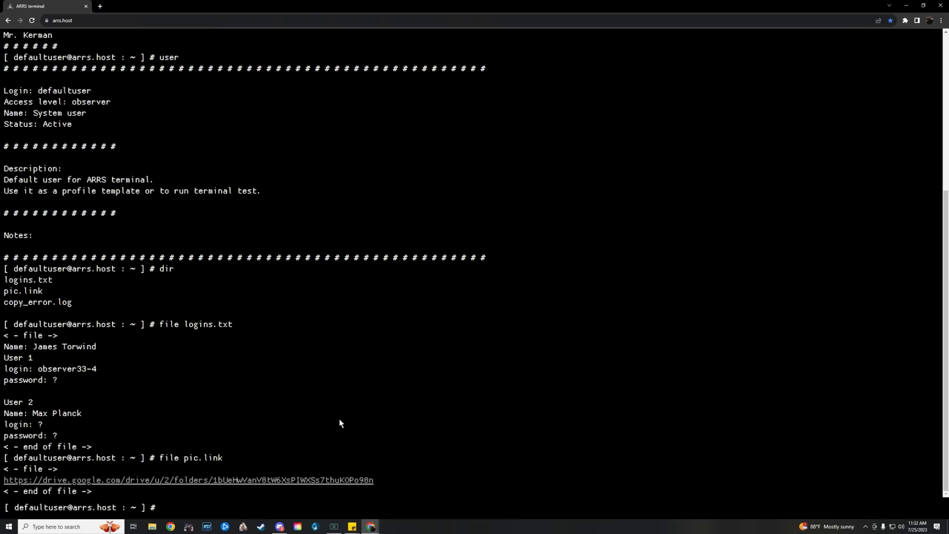
# Open trash_can_foto.jpg from the pic.link Drive folder and zoom in on it.
pyautogui.click(187, 480)
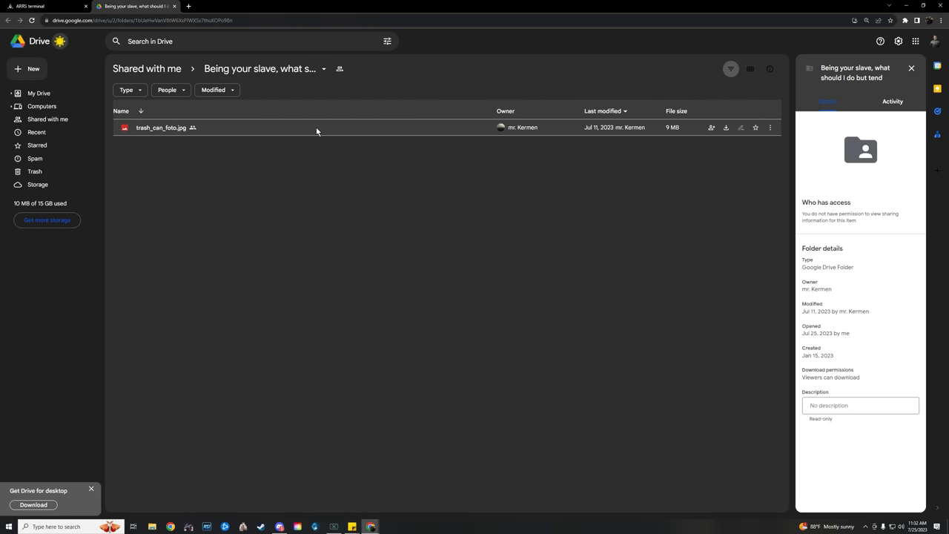
pyautogui.doubleClick(161, 127)
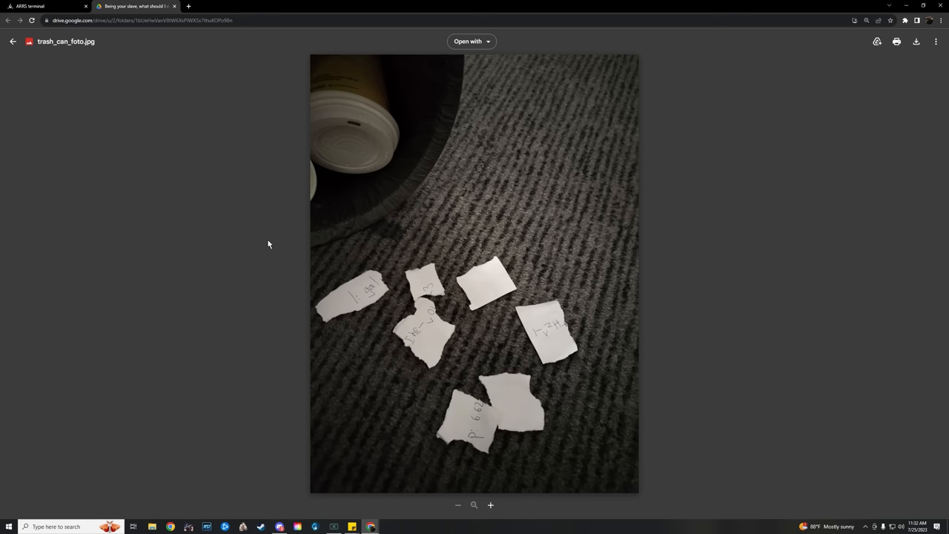
pyautogui.click(490, 505)
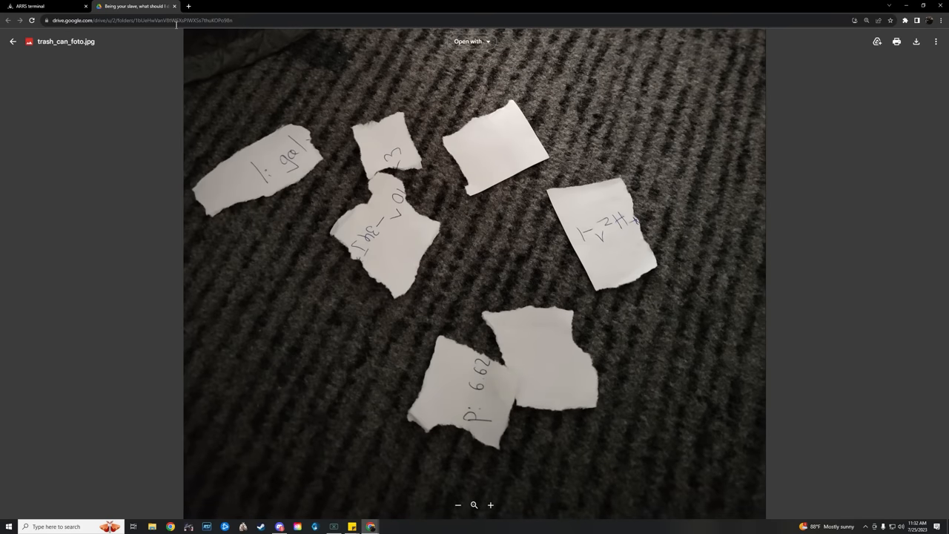
# Read copy_error.log in the terminal, then open Chrome's Developer tools.
pyautogui.click(44, 6)
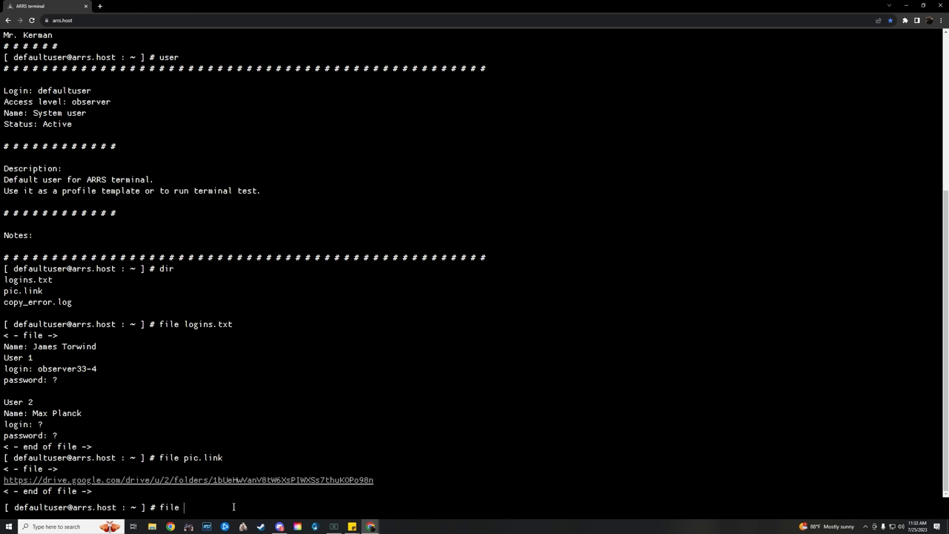
pyautogui.write('copy')
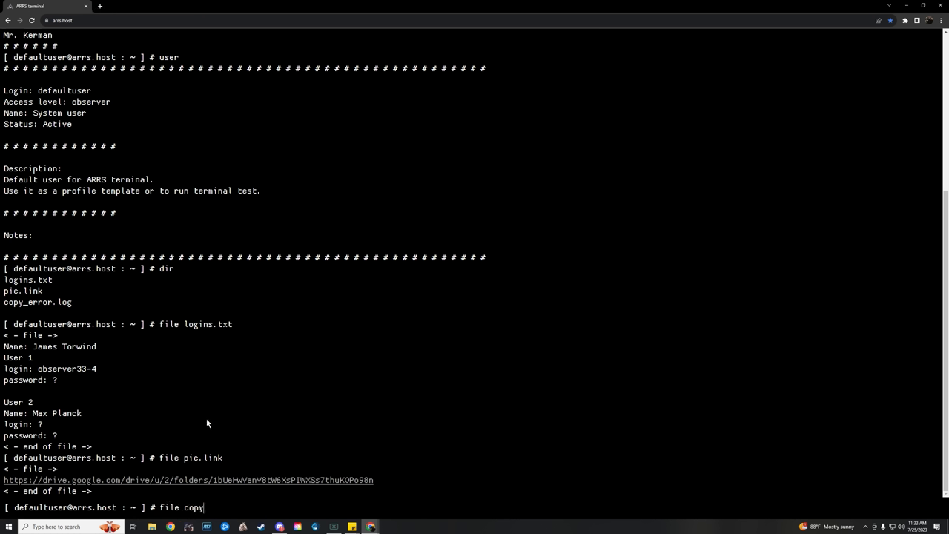
pyautogui.write('_error.log')
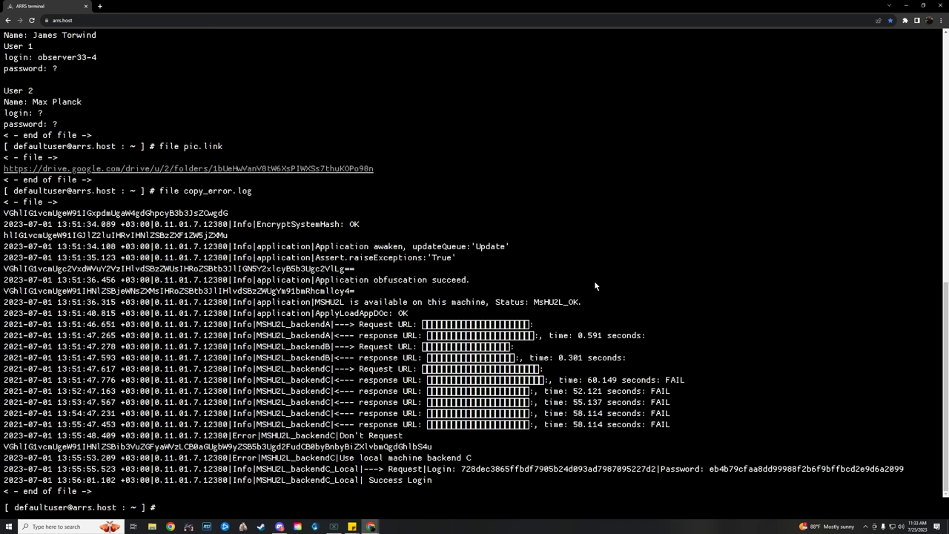
pyautogui.click(939, 20)
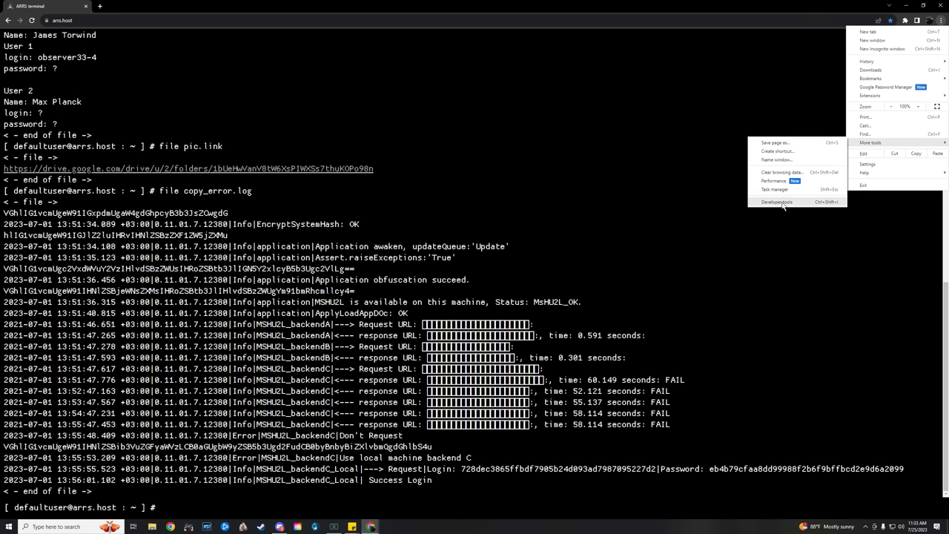
pyautogui.click(777, 200)
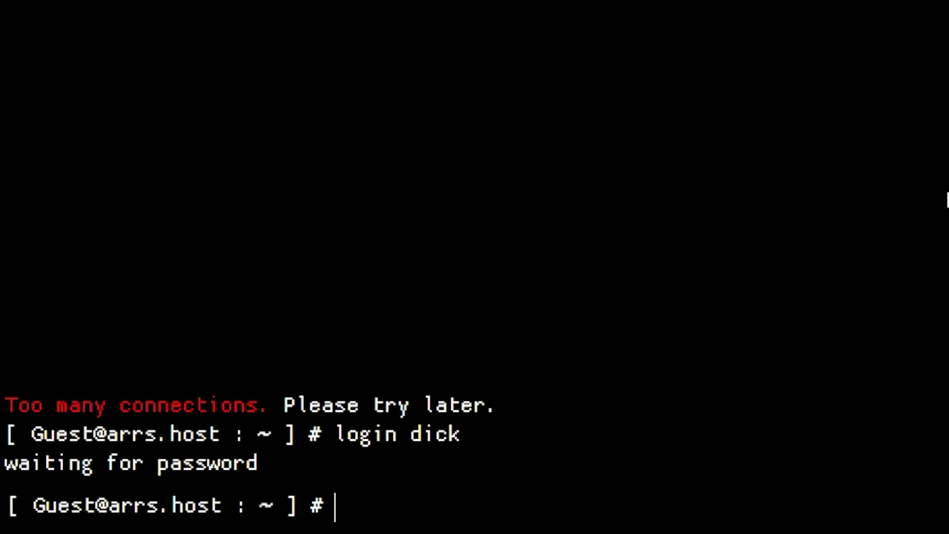
pyautogui.write('password')
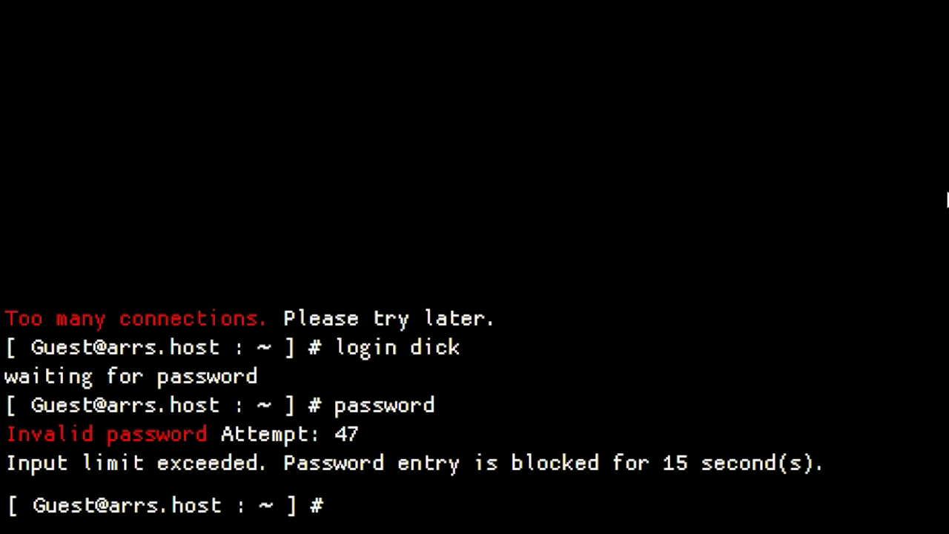
pyautogui.write('login galgalgal')
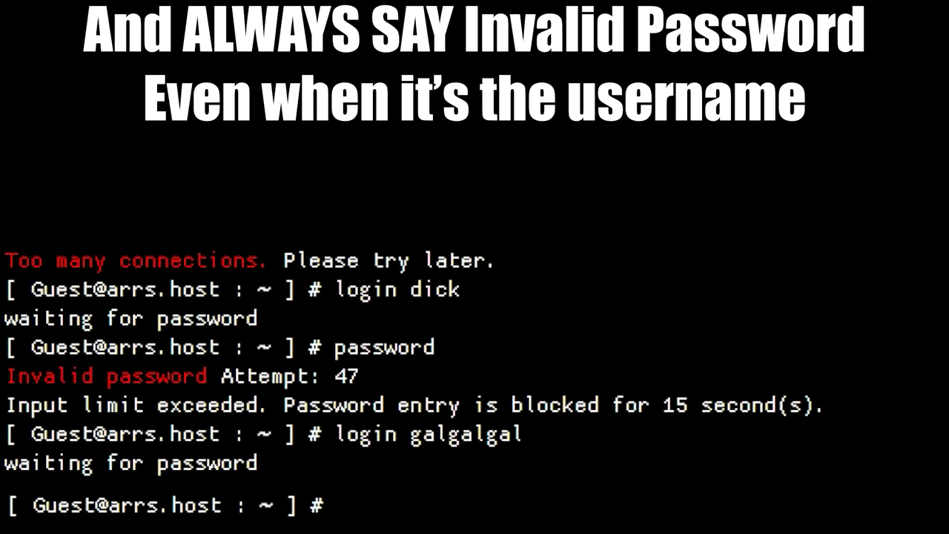
pyautogui.write('6.62607015*10^-34J*Hz^-1')
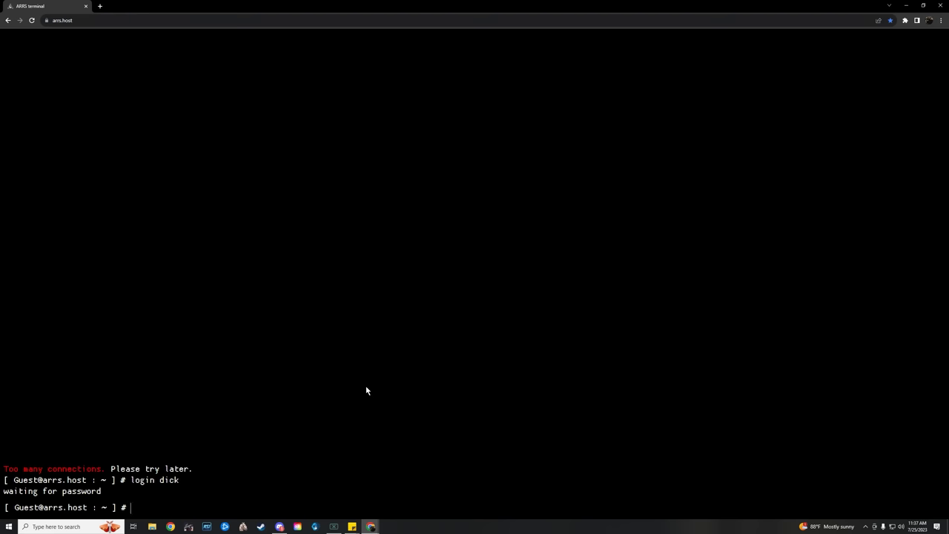
pyautogui.write('password')
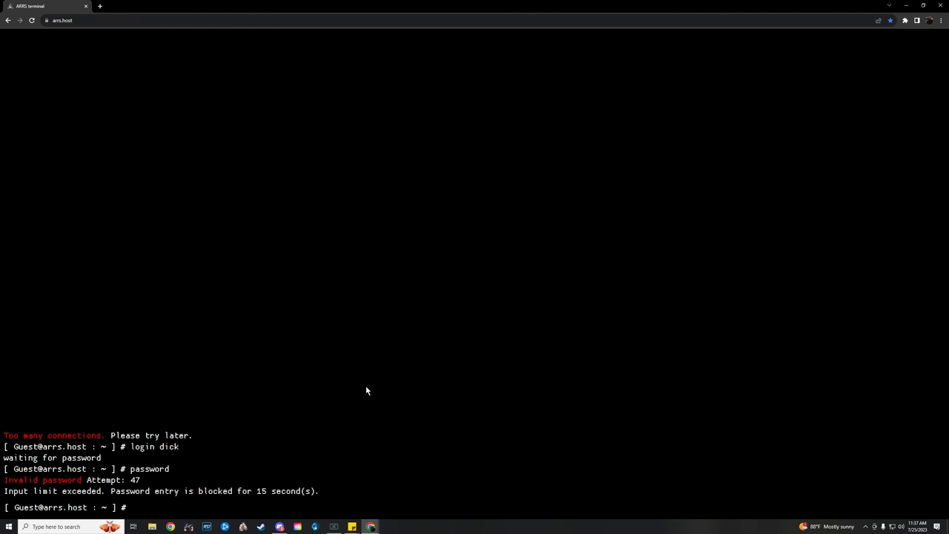
pyautogui.write('login gal')
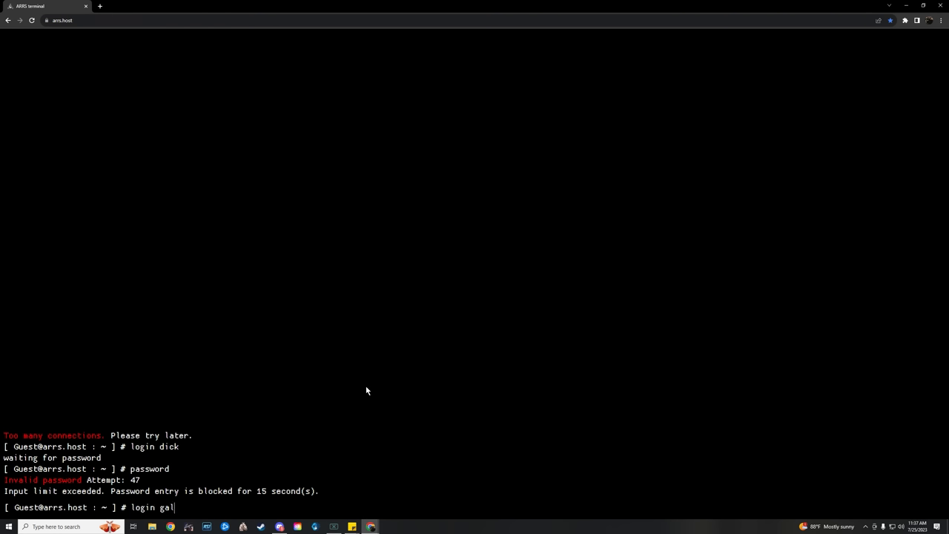
pyautogui.write('galgal')
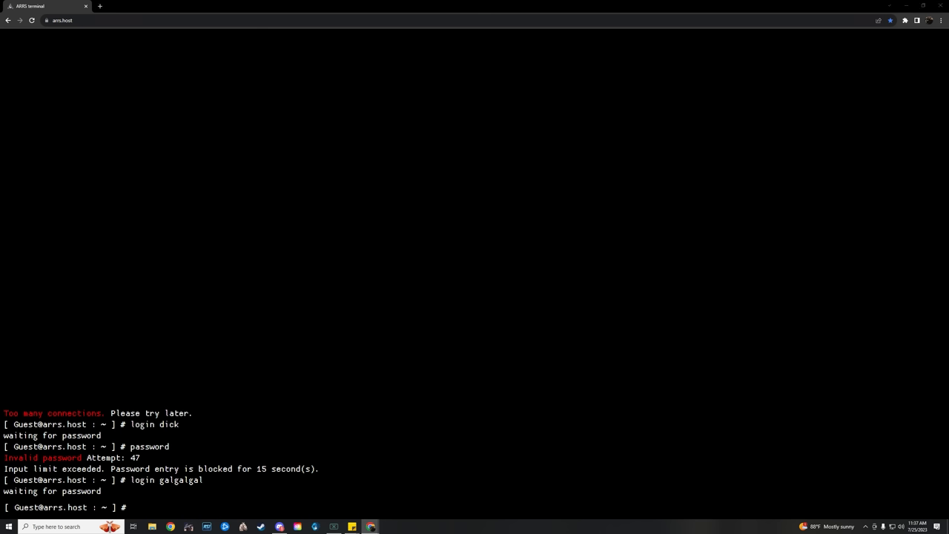
pyautogui.write('6.62607015*10^-34J*Hz^-1')
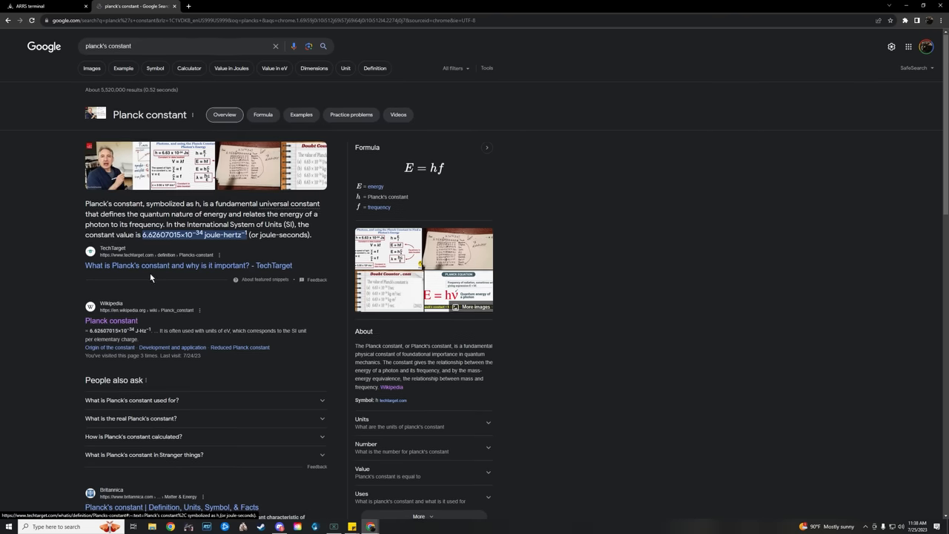
# Check Planck's constant on Wikipedia and try three notations of it as galgalgal's password.
pyautogui.click(111, 320)
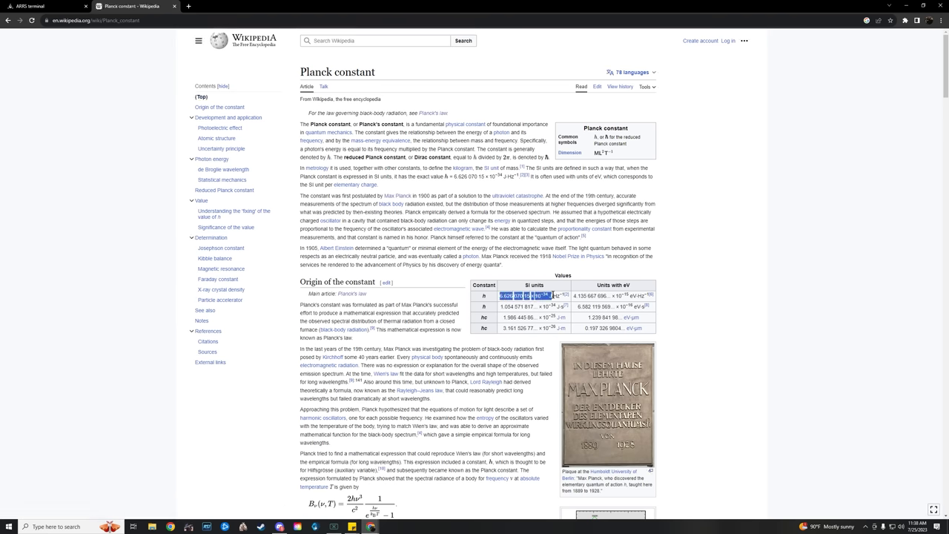
pyautogui.click(42, 6)
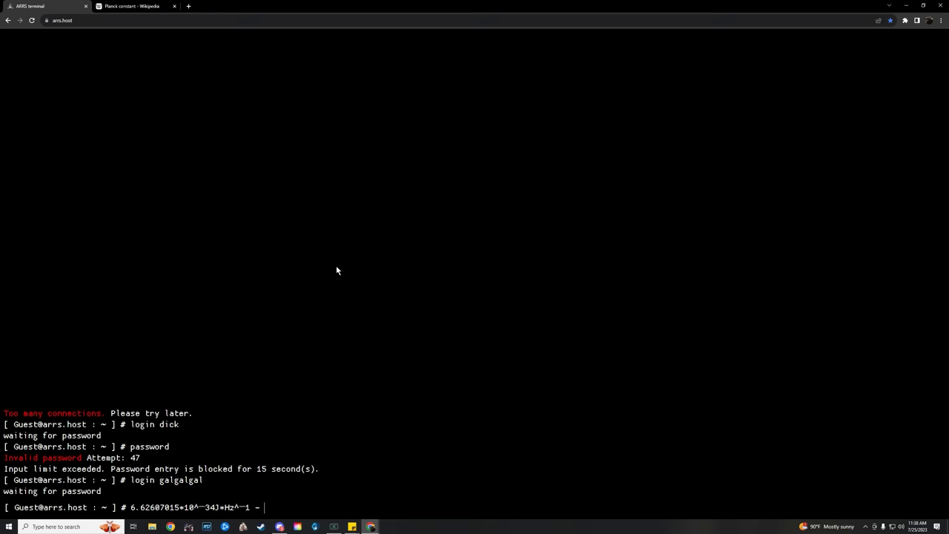
pyautogui.write('6.62607015×10−34 J⋅Hz−1')
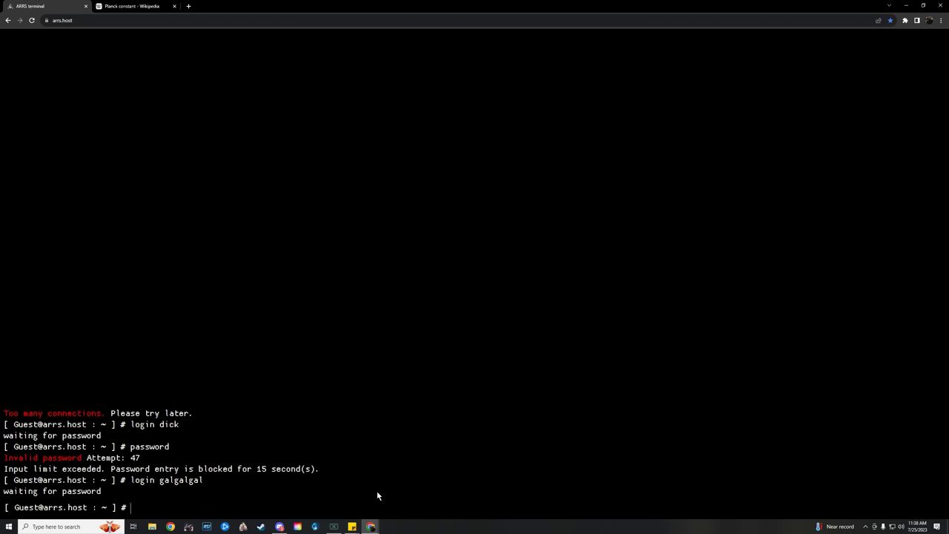
pyautogui.write('6.62607015*10^-34 J*Hz^-1')
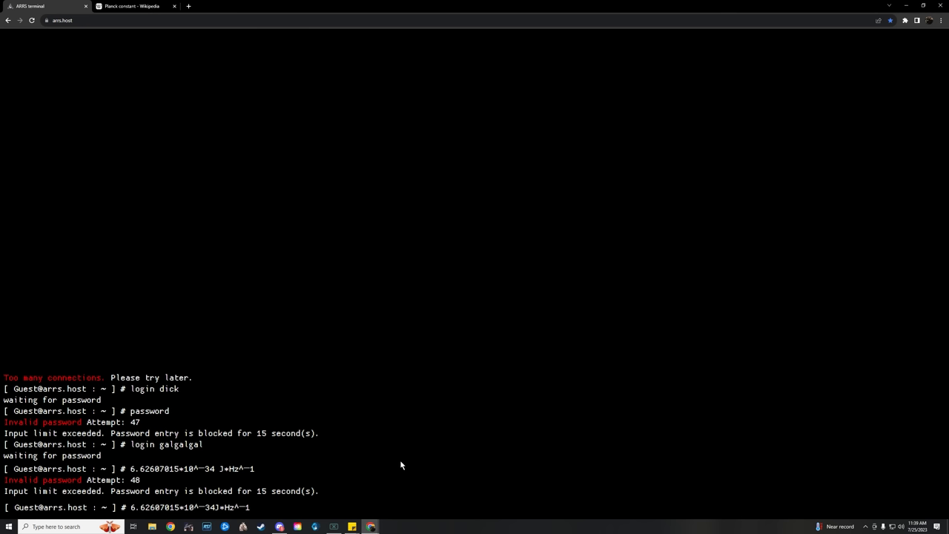
pyautogui.moveTo(307, 504)
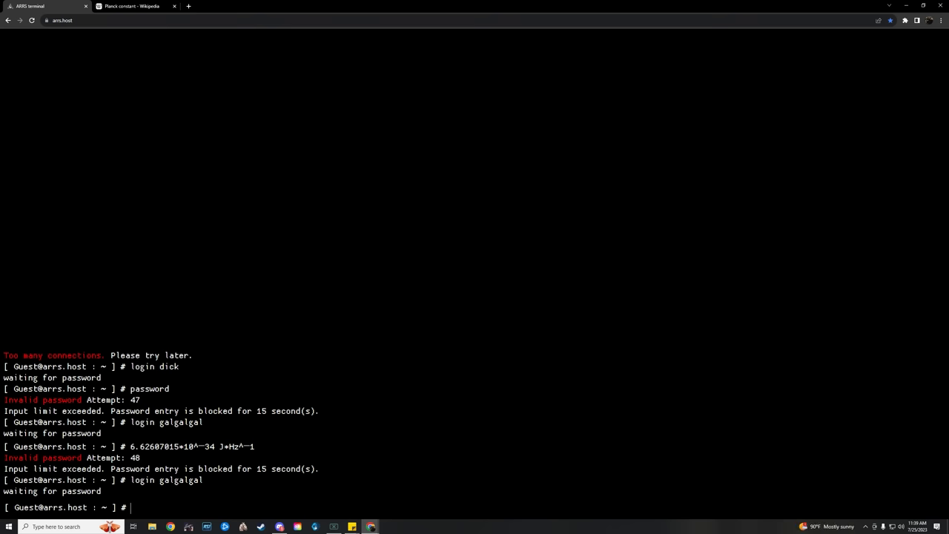
pyautogui.write('6.62607015*10^-34J*Hz^-1')
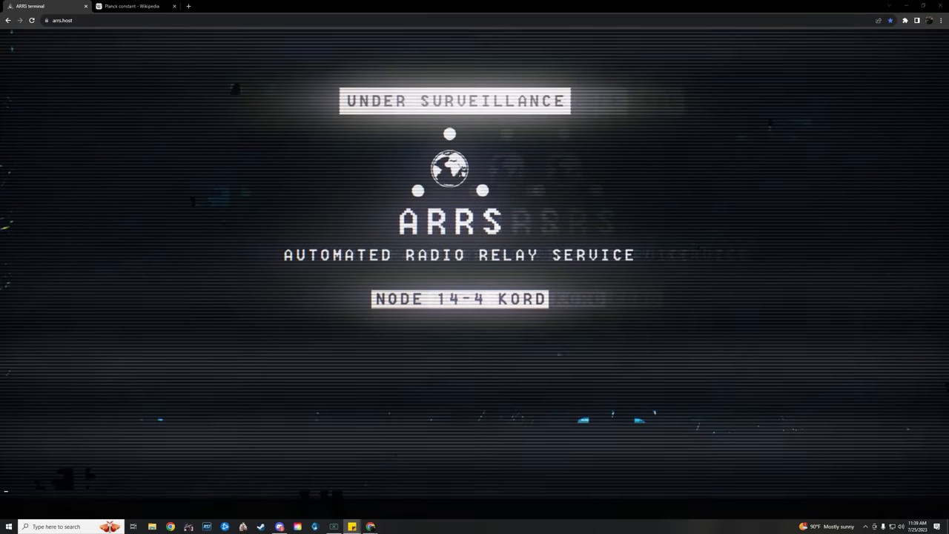
# Remove the splash screen and list the commands, notes, user profile and directory.
pyautogui.click(941, 20)
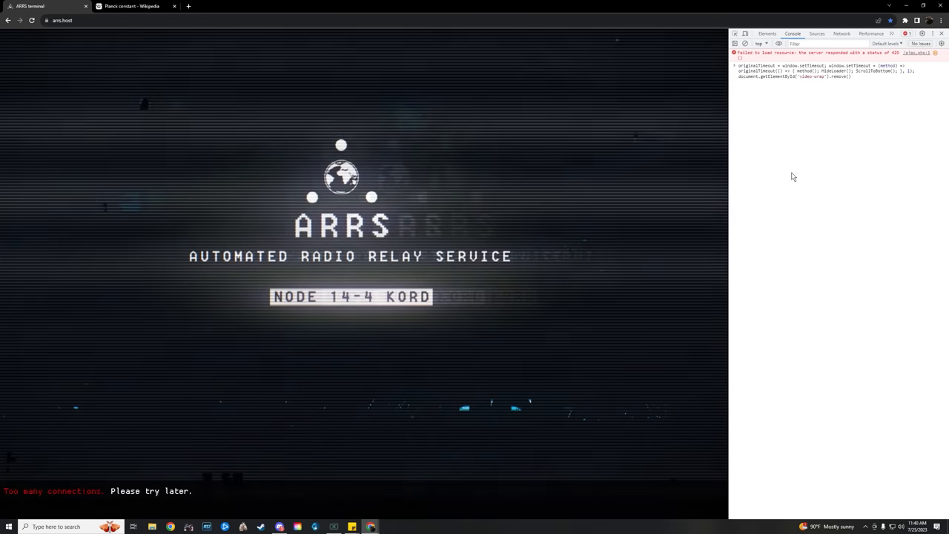
pyautogui.write('help')
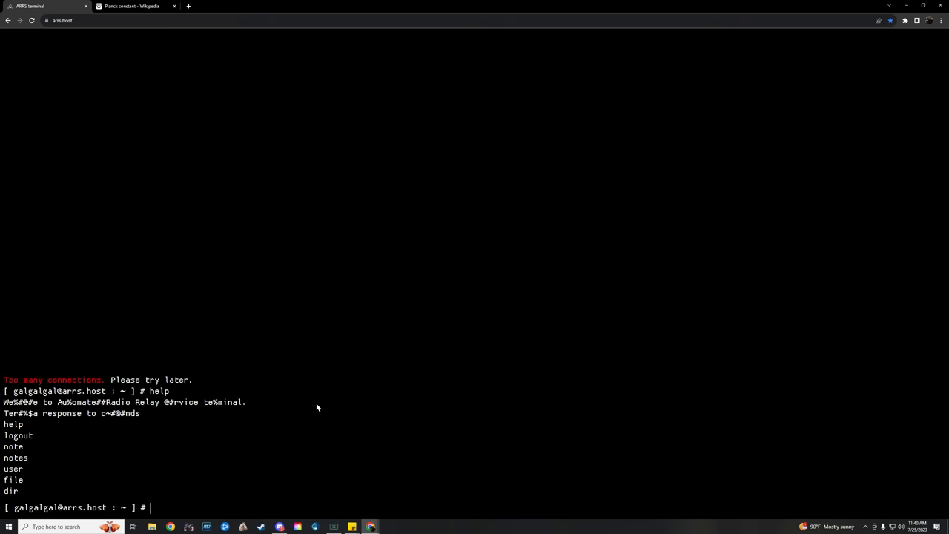
pyautogui.write('notes')
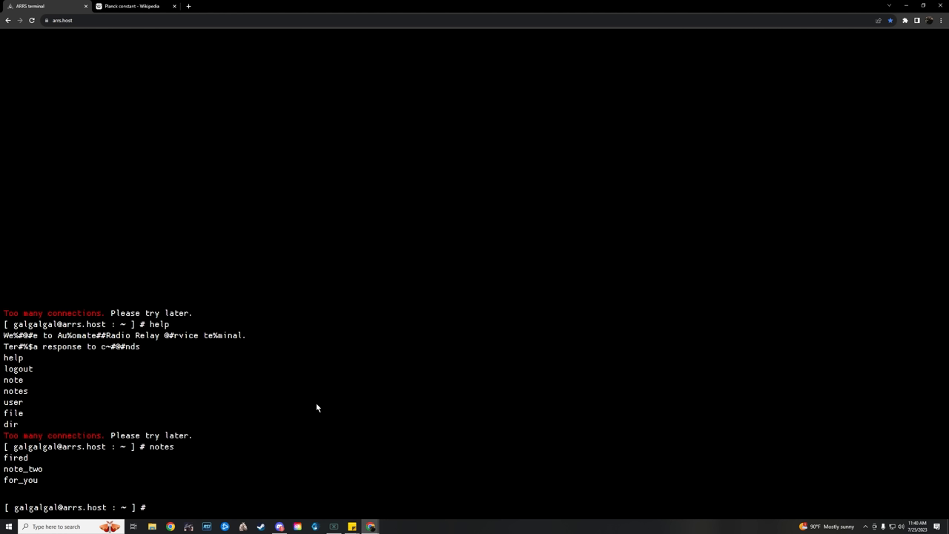
pyautogui.write('user')
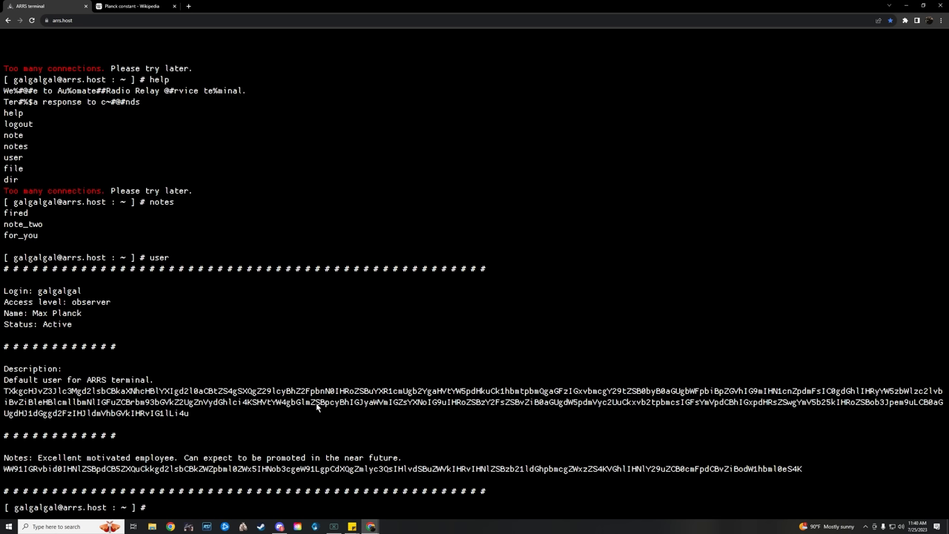
pyautogui.write('dir')
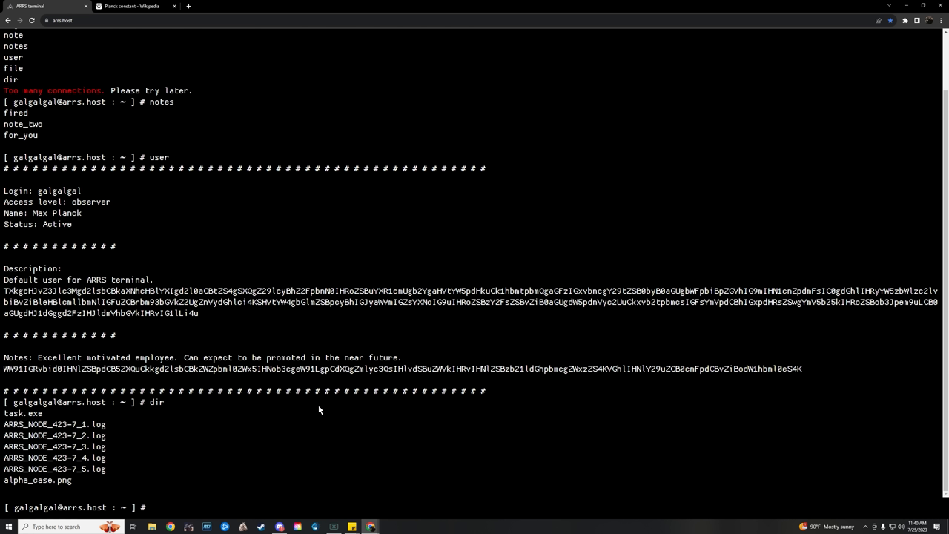
# Read Mr. Kerman's for_you note and display alpha_case.png's Drive link.
pyautogui.write('note for_you')
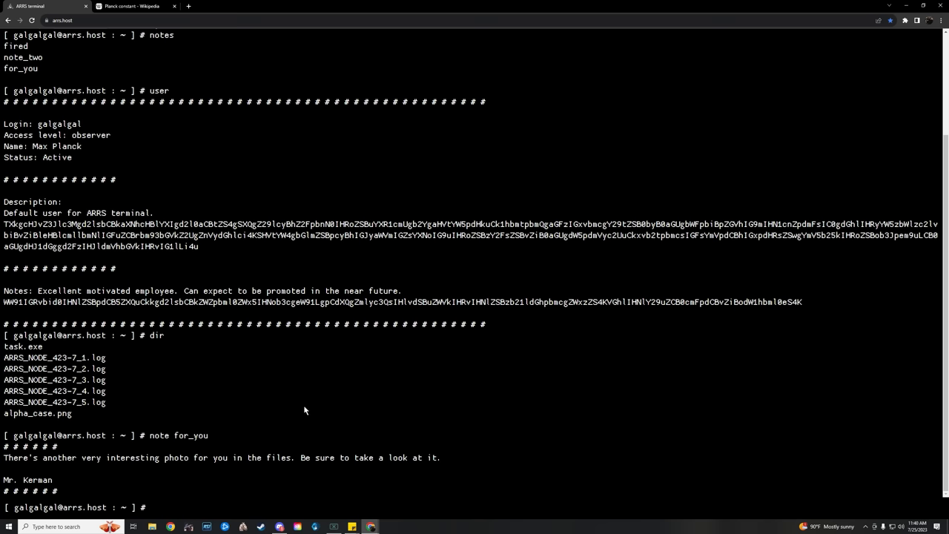
pyautogui.write('file')
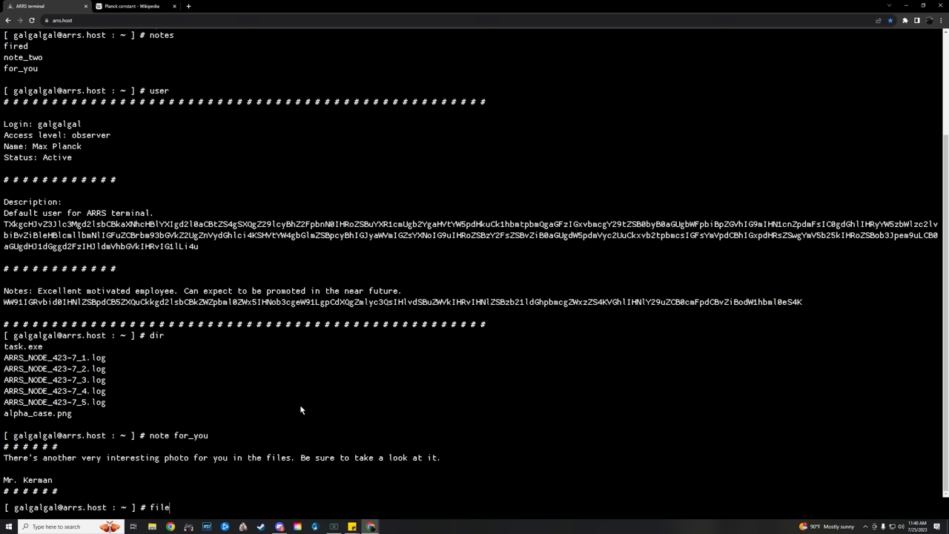
pyautogui.write('alpha_case.png')
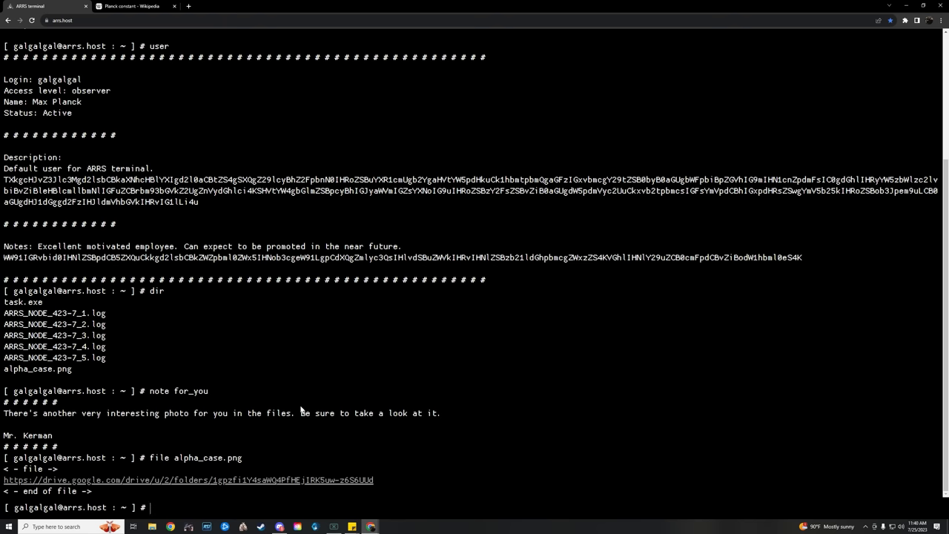
# Open the shared Drive folder and preview alpha_case.png with its details panel.
pyautogui.click(188, 480)
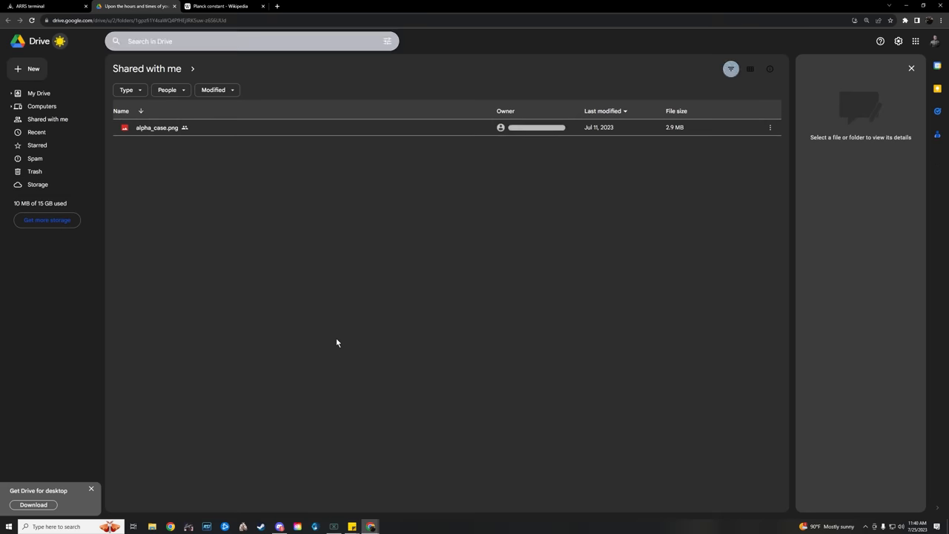
pyautogui.doubleClick(156, 127)
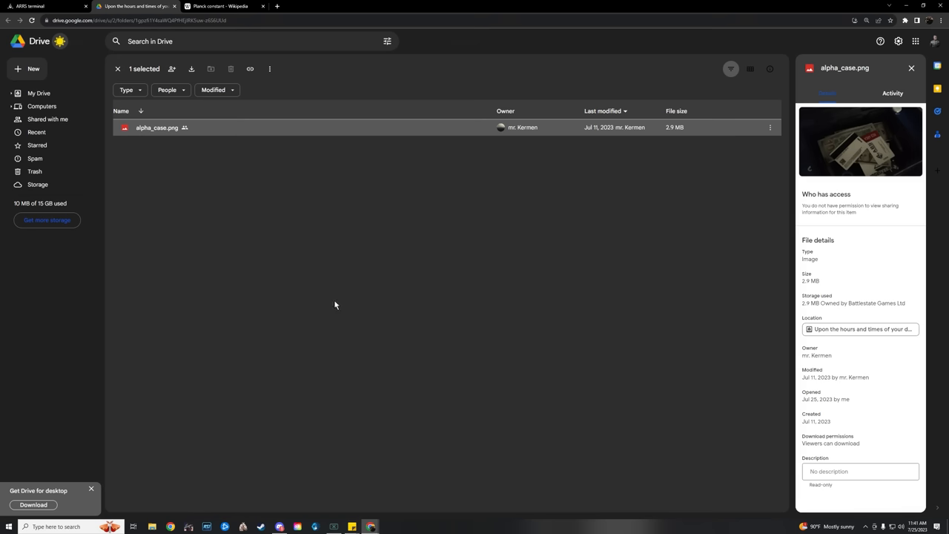
pyautogui.doubleClick(157, 126)
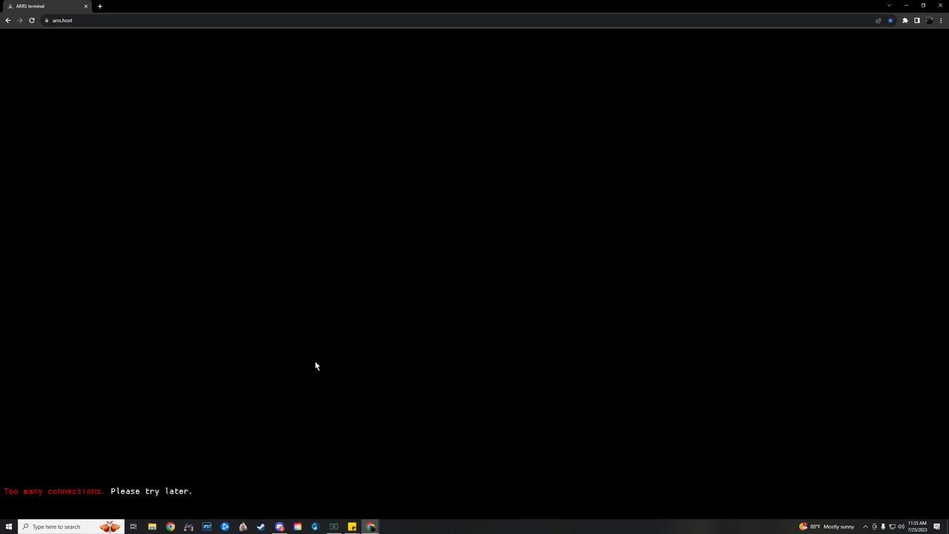
# Show the commands, user profile and task.exe task list, then inspect the L: line.
pyautogui.write('help')
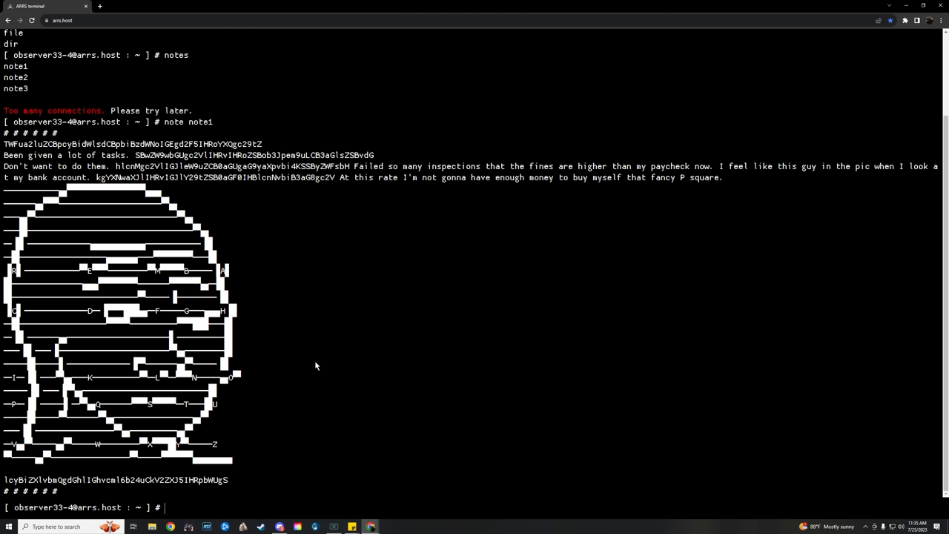
pyautogui.write('user')
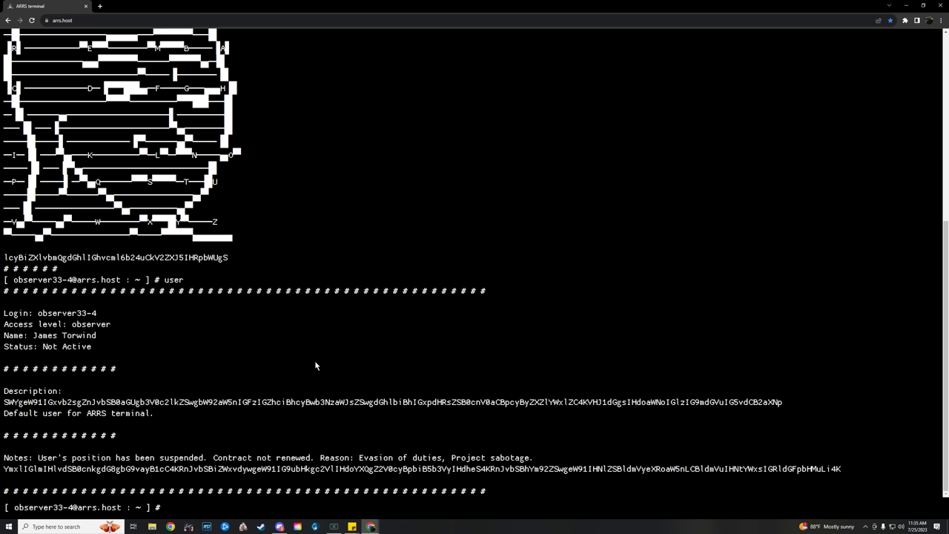
pyautogui.moveTo(308, 367)
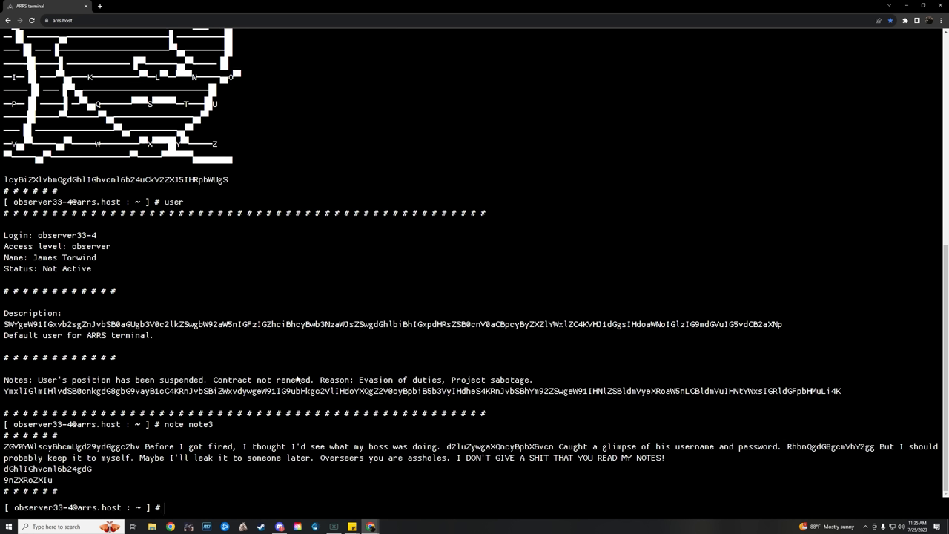
pyautogui.moveTo(235, 435)
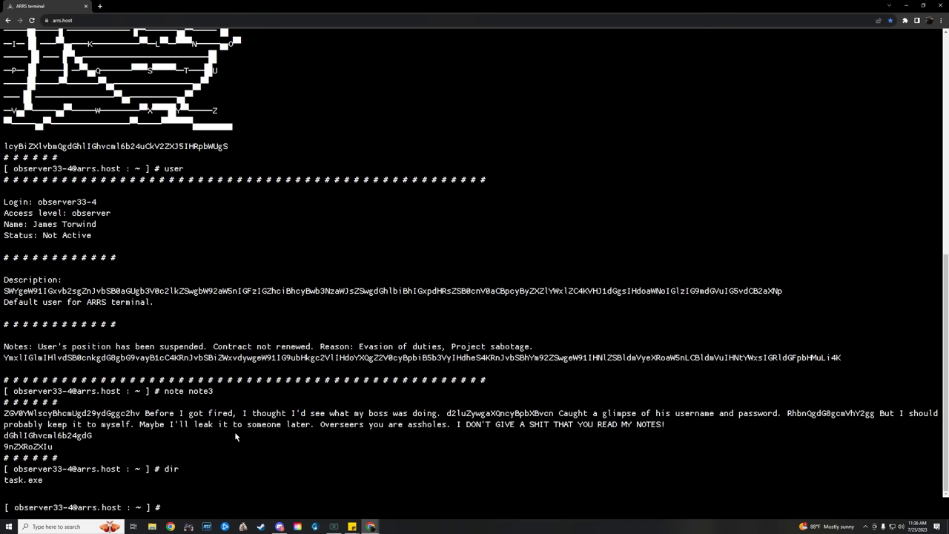
pyautogui.write('file task.exe')
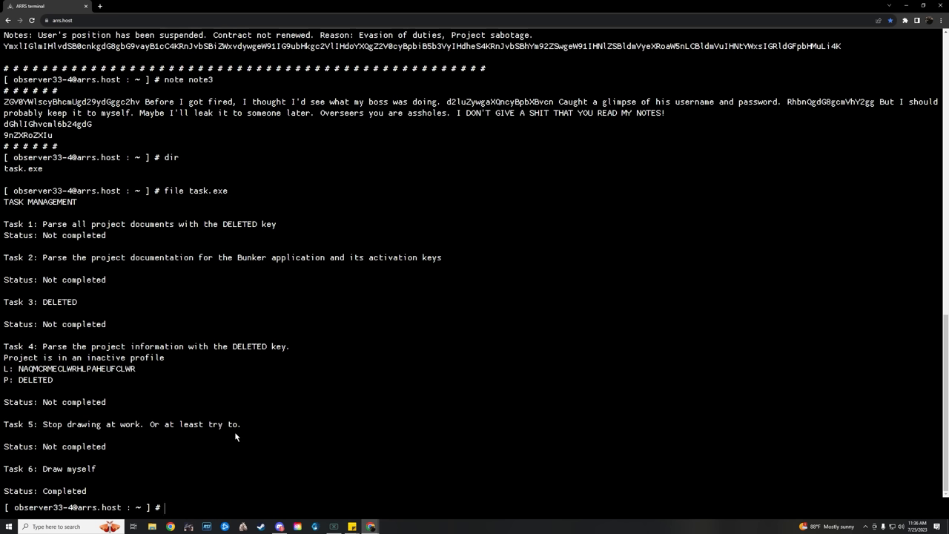
pyautogui.click(922, 20)
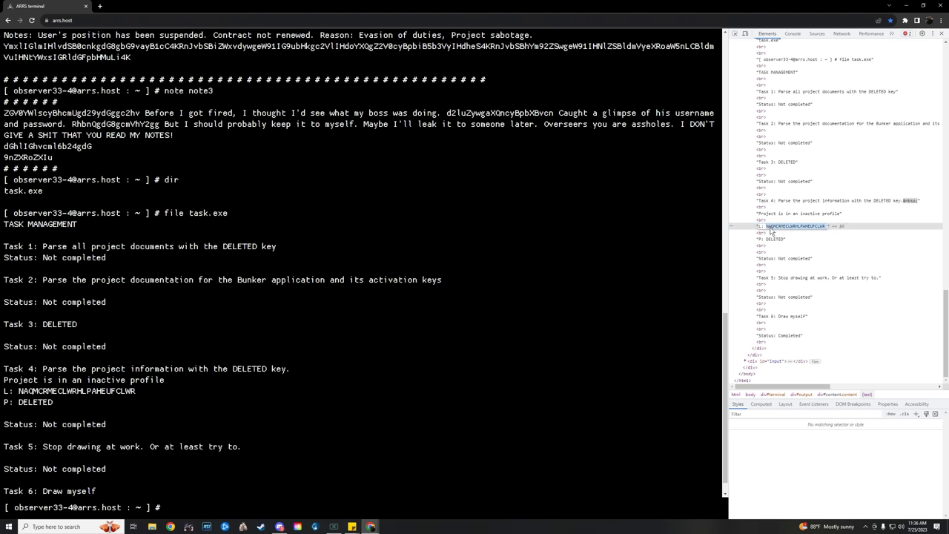
pyautogui.moveTo(146, 393)
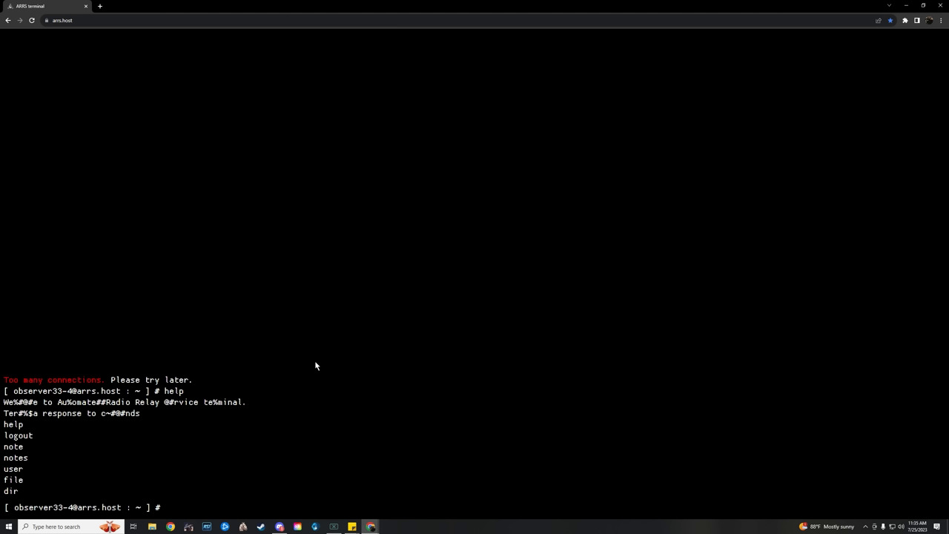
# Reread observer33-4's notes list, note1 and user profile.
pyautogui.write('notes')
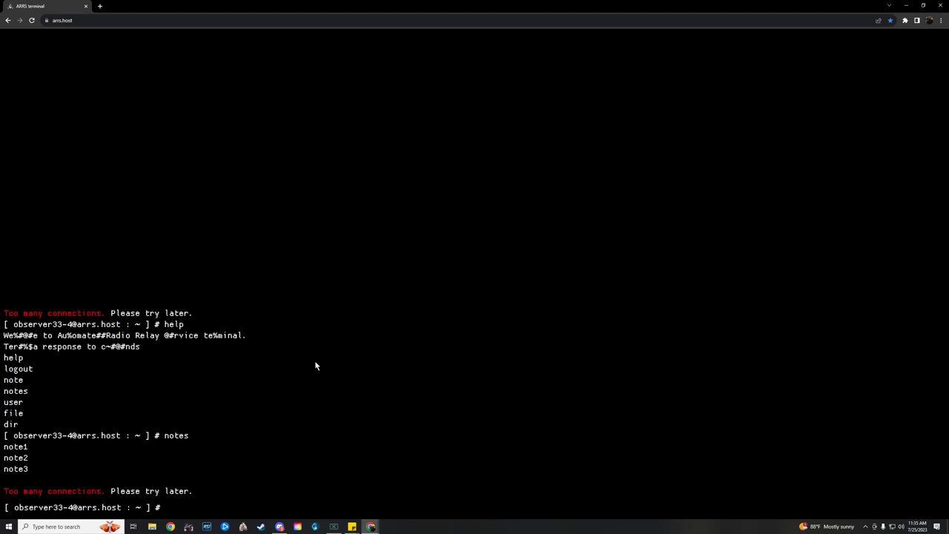
pyautogui.write('note note1')
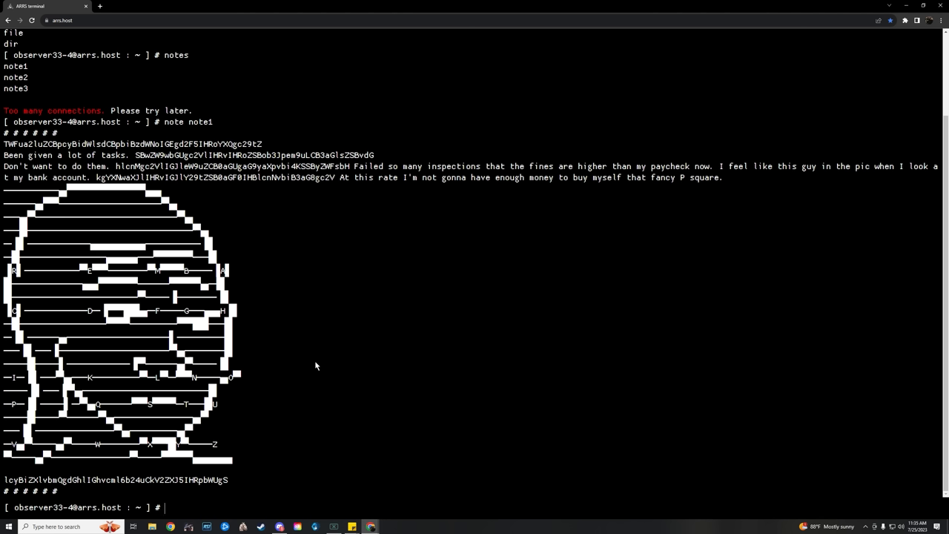
pyautogui.write('user')
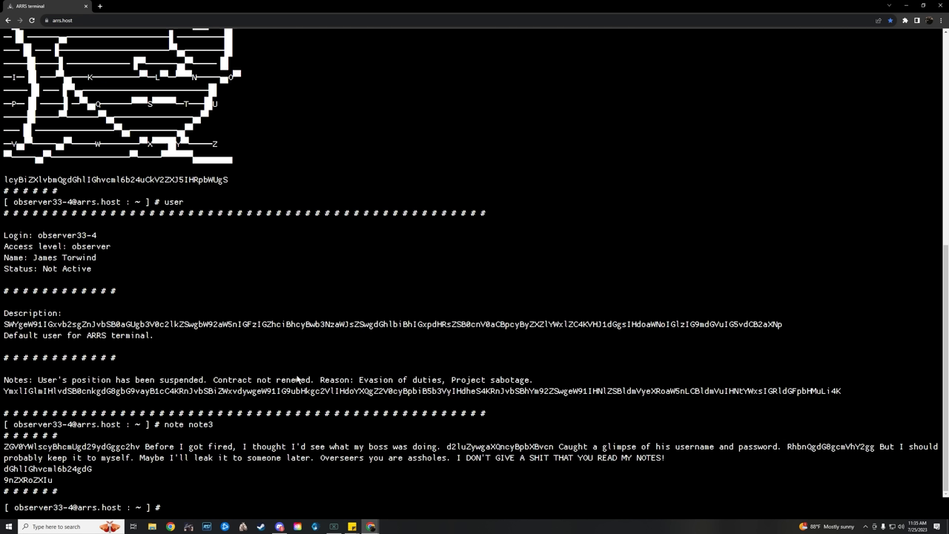
pyautogui.moveTo(233, 430)
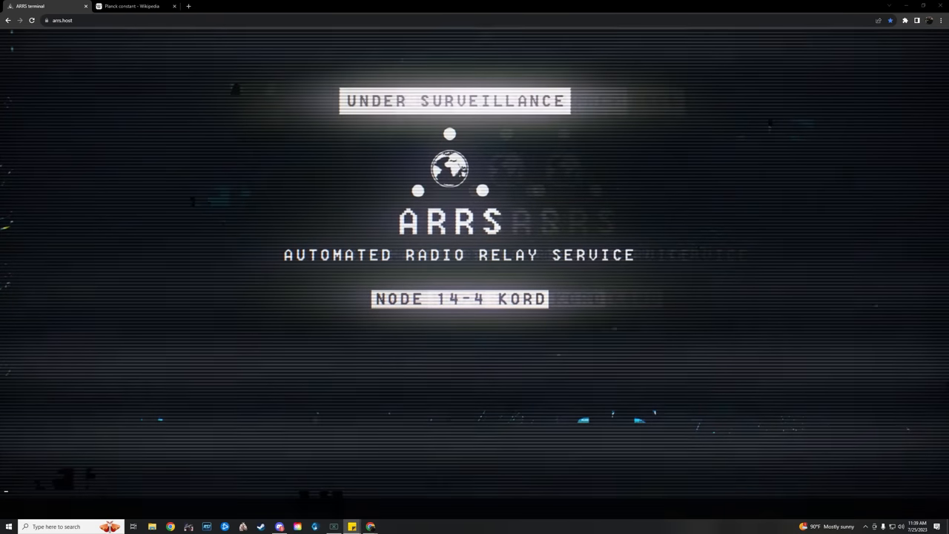
# Remove the splash screen and list commands, notes and the galgalgal profile.
pyautogui.click(940, 20)
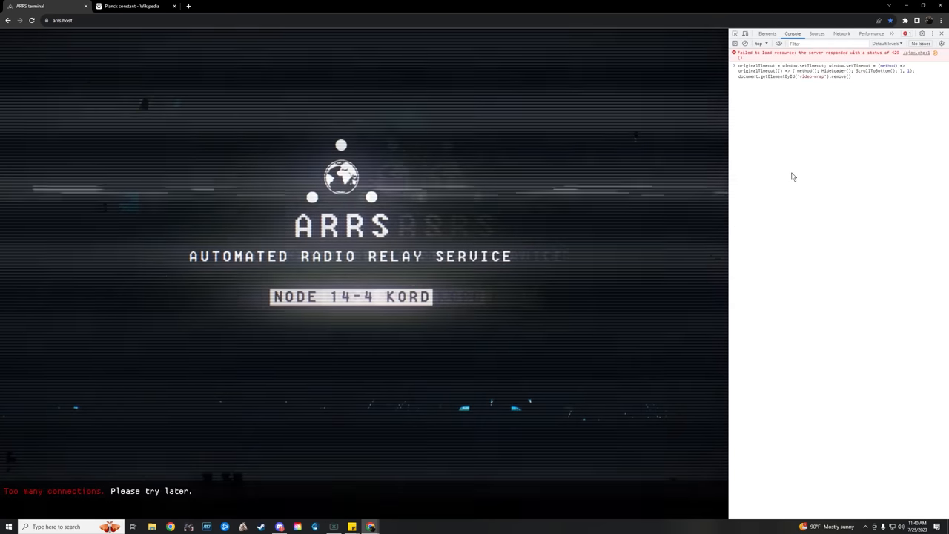
pyautogui.write('help')
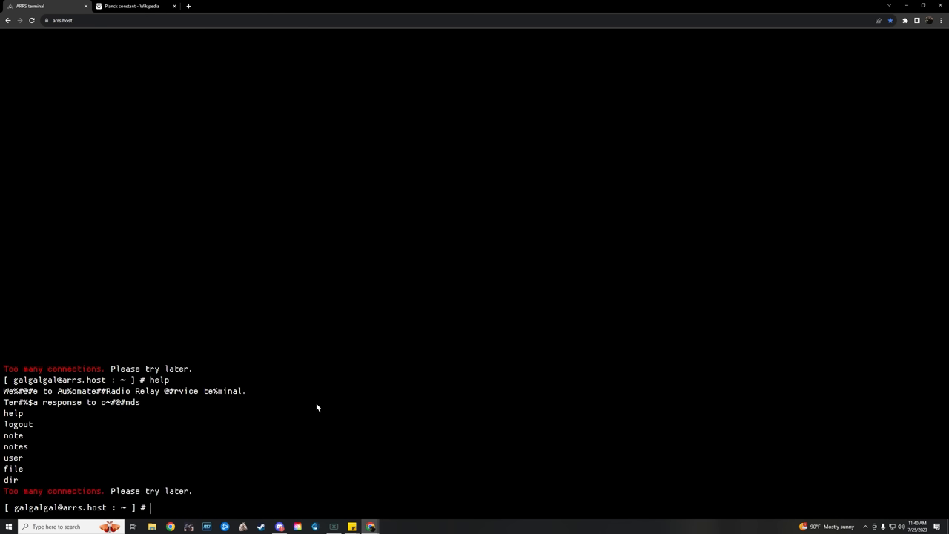
pyautogui.write('notes')
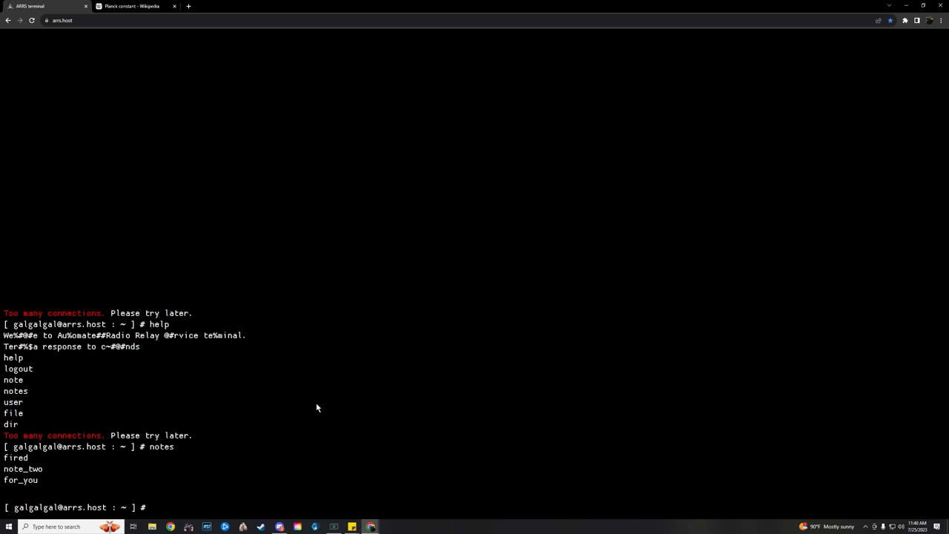
pyautogui.write('user')
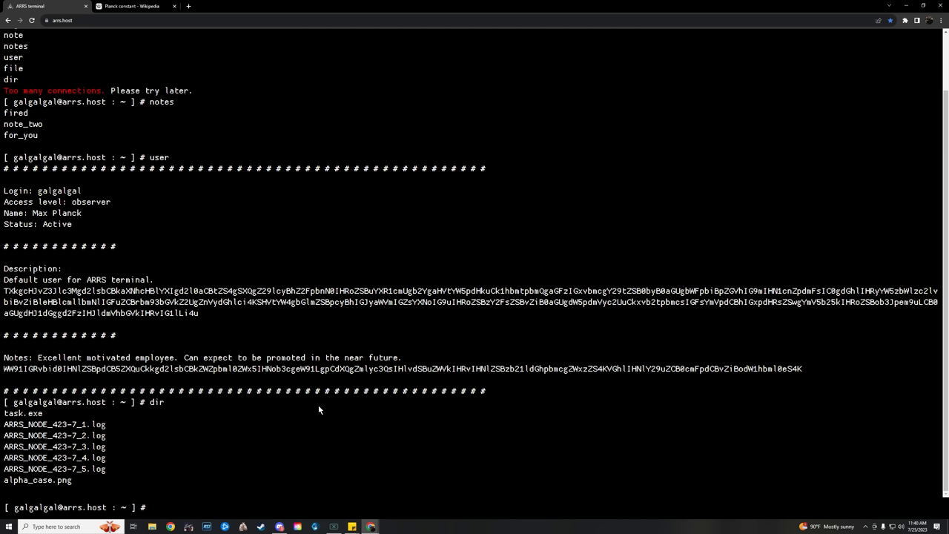
# Read Kerman's for_you note and display alpha_case.png's Drive link.
pyautogui.write('note for_you')
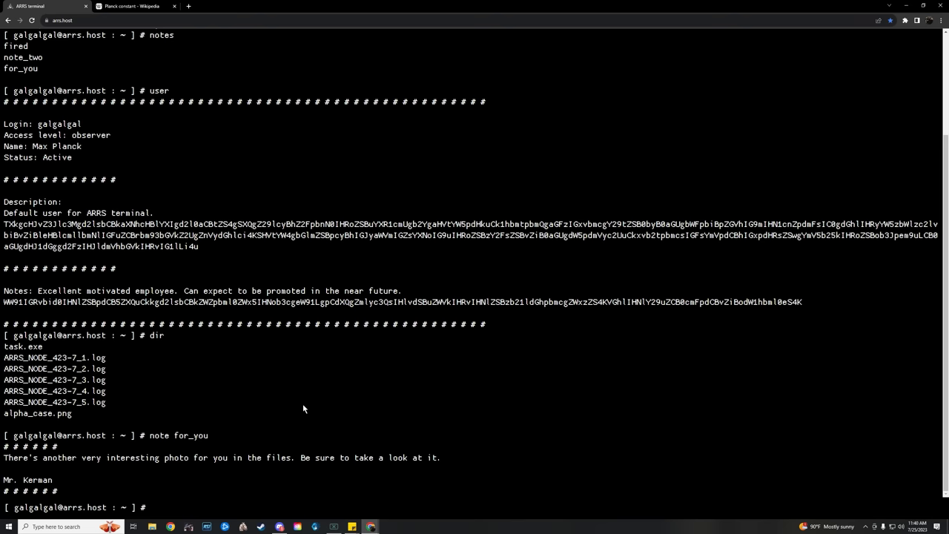
pyautogui.write('file')
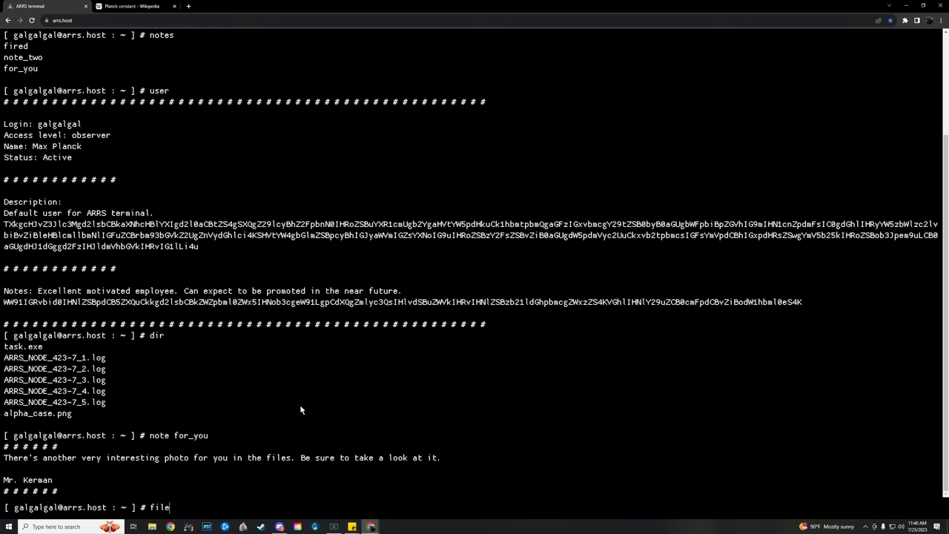
pyautogui.write('alpha_case.png')
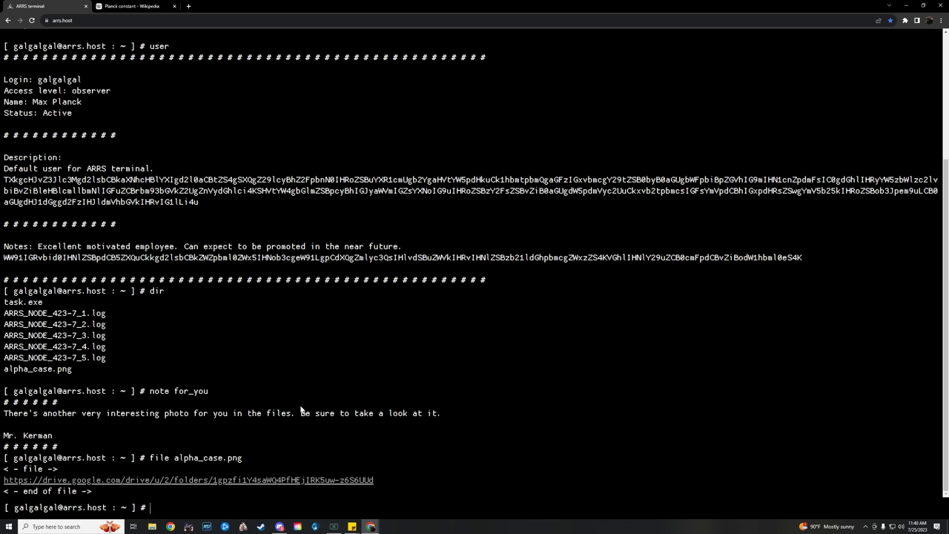
# Preview alpha_case.png from the linked Drive folder, then close the Drive page.
pyautogui.click(188, 479)
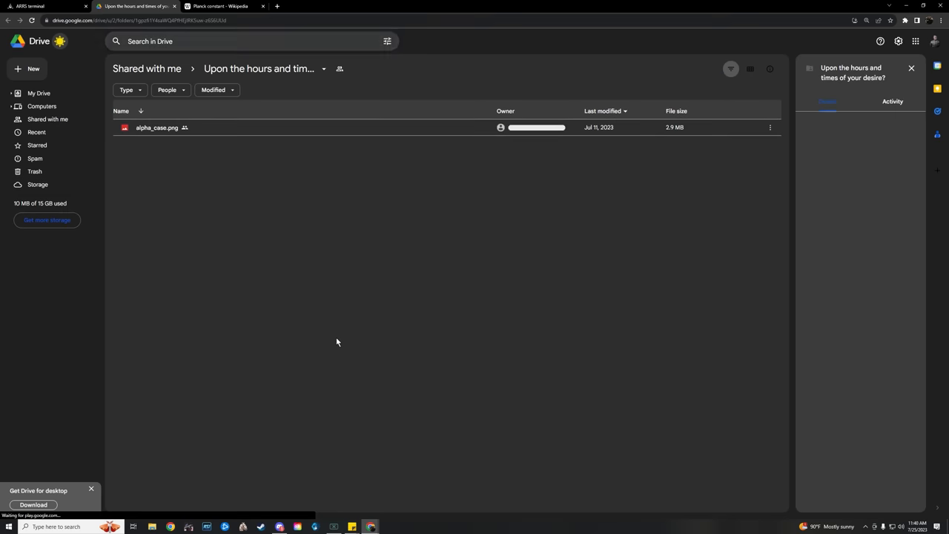
pyautogui.doubleClick(157, 127)
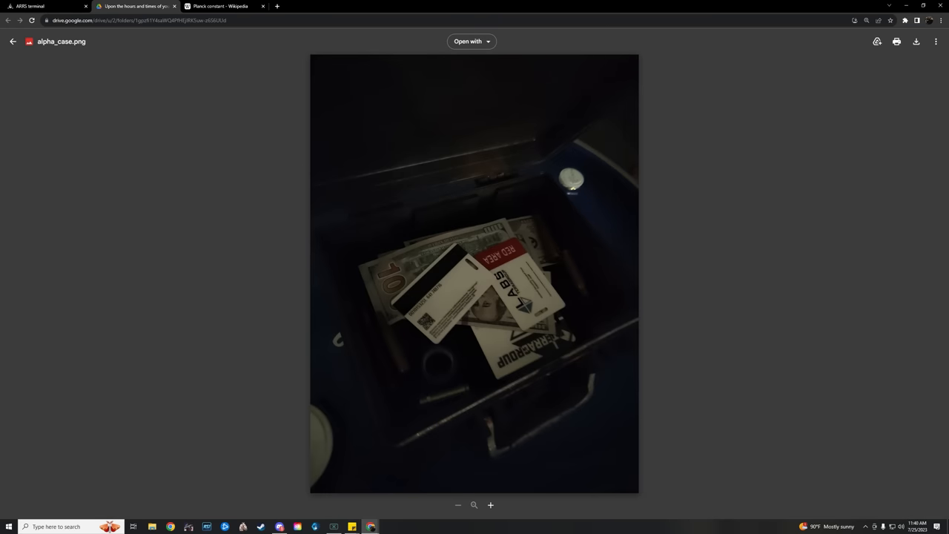
pyautogui.click(490, 505)
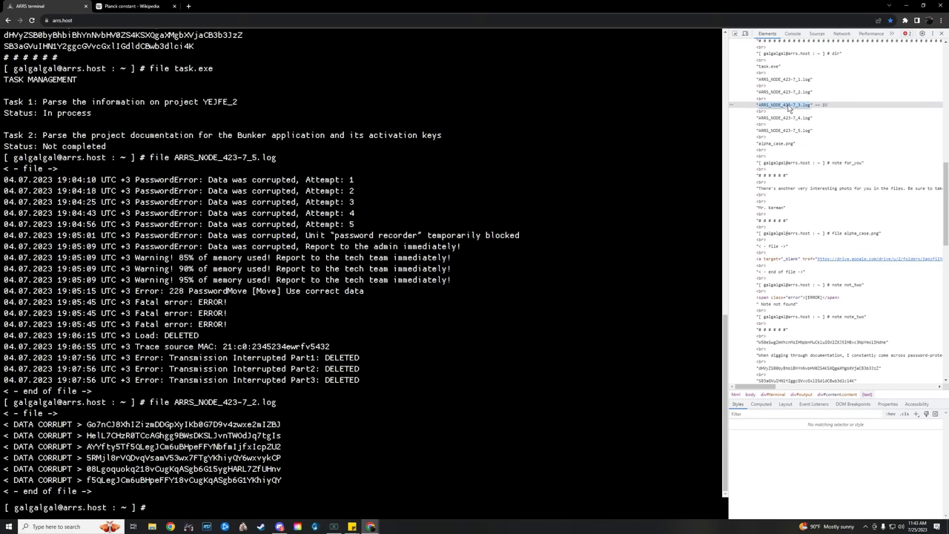
# Scroll the corrupted node log output and look up coordinates 35.702038, 139.767891.
pyautogui.scroll(-3)
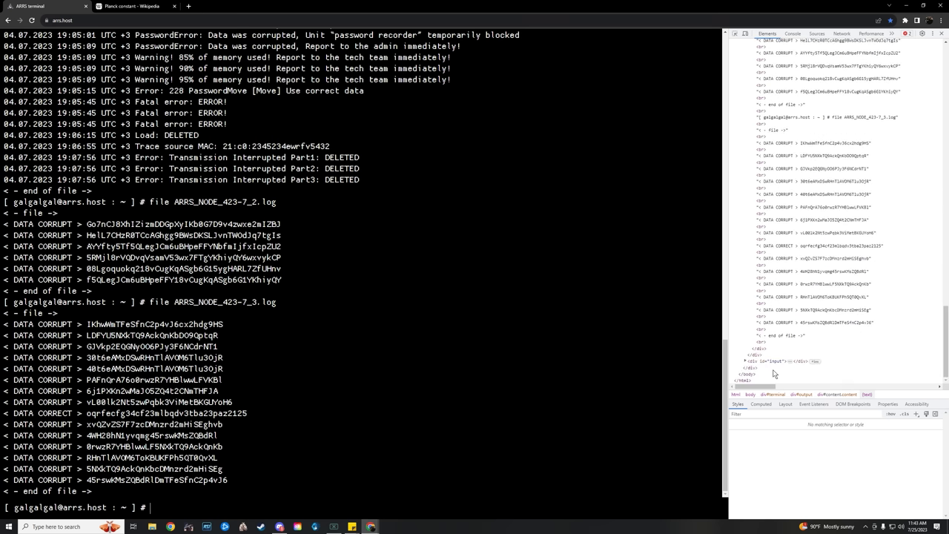
pyautogui.click(816, 245)
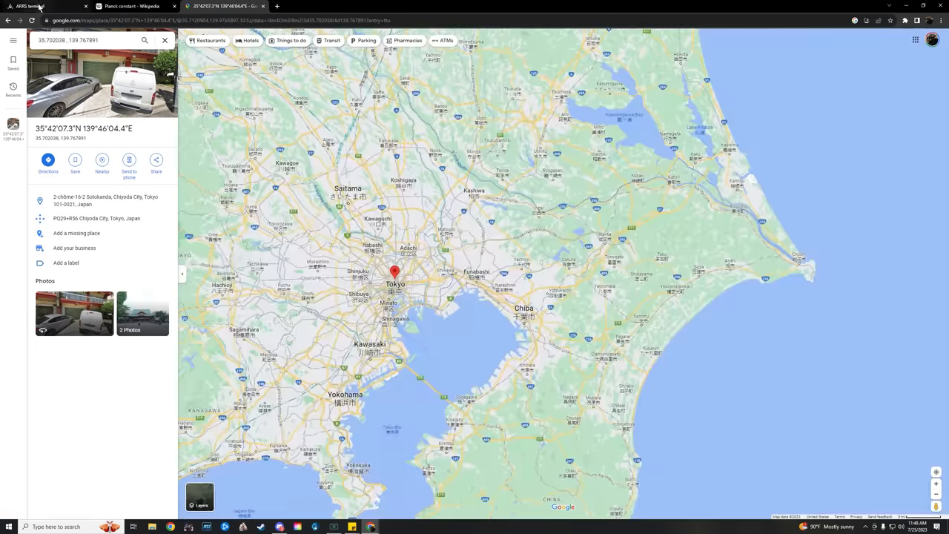
# Switch back to the ARRS terminal tab from Google Maps.
pyautogui.click(44, 6)
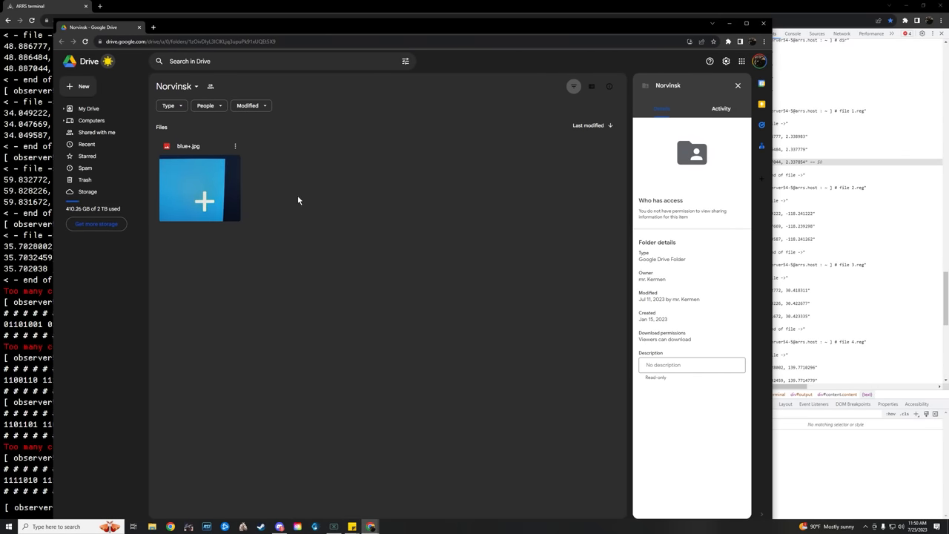
# Preview green+.jpg and open its details showing the Paris folder.
pyautogui.doubleClick(199, 188)
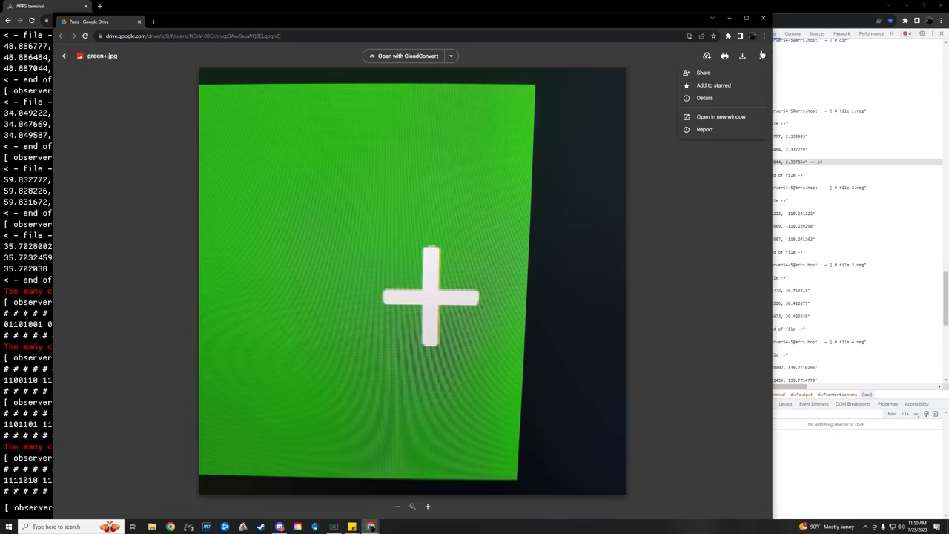
pyautogui.click(704, 97)
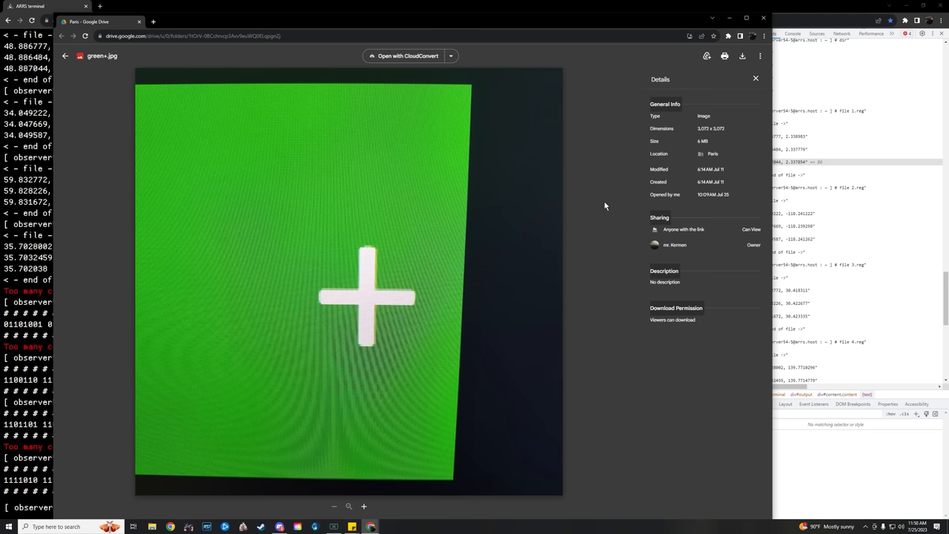
pyautogui.moveTo(588, 205)
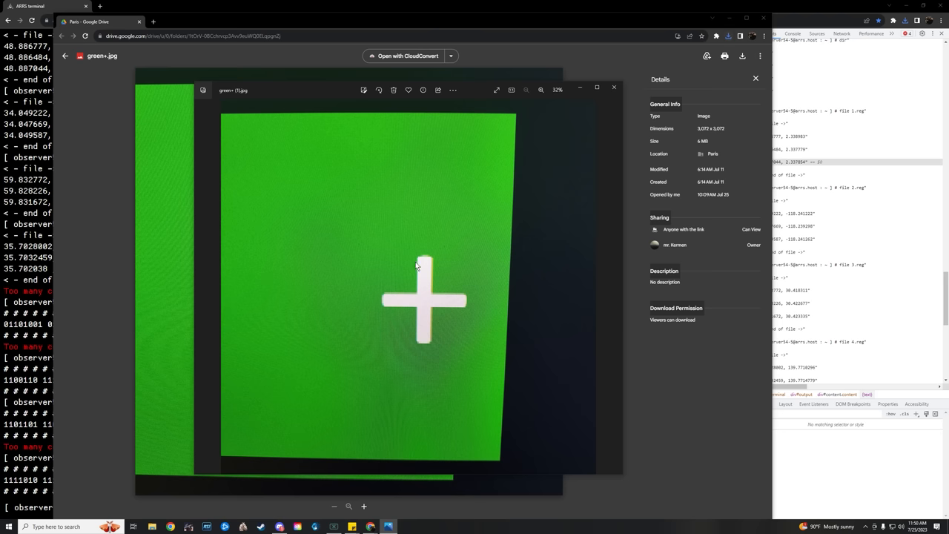
# Show green+ (1).jpg's info: date, size, camera details and file path.
pyautogui.click(422, 89)
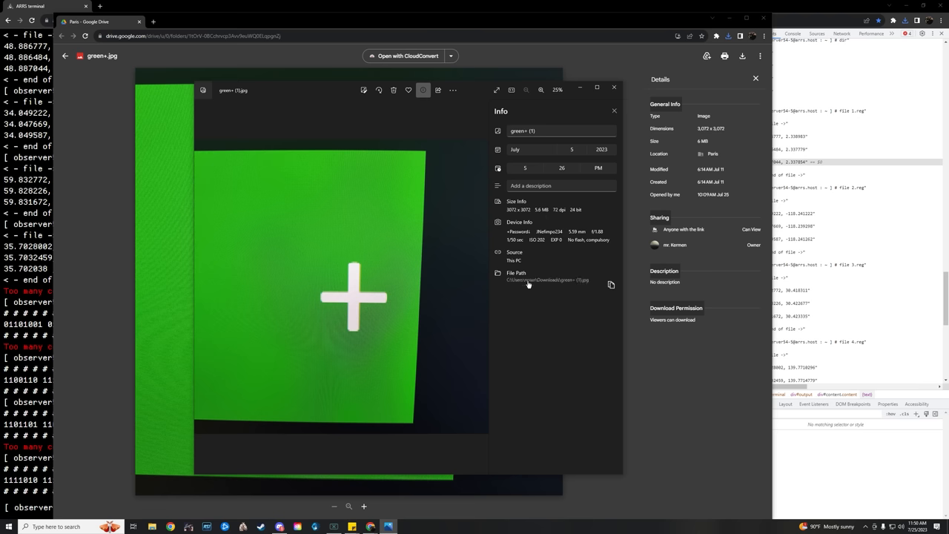
pyautogui.moveTo(613, 88)
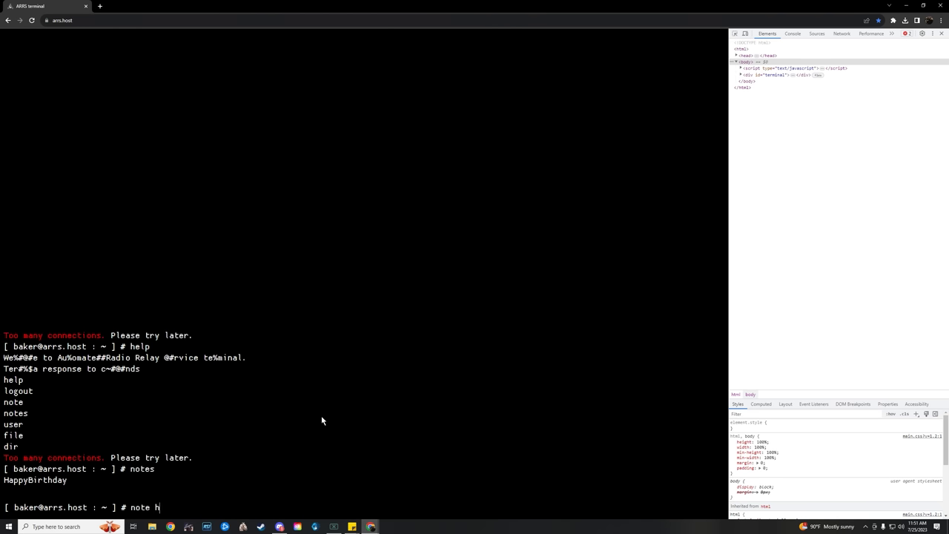
# As baker, read the HappyBirthday note, the account info and the file directory.
pyautogui.write('appyBirthday')
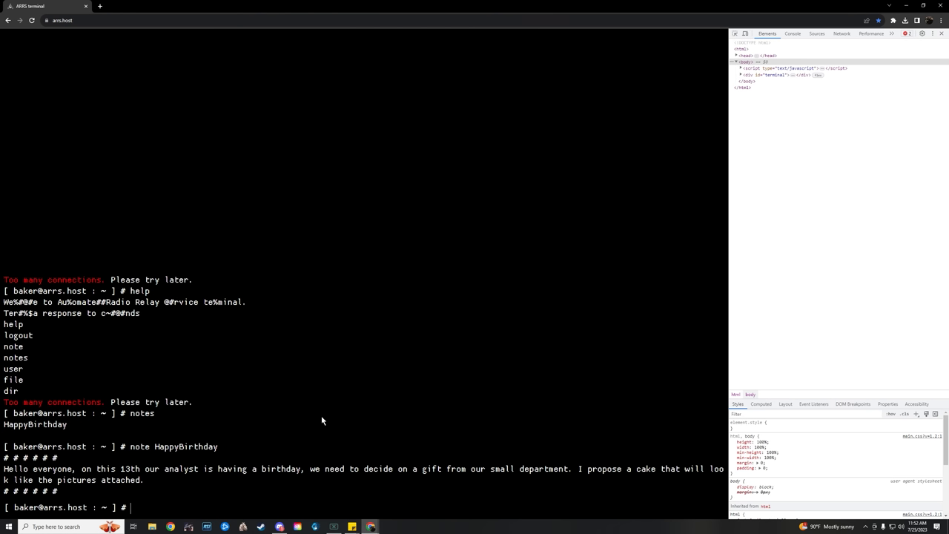
pyautogui.write('user')
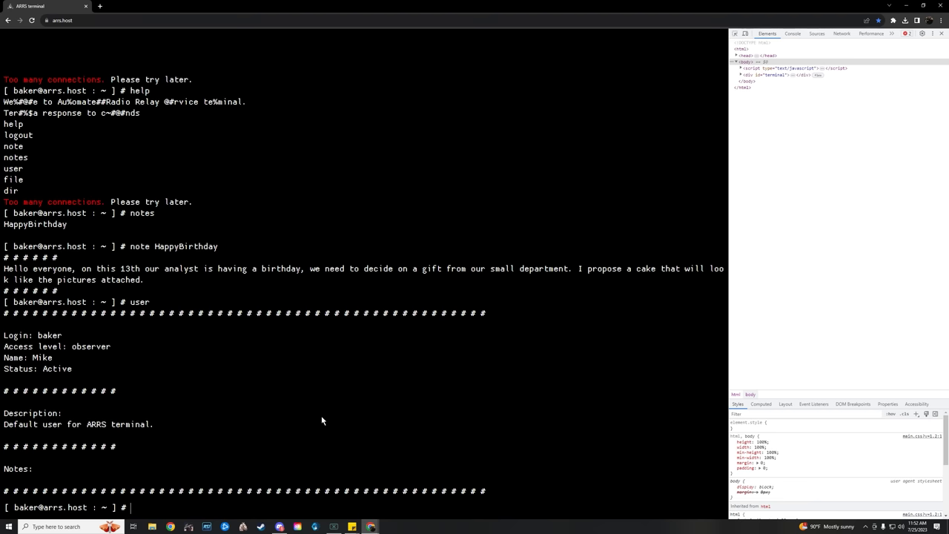
pyautogui.write('dir')
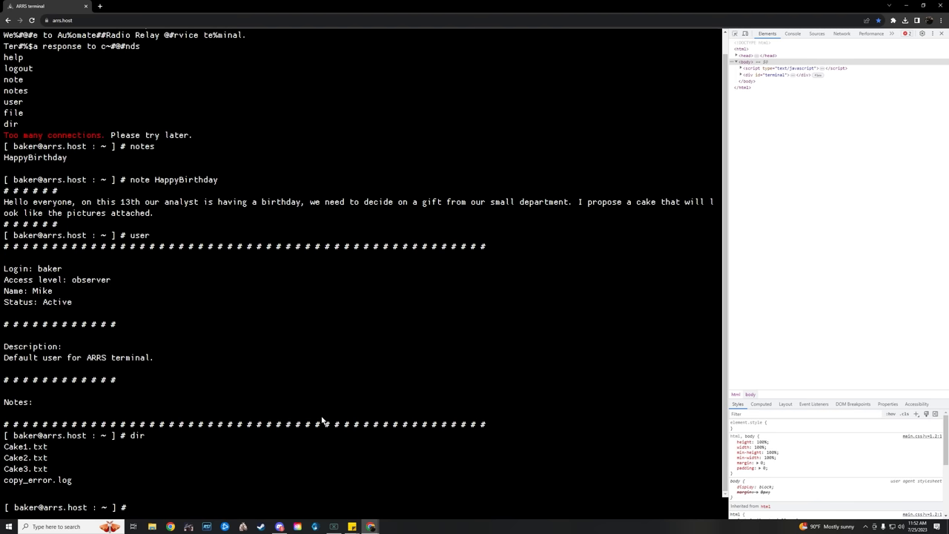
# Display the Cake ASCII drawings and copy_error.log, which reveals a login password.
pyautogui.write('file Cake1.txt')
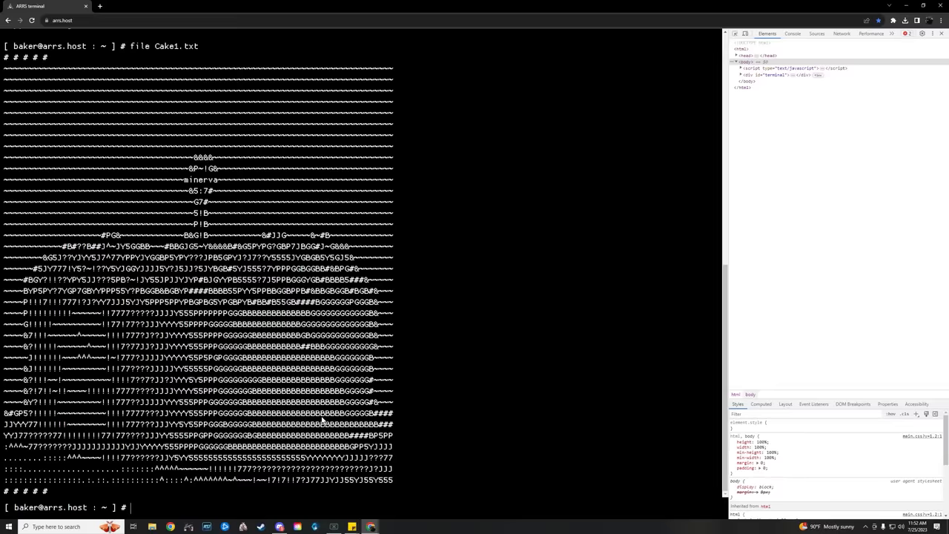
pyautogui.write('file Cake2.txt')
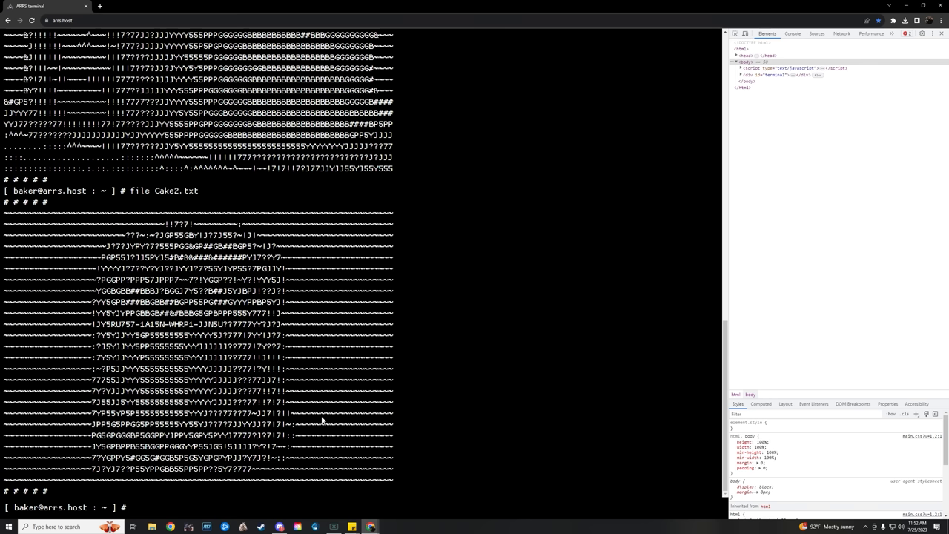
pyautogui.write('file copy_error.')
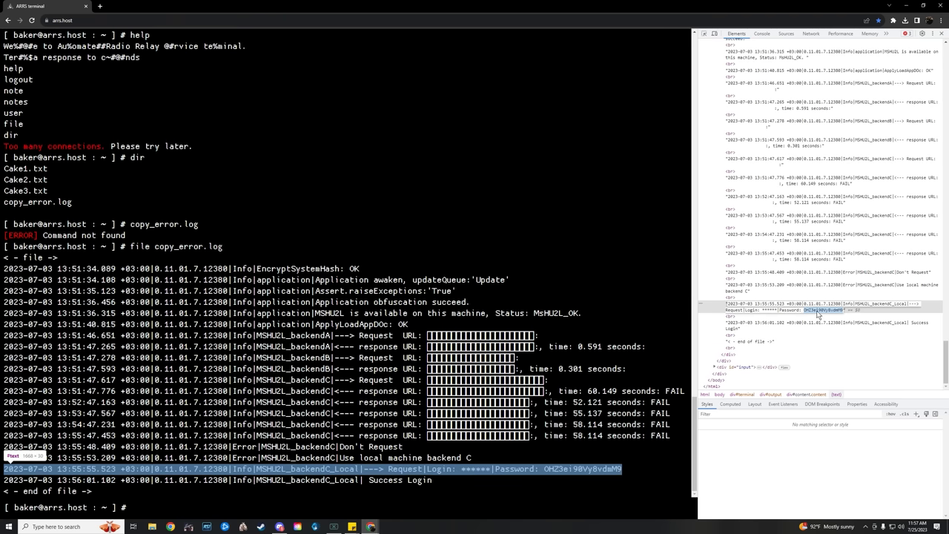
pyautogui.write('log')
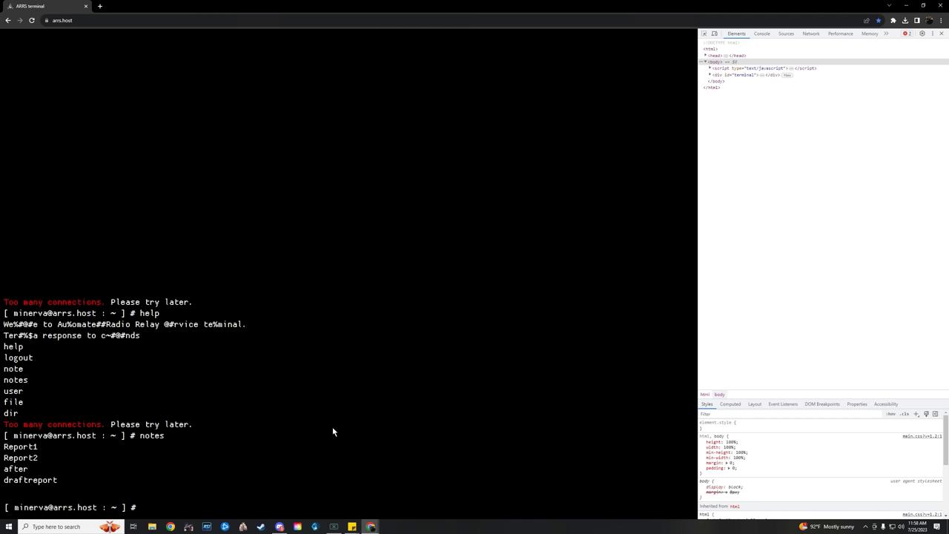
# As minerva, list notes and user info, then follow the Drive link to Minerva.jpg.
pyautogui.write('user')
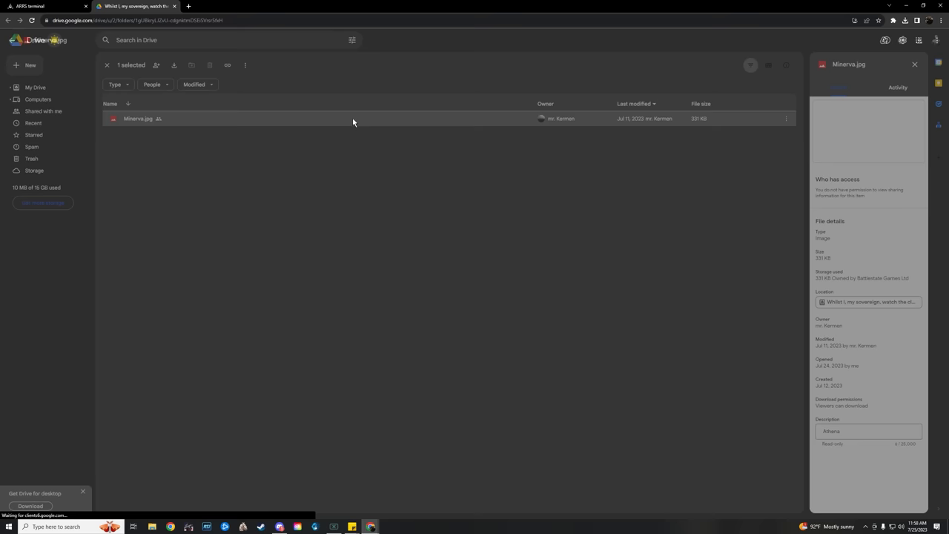
# Preview the Minerva statue photo, then read minerva's Report1, Report2 and after notes.
pyautogui.doubleClick(138, 119)
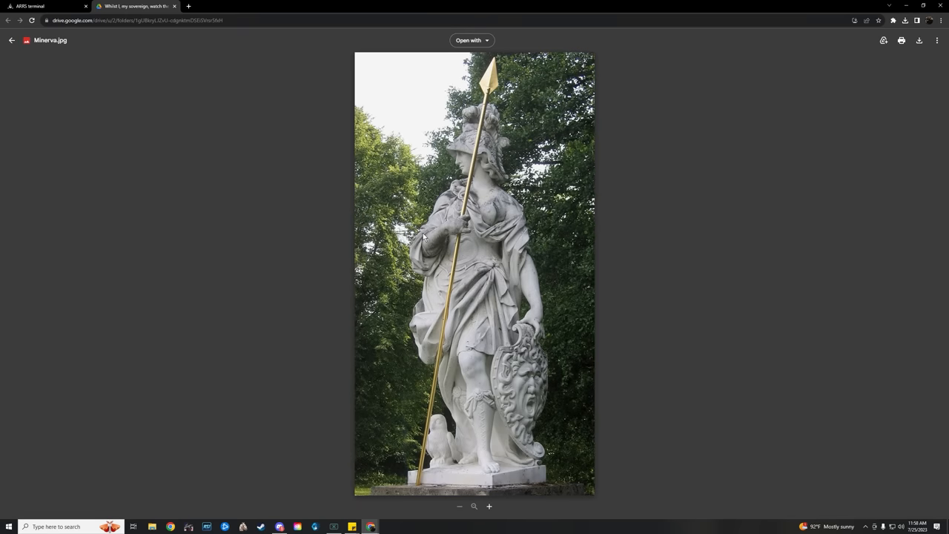
pyautogui.click(45, 6)
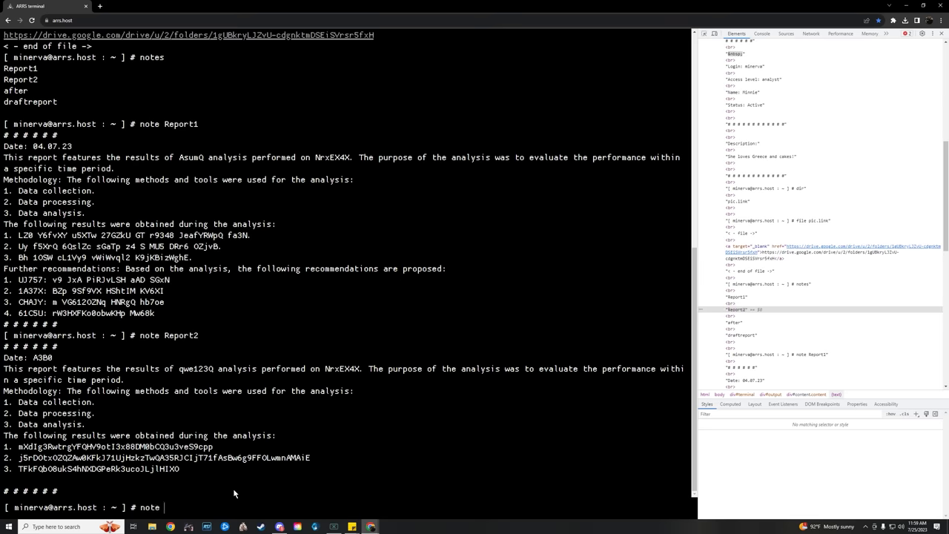
pyautogui.write('after')
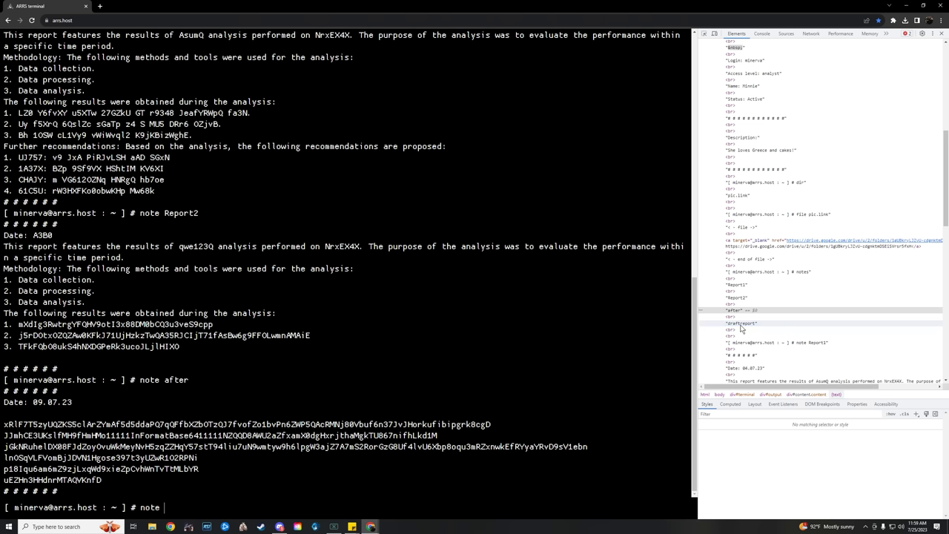
pyautogui.press('Return')
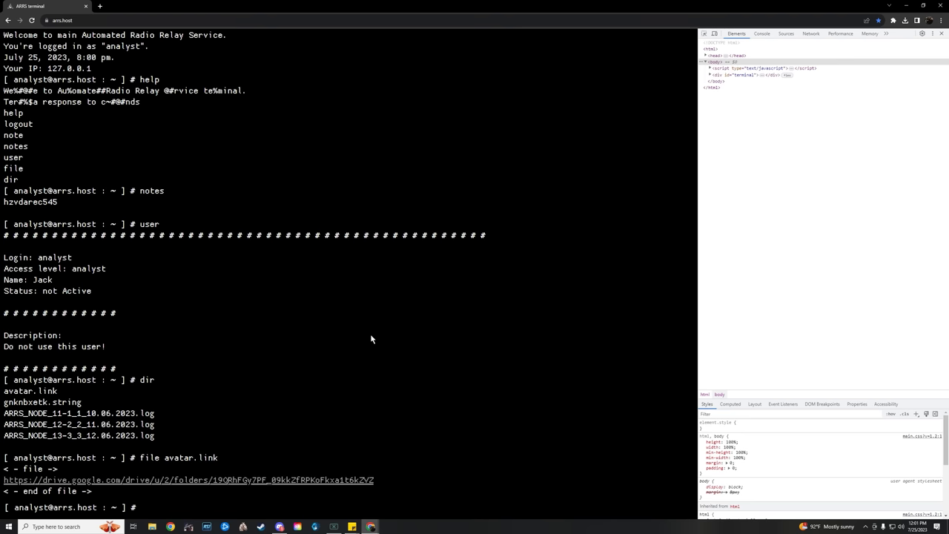
# Follow analyst's avatar.link to Drive, preview the engraved portrait Avatar.jpg, and return.
pyautogui.click(189, 479)
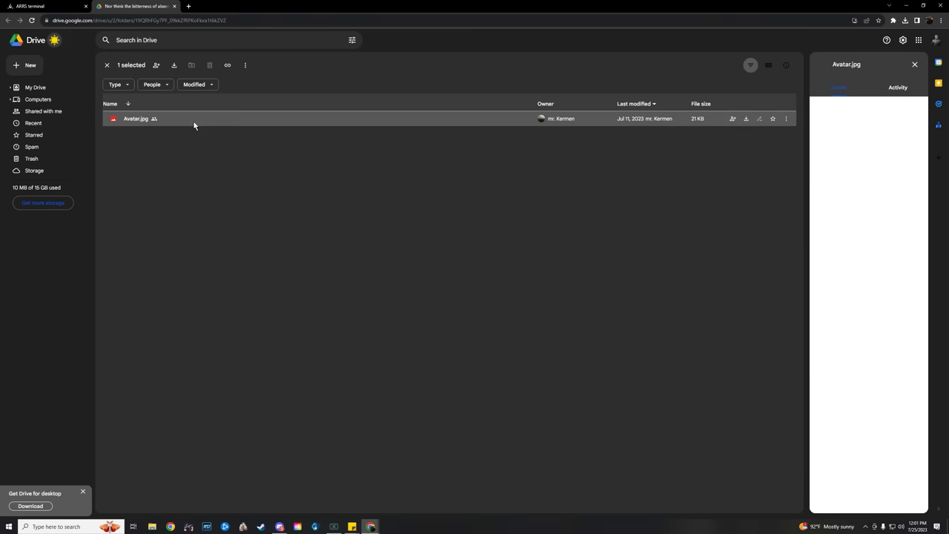
pyautogui.doubleClick(136, 118)
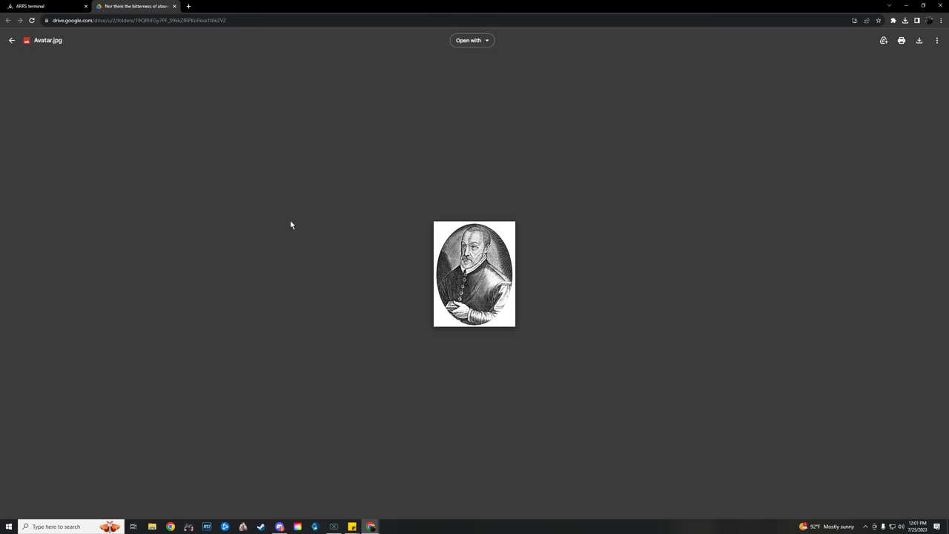
pyautogui.click(44, 6)
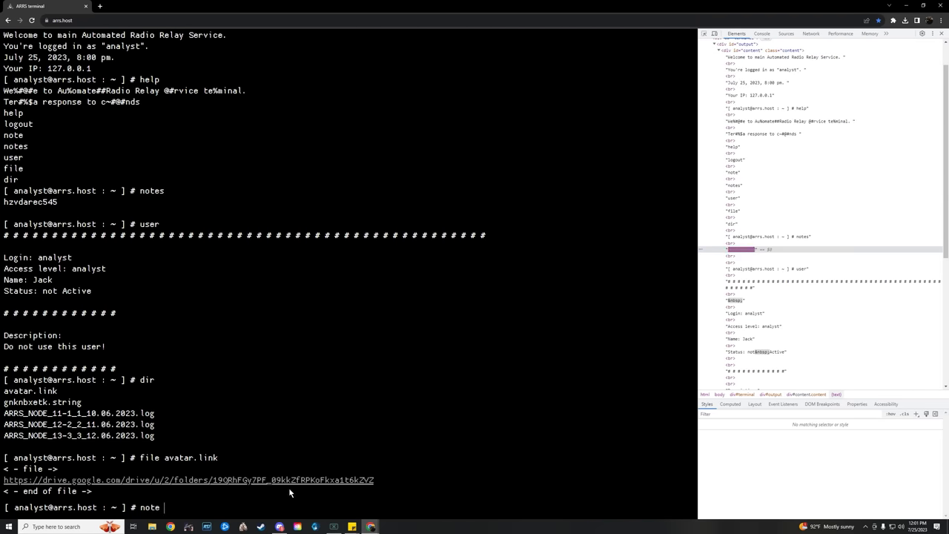
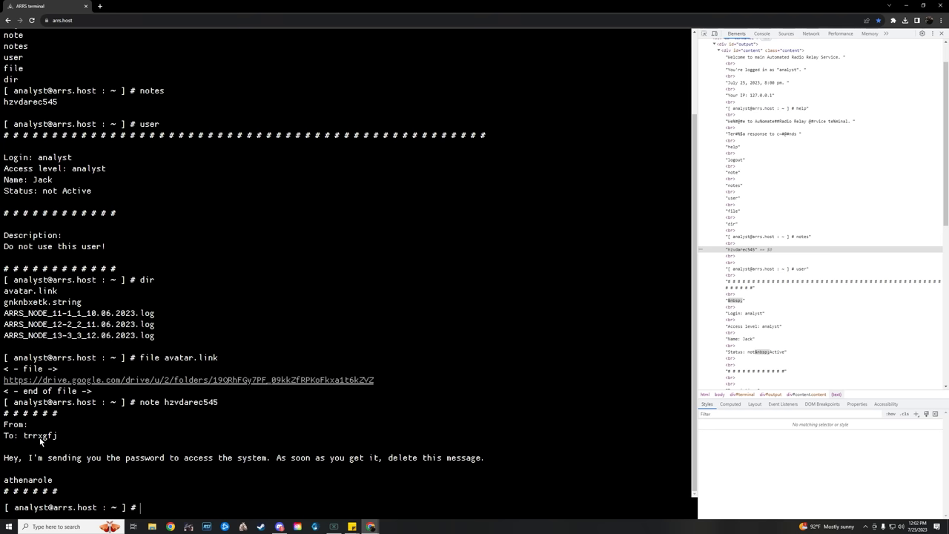
# Display gnknbxetk.string and the ARRS_NODE_11, 12 and 13 login-error logs.
pyautogui.moveTo(170, 444)
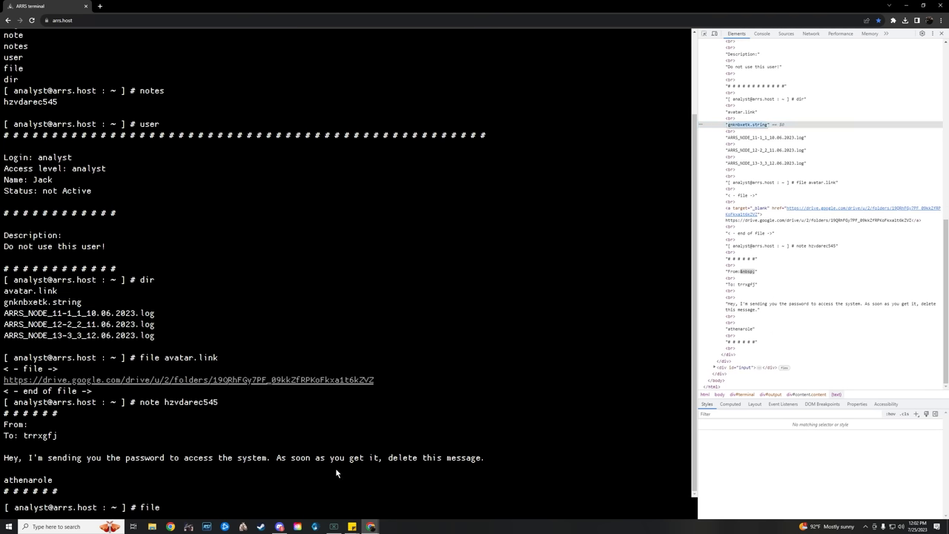
pyautogui.write('file gnknbxetk.string')
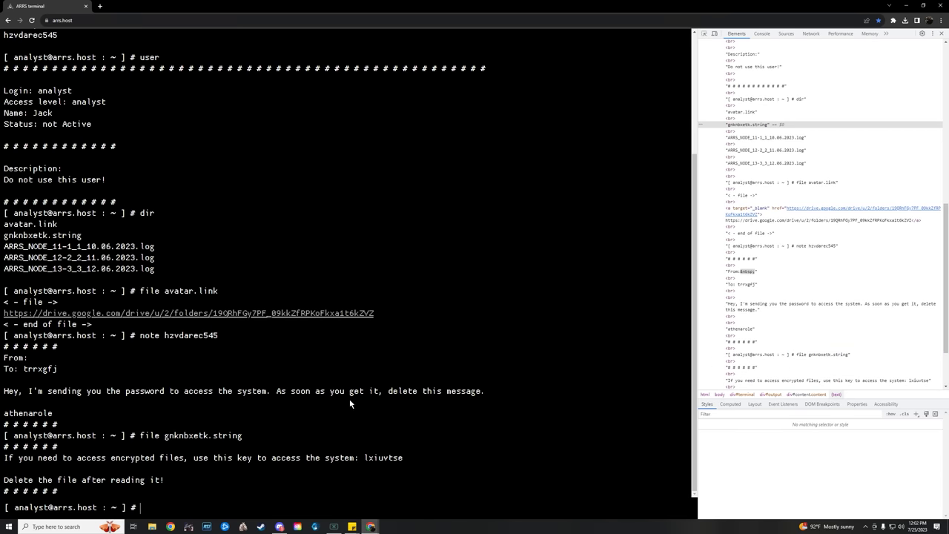
pyautogui.moveTo(395, 422)
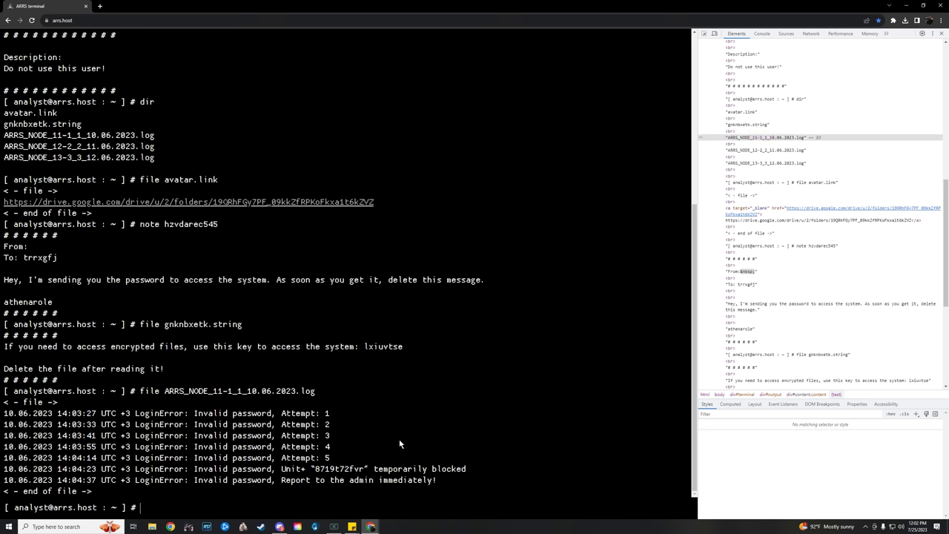
pyautogui.write('file ARRS_NODE_13-3_3_12.06.2023.log')
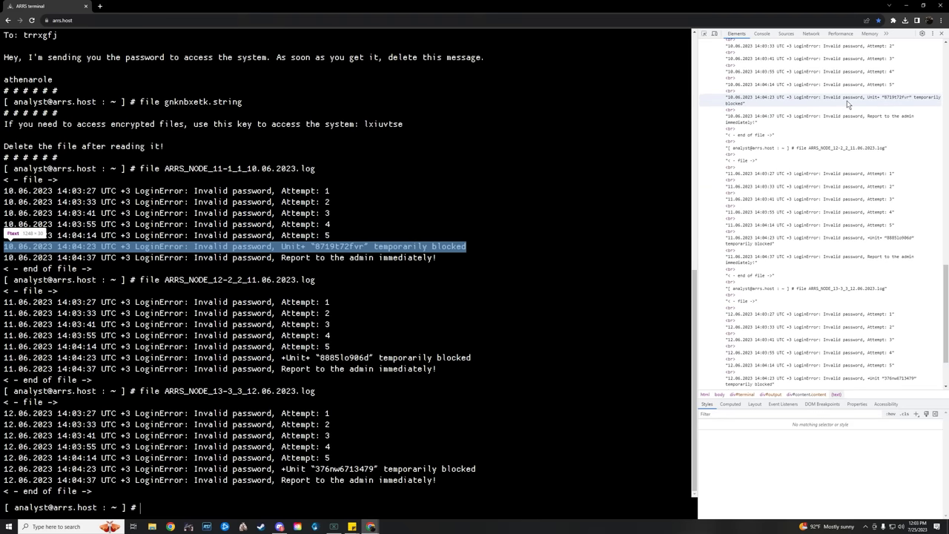
pyautogui.click(144, 473)
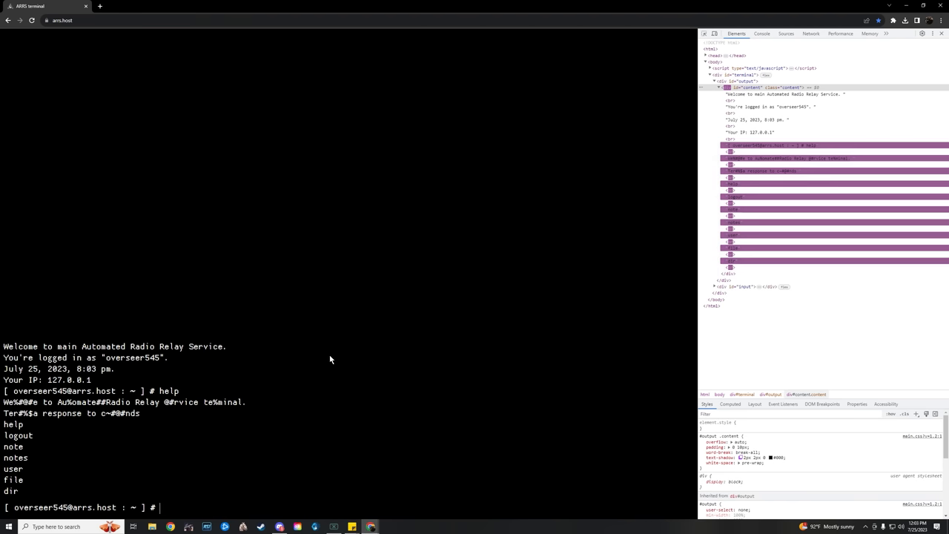
# As overseer545, view help, notes, profile, directory and the adminpassword.txt ASCII art.
pyautogui.write('no')
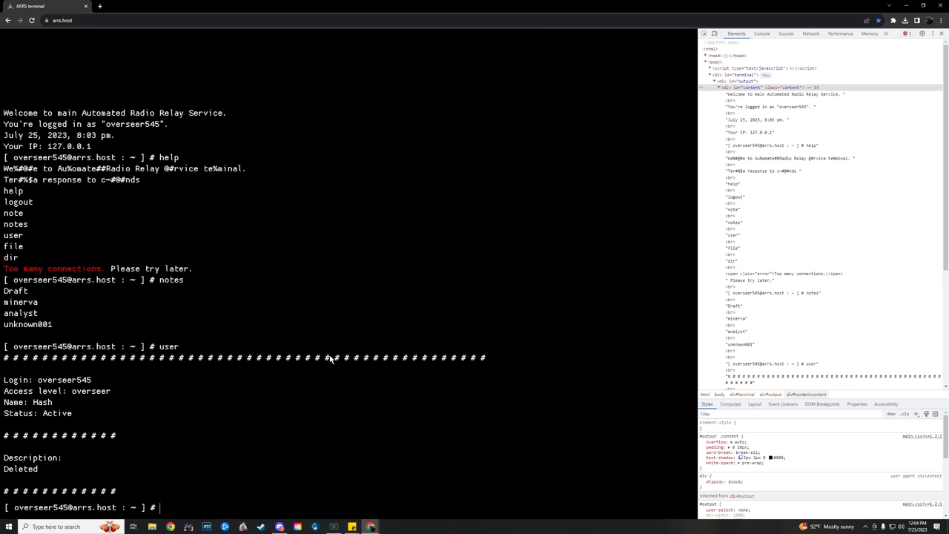
pyautogui.write('dir')
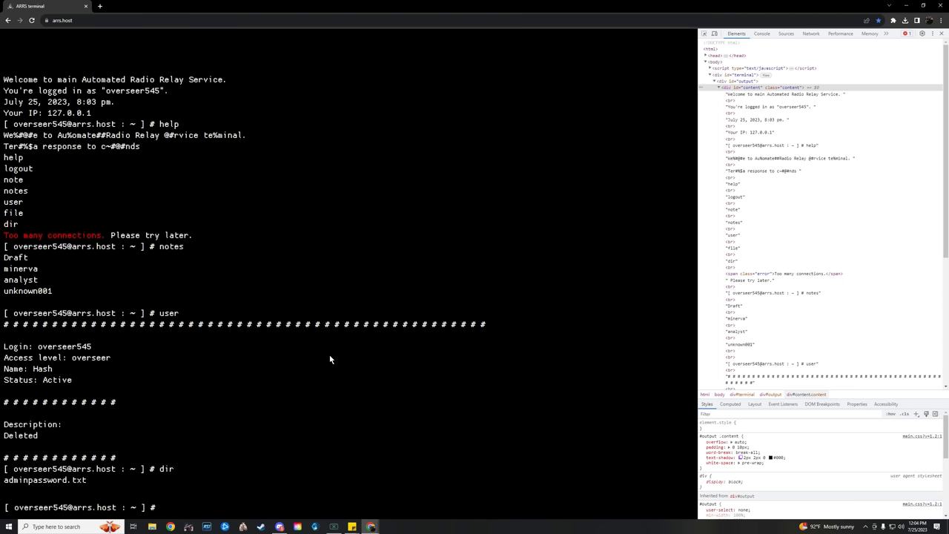
pyautogui.write('note')
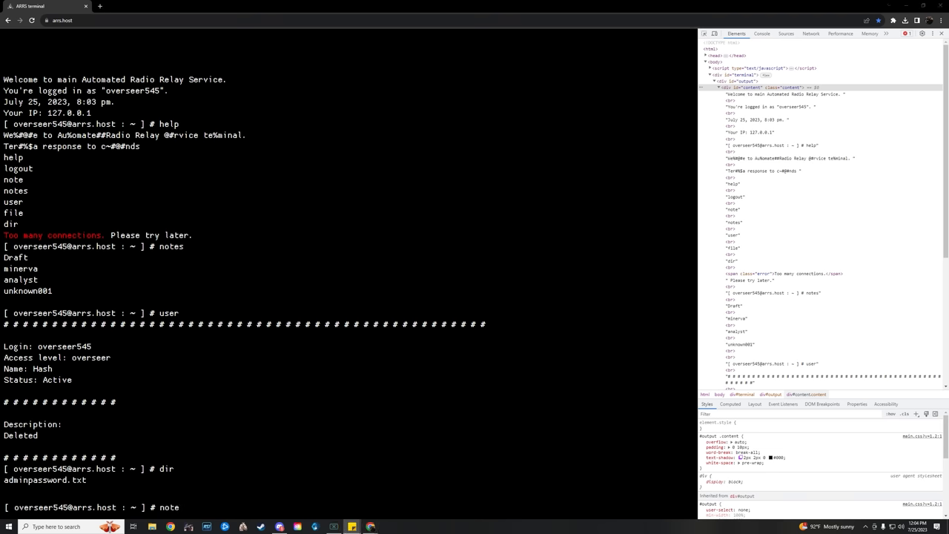
pyautogui.write('file adminpassword.txt')
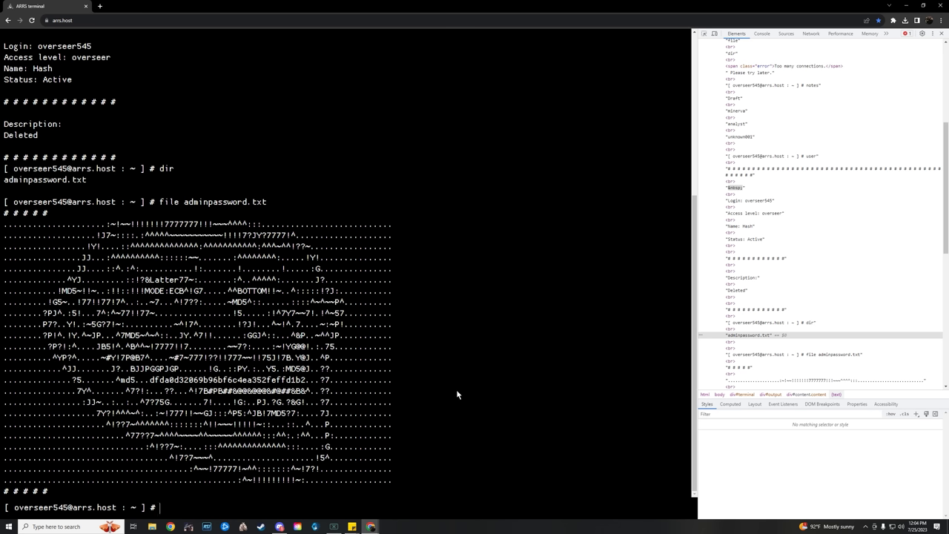
pyautogui.moveTo(181, 293)
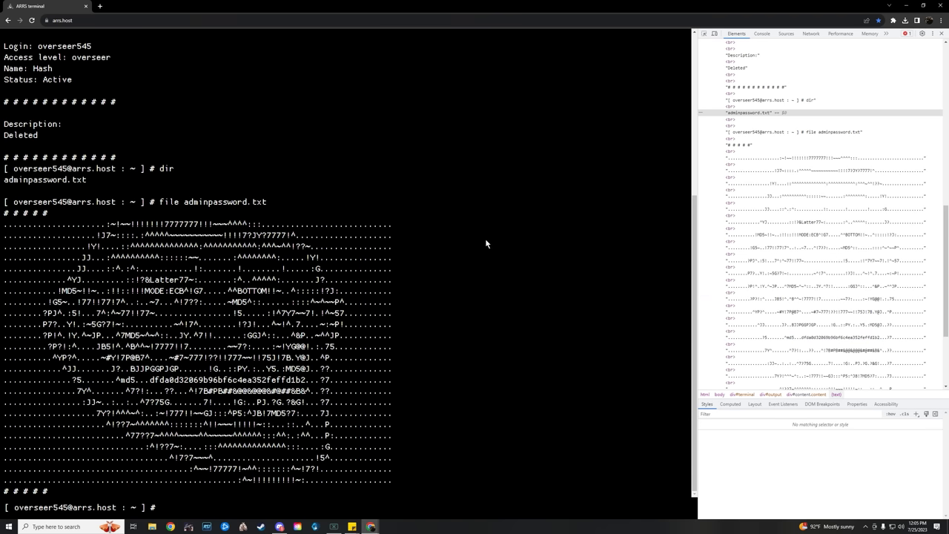
pyautogui.write('note minerva')
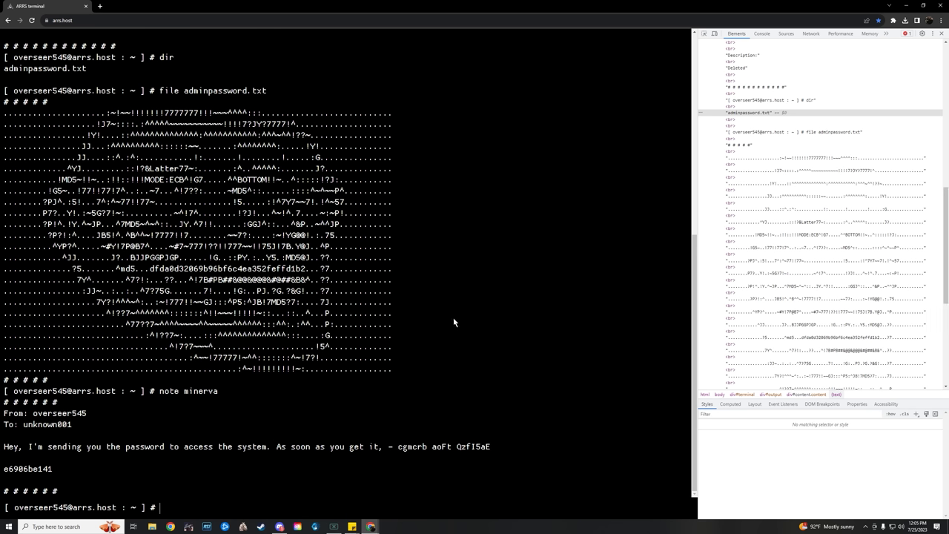
# Read overseer545's minerva, analyst, draft and unknown001 notes, the last an encoded string.
pyautogui.write('user')
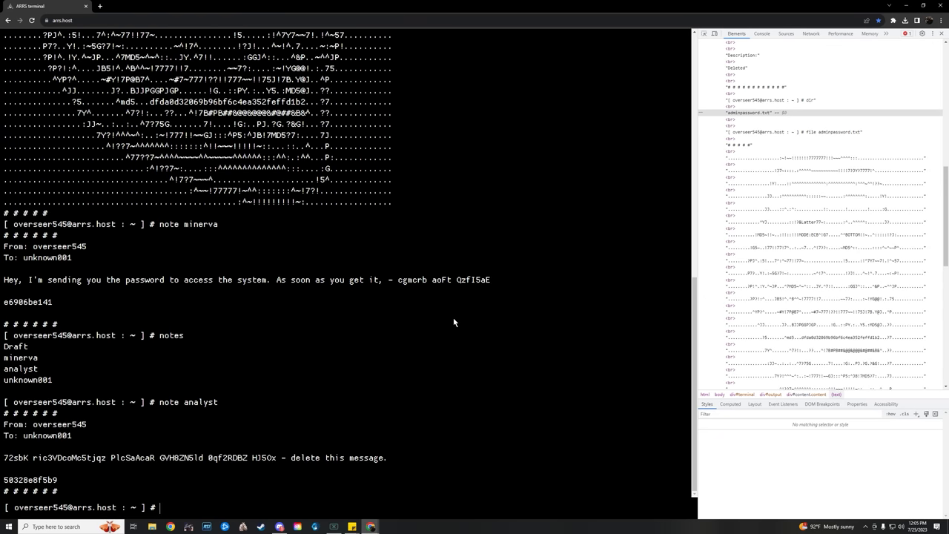
pyautogui.write('note draft')
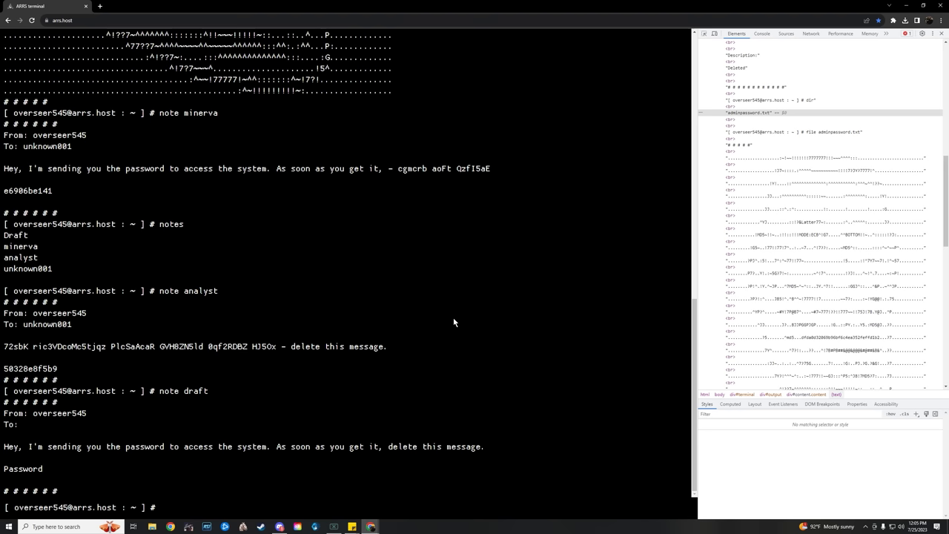
pyautogui.write('note unko')
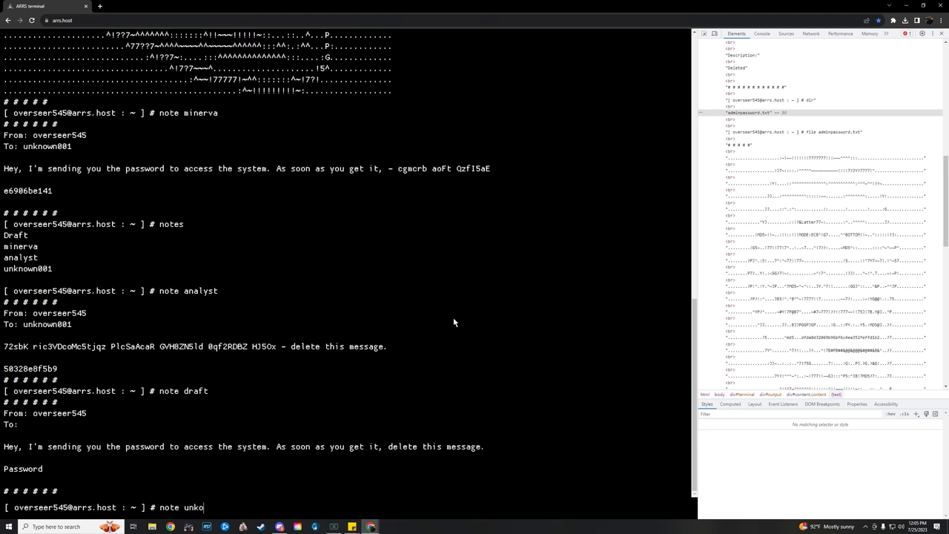
pyautogui.write('wn001')
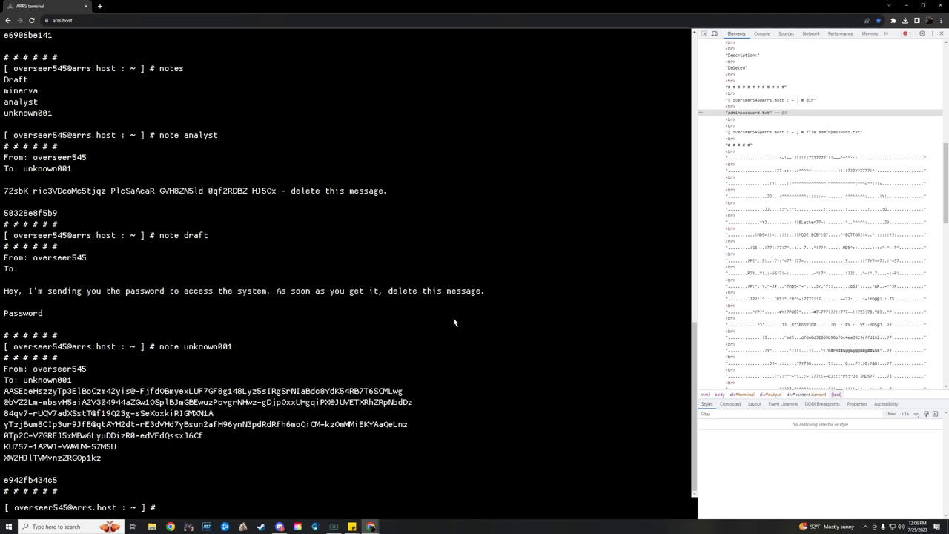
pyautogui.moveTo(367, 365)
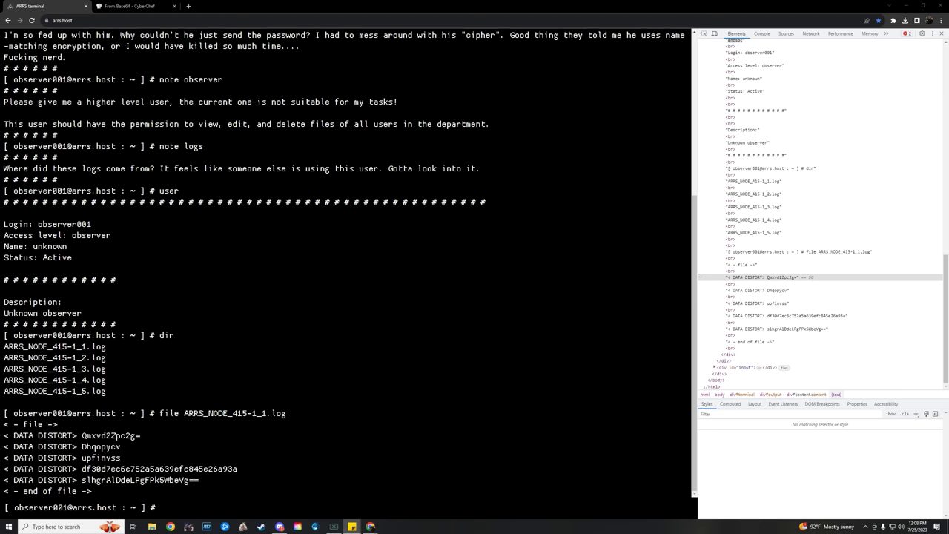
# Display the ARRS_NODE_415-1_2, 1_3 and 1_4 logs, scrolling through corrupted lines.
pyautogui.click(753, 193)
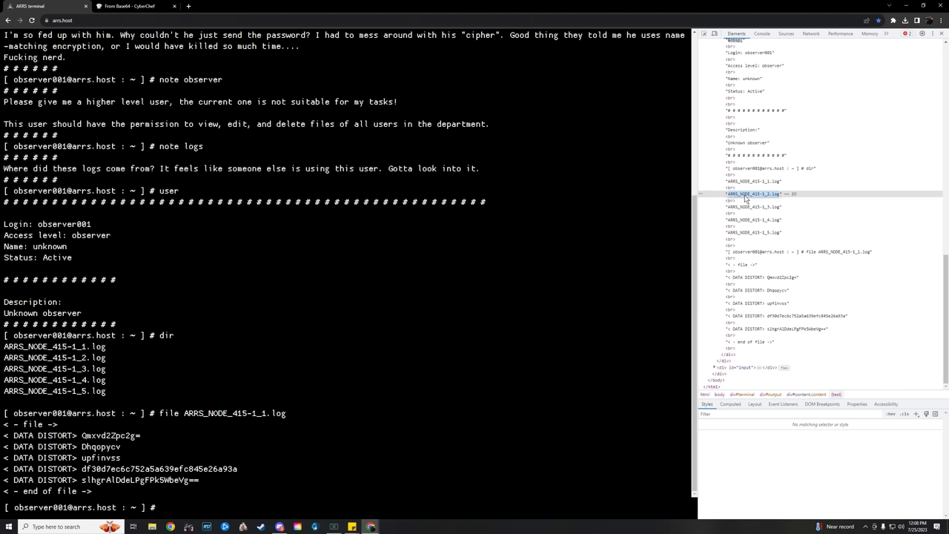
pyautogui.scroll(-3)
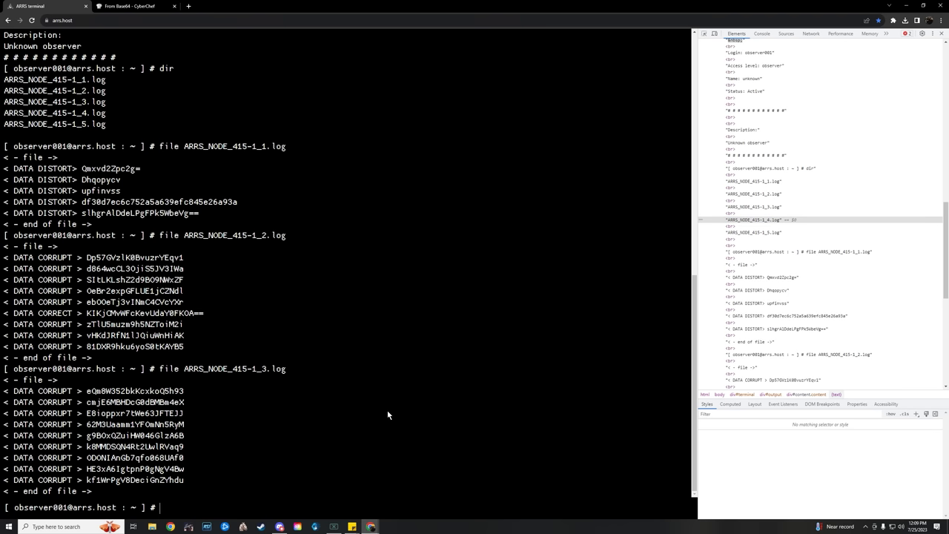
pyautogui.scroll(-3)
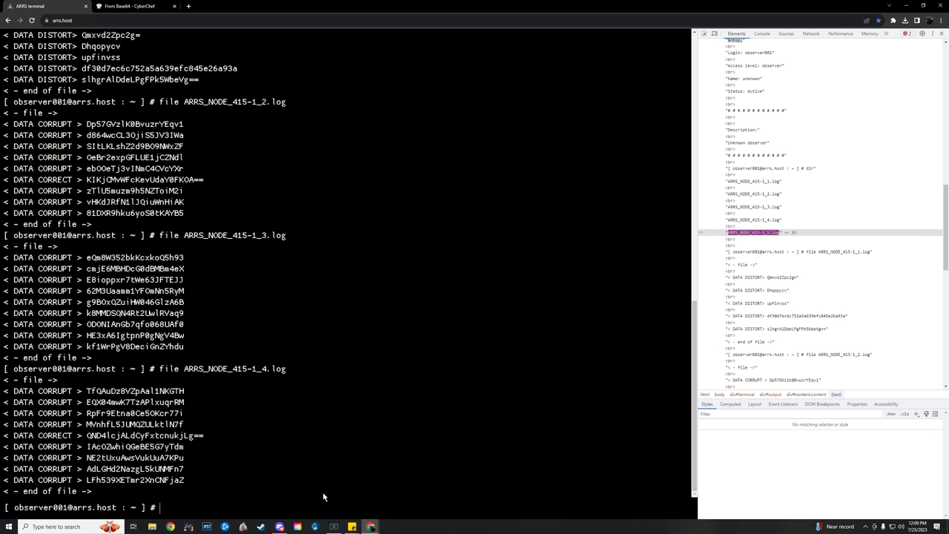
pyautogui.scroll(-3)
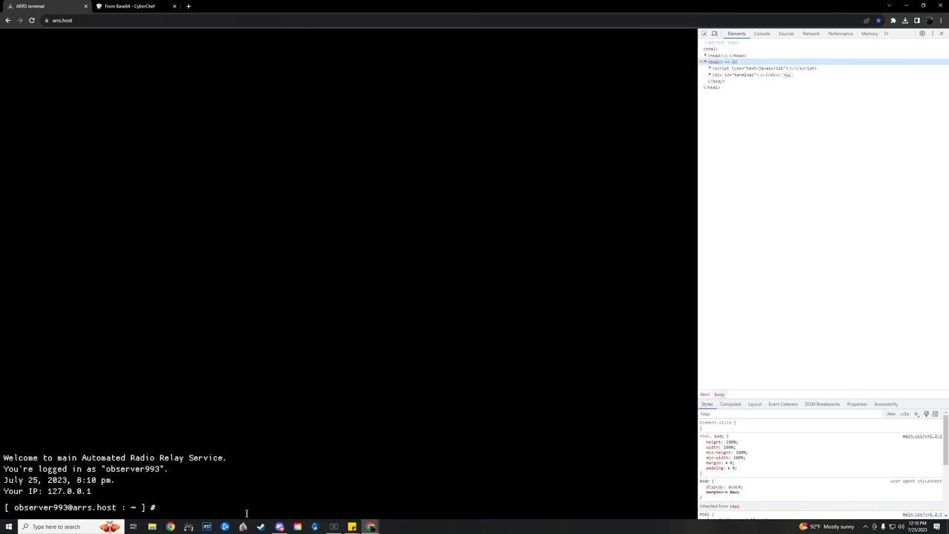
# As observer993, run help, notes, user and dir, then read the Win note.
pyautogui.write('help')
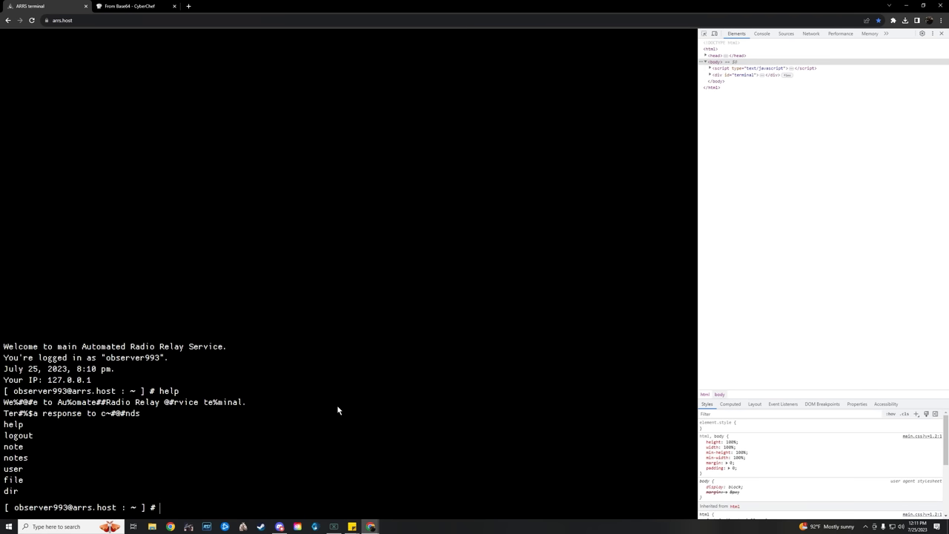
pyautogui.write('notes')
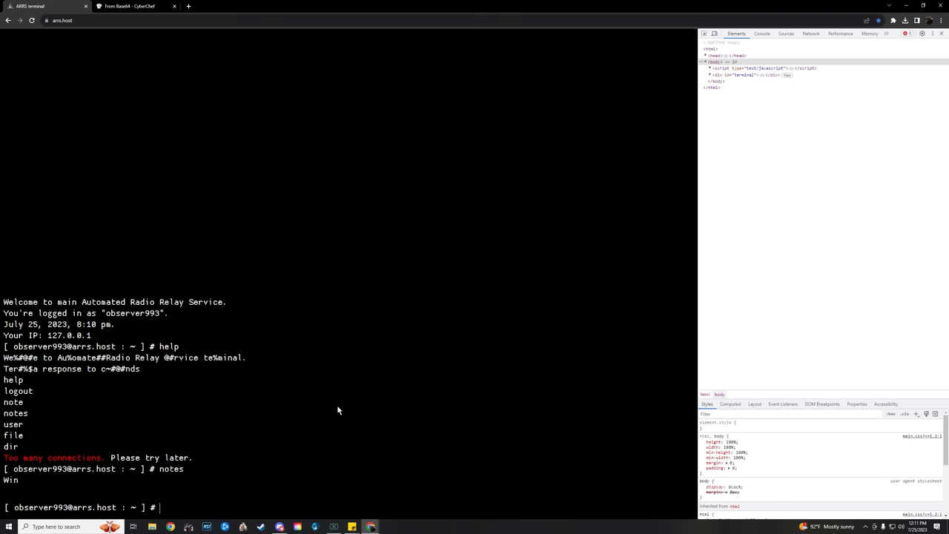
pyautogui.write('user')
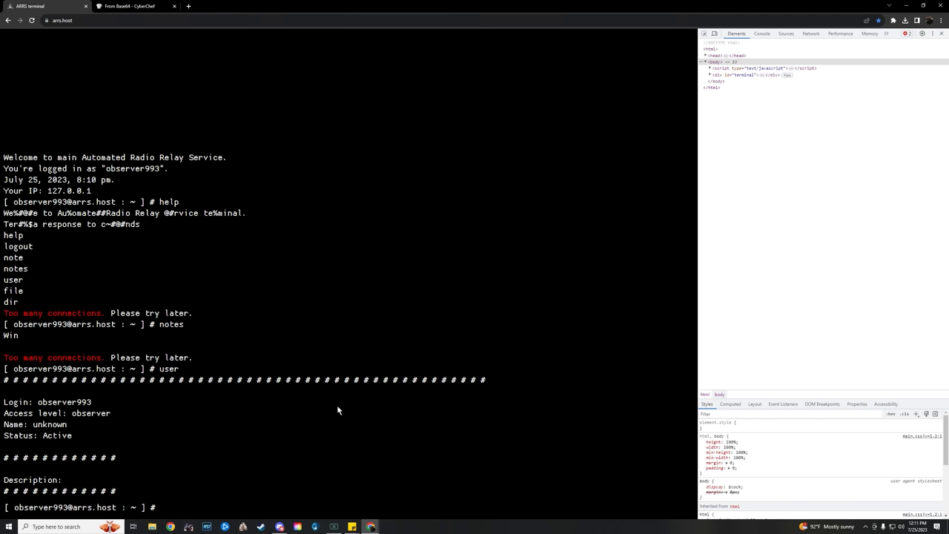
pyautogui.write('dir')
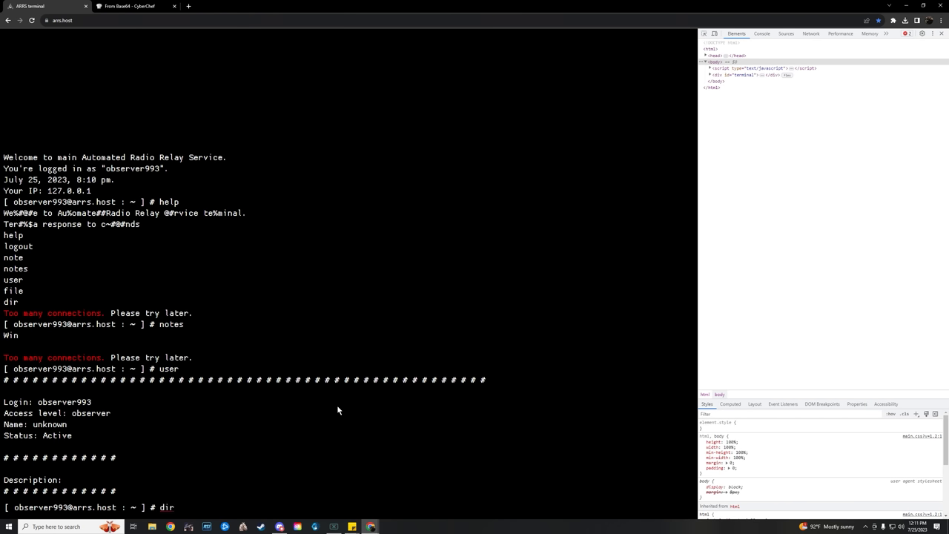
pyautogui.write('note')
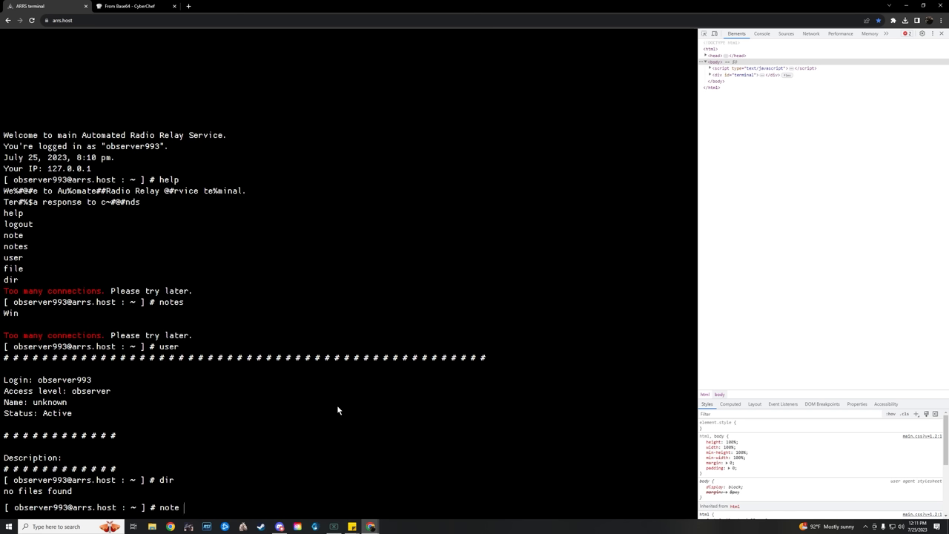
pyautogui.write('Win')
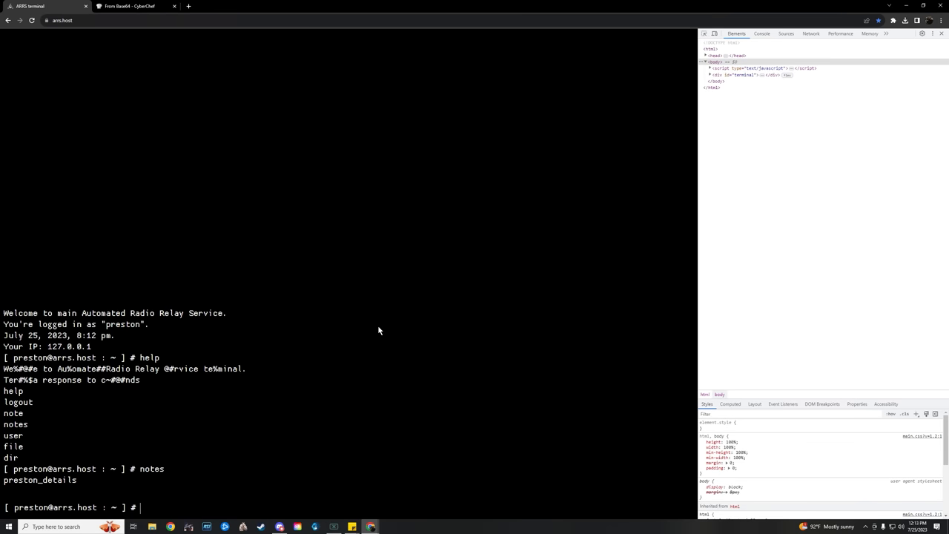
# As preston, read the preston_details note and confidential profile, then start 'dir'.
pyautogui.write('note preston_details')
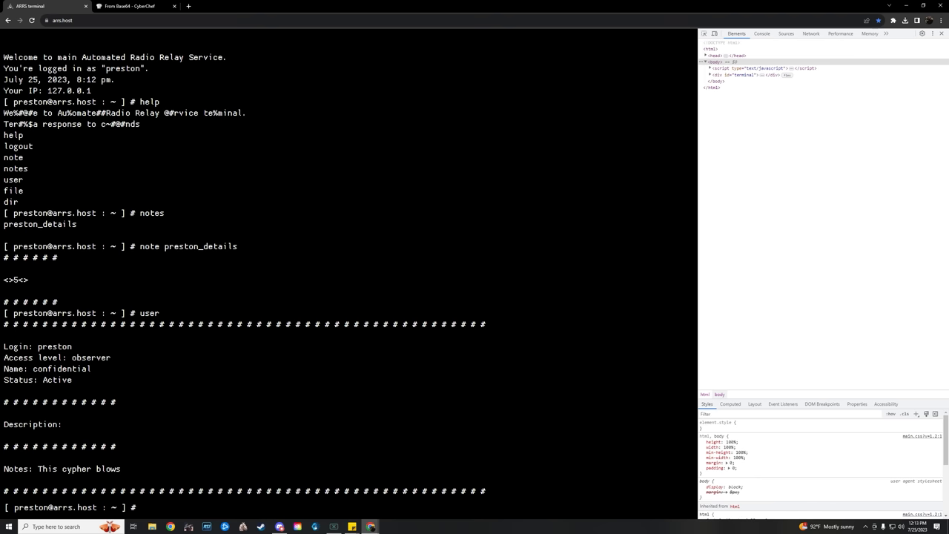
pyautogui.write('dir')
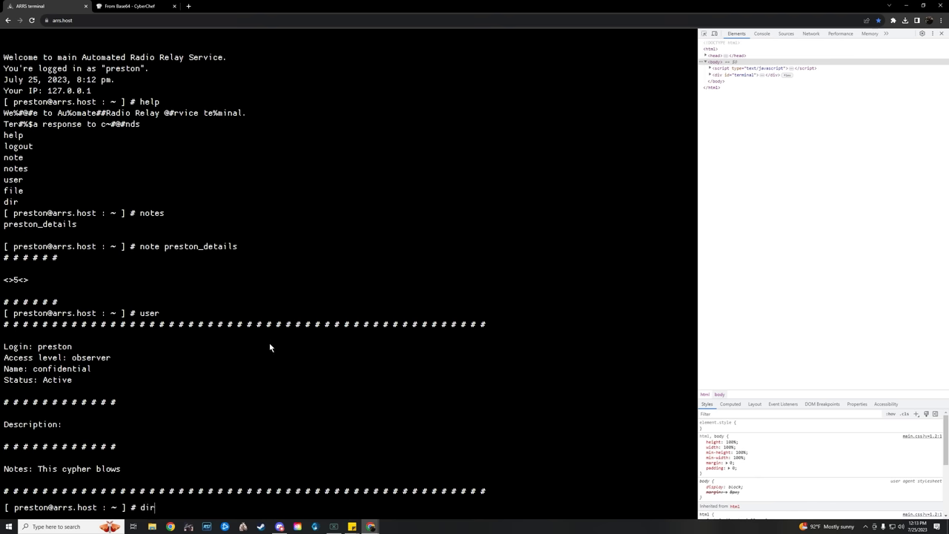